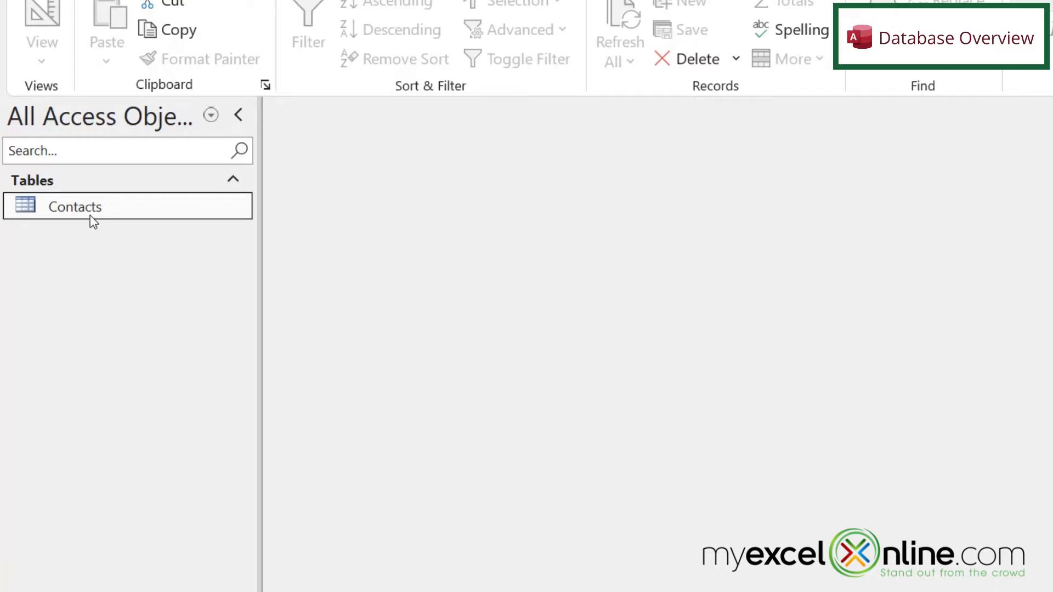
pyautogui.moveTo(75, 206)
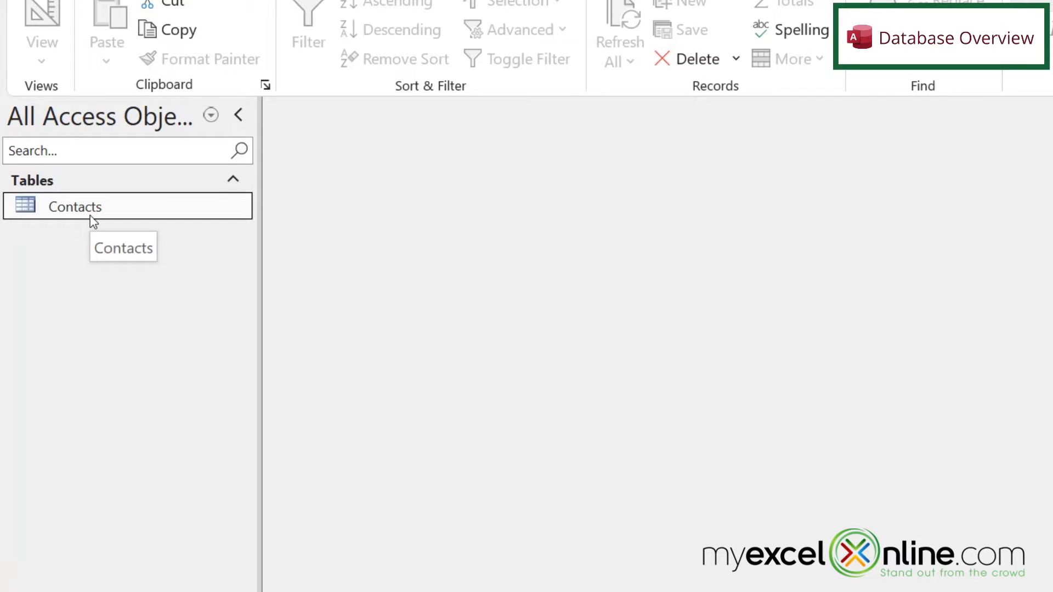
# Review the Contacts table, toggling the first contact's Personal Yes/No value, then close it.
pyautogui.doubleClick(75, 207)
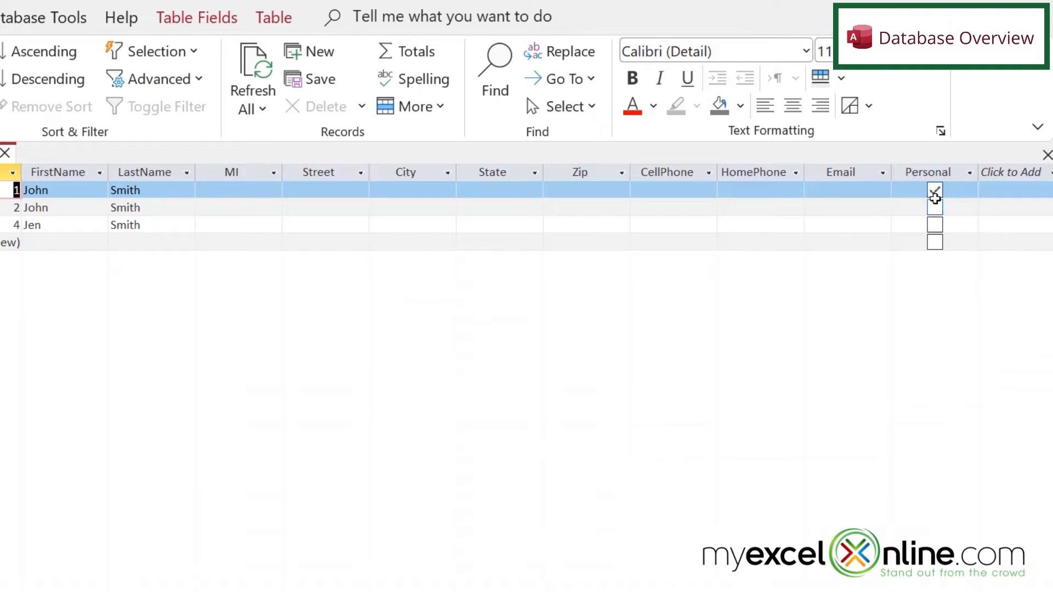
pyautogui.click(935, 190)
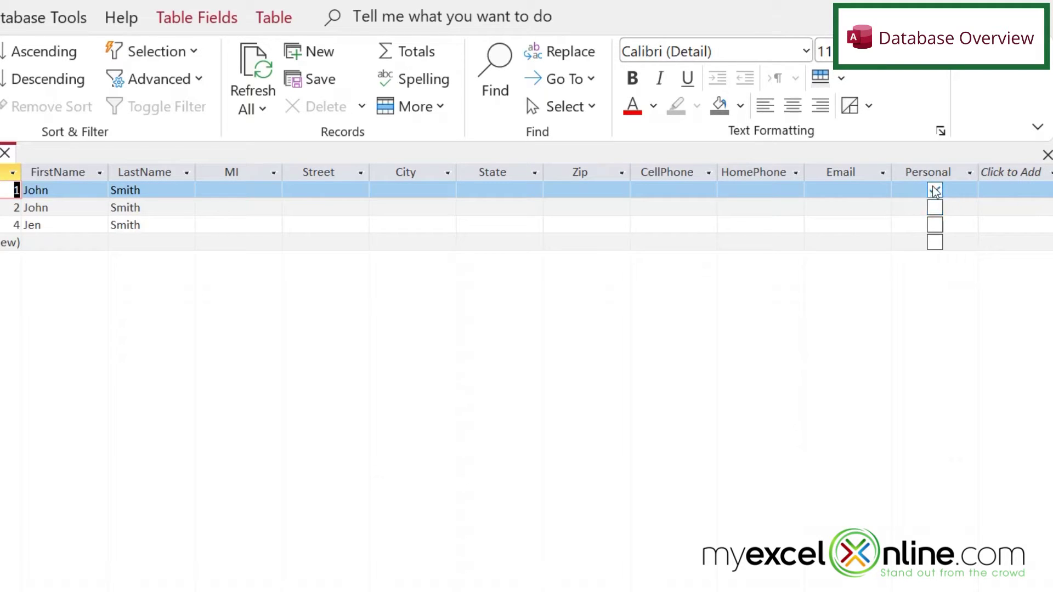
pyautogui.click(934, 189)
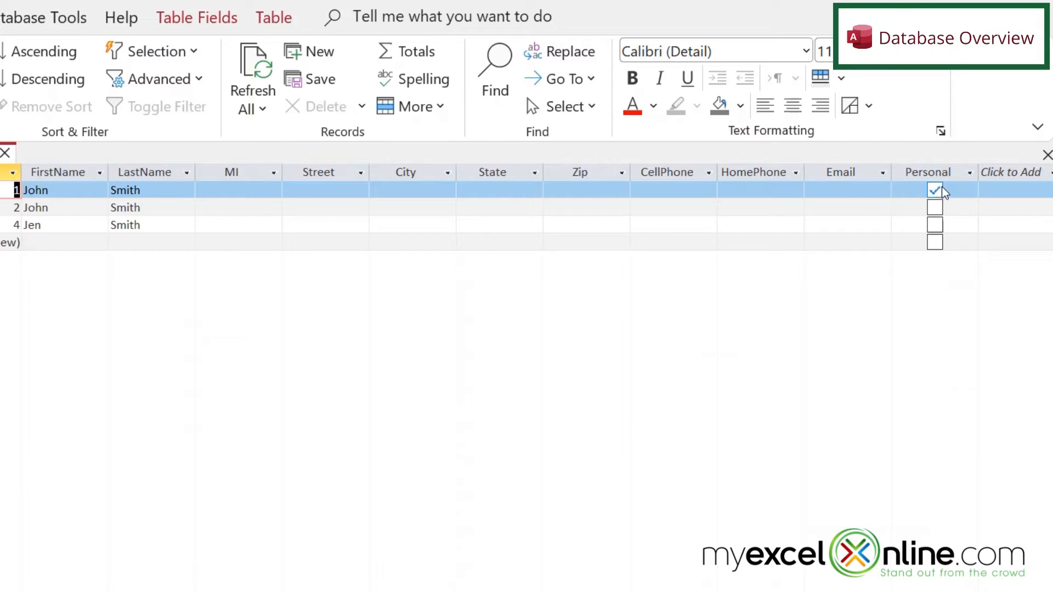
pyautogui.moveTo(929, 198)
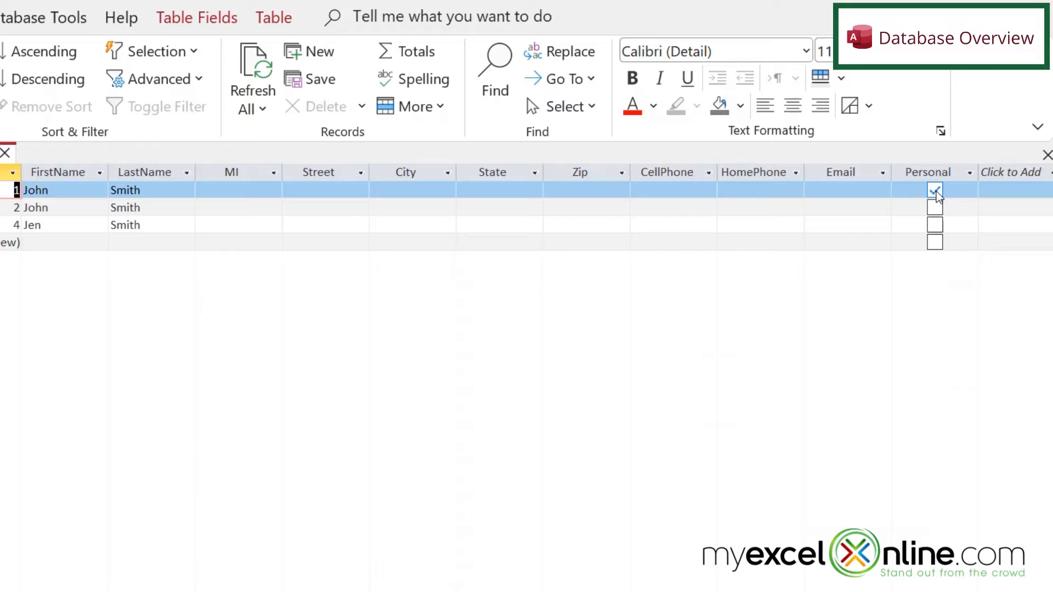
pyautogui.click(935, 190)
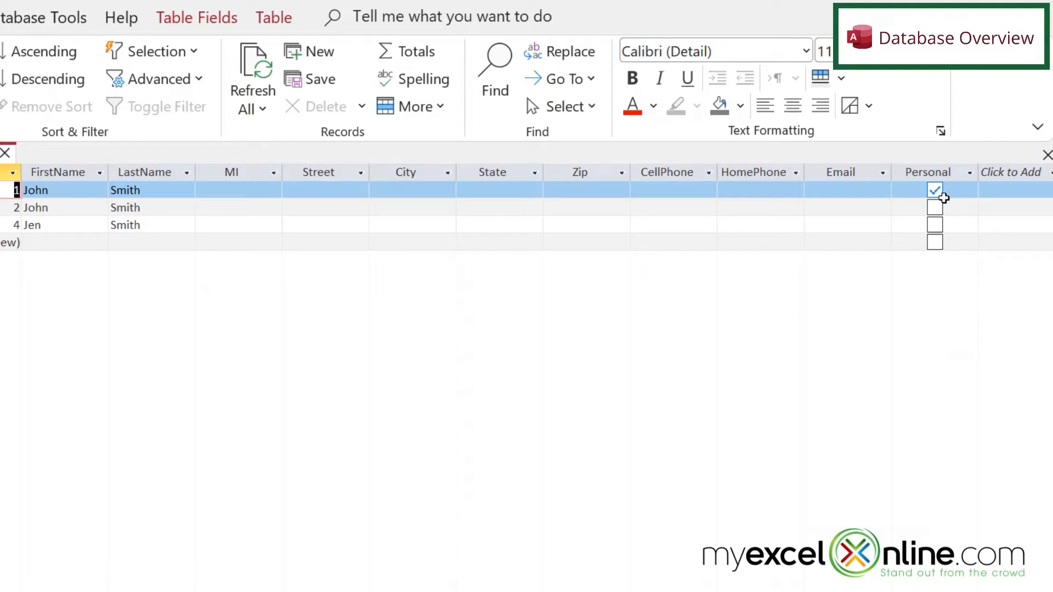
pyautogui.click(935, 190)
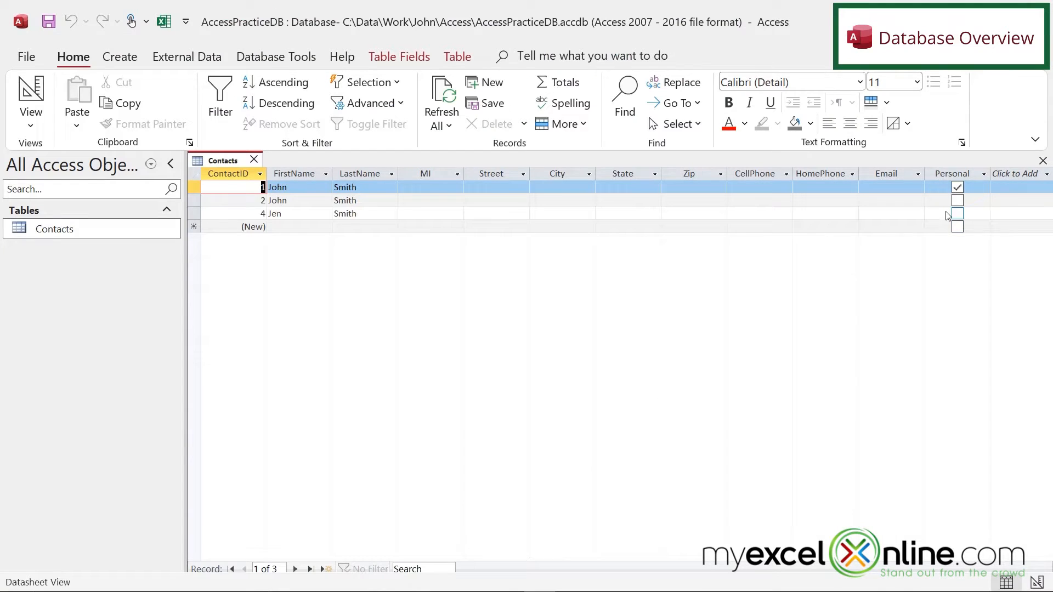
pyautogui.click(253, 160)
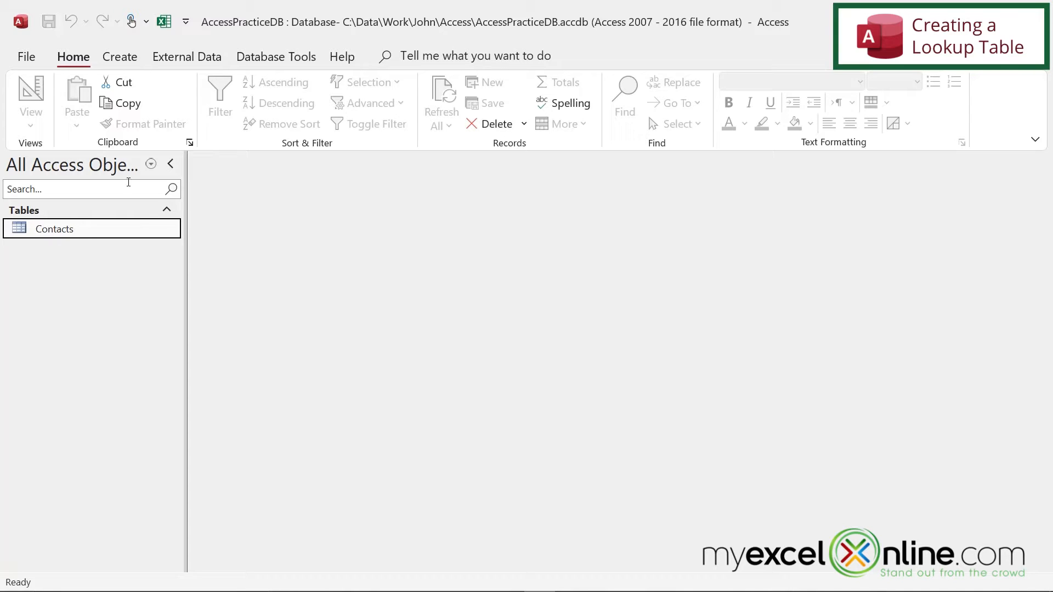
# Start a new table in design view with ContactType as its first Short Text field.
pyautogui.click(119, 56)
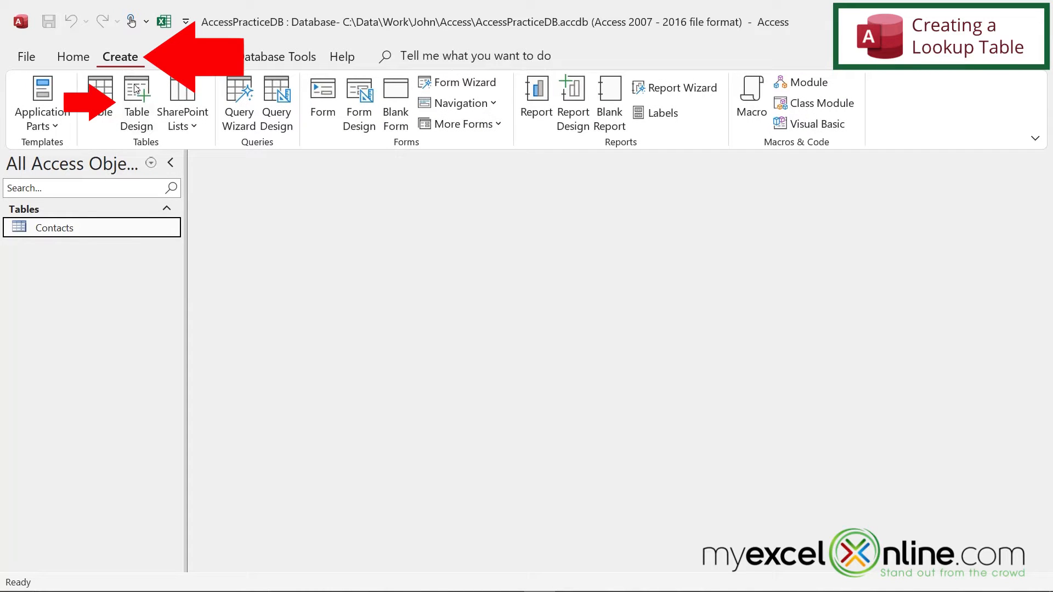
pyautogui.click(136, 105)
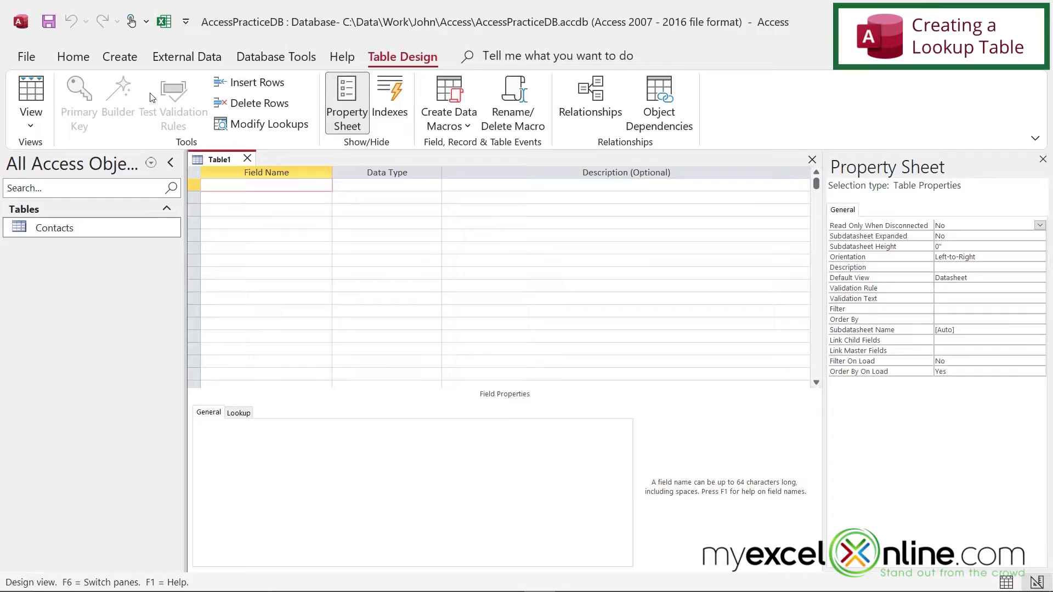
pyautogui.write('ContactType')
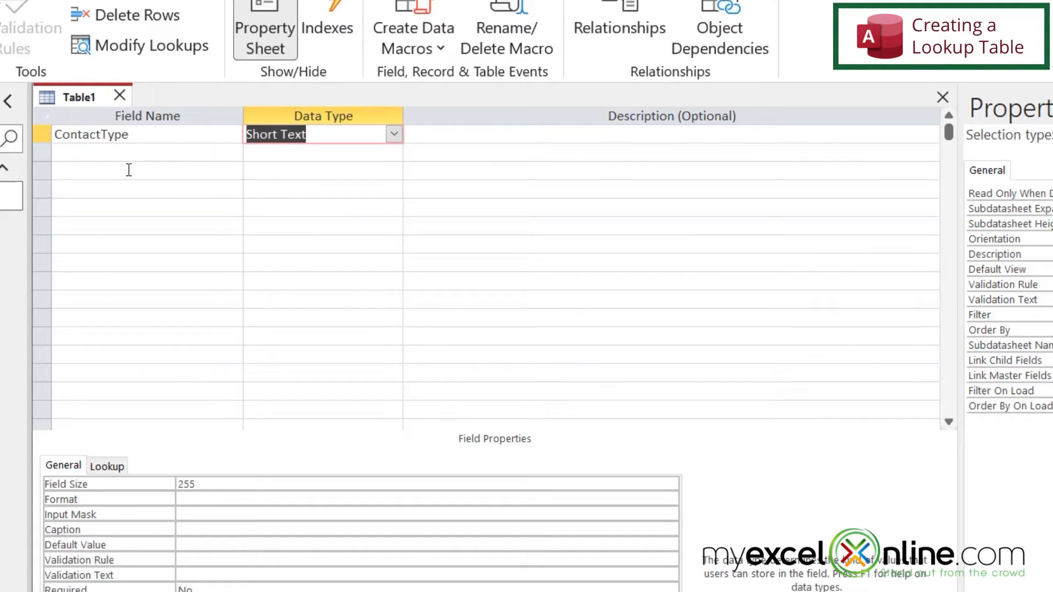
pyautogui.moveTo(325, 163)
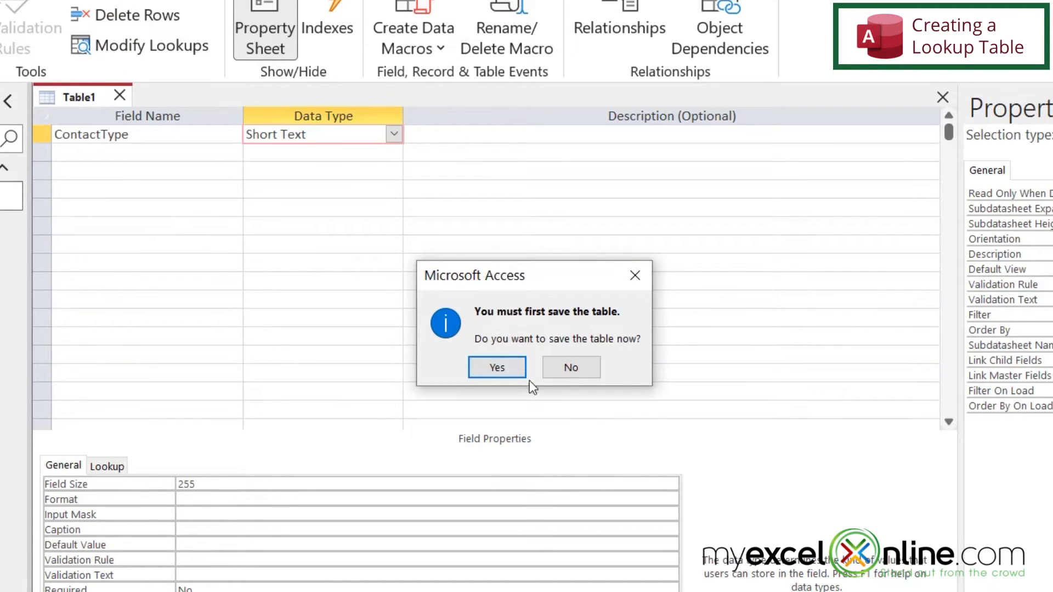
pyautogui.moveTo(497, 367)
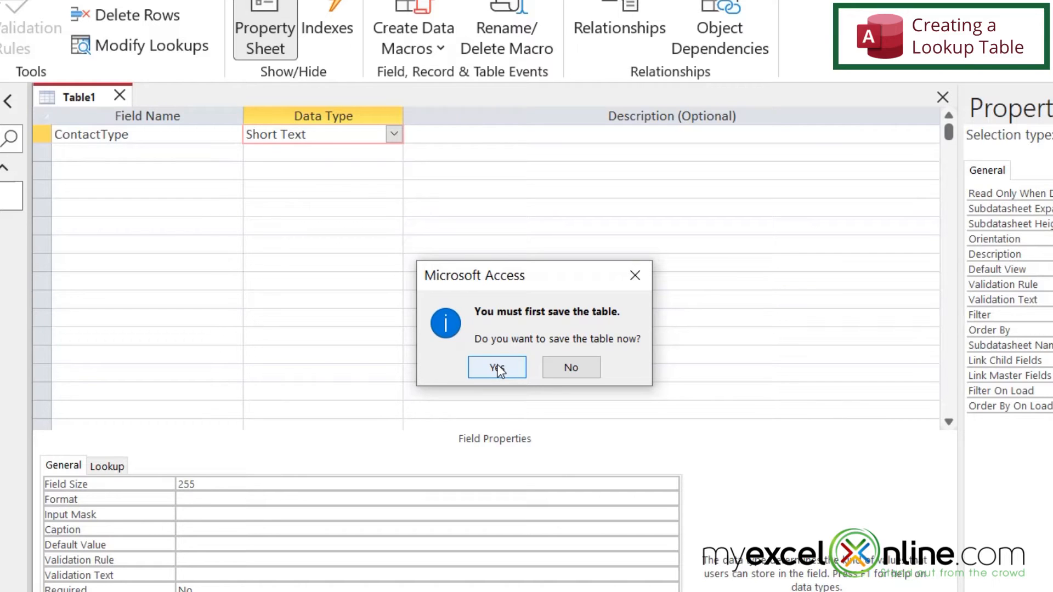
# Save the new table as ContactTypes without adding a primary key.
pyautogui.click(497, 368)
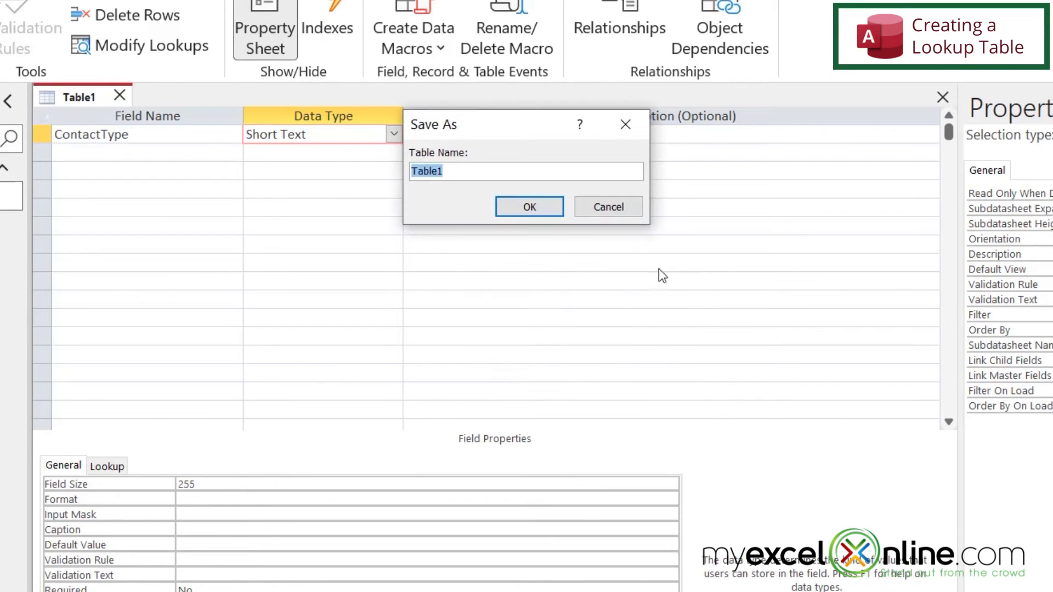
pyautogui.write('ContactTypes')
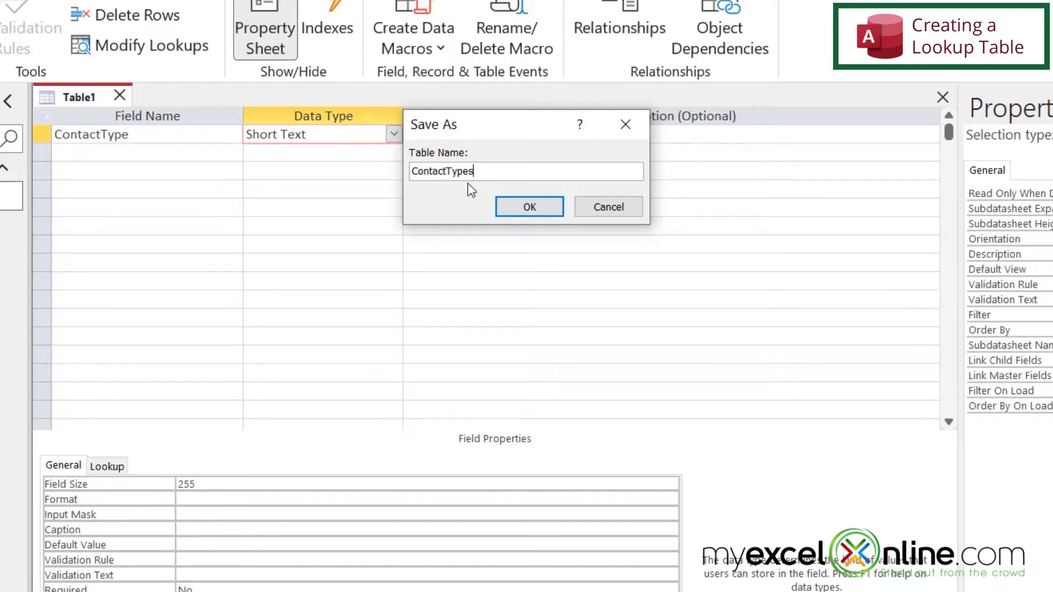
pyautogui.moveTo(496, 179)
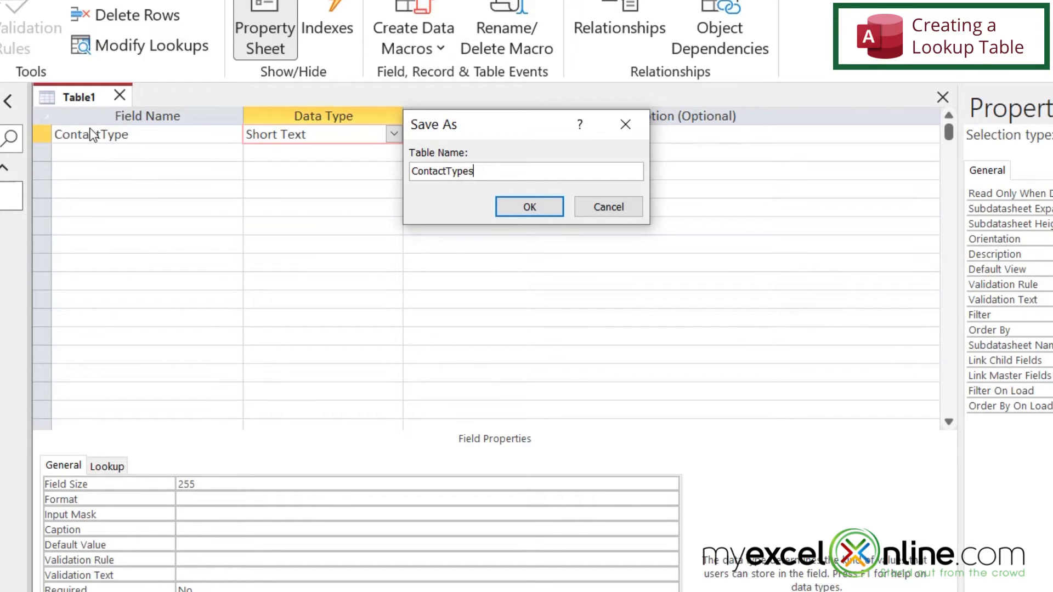
pyautogui.moveTo(468, 196)
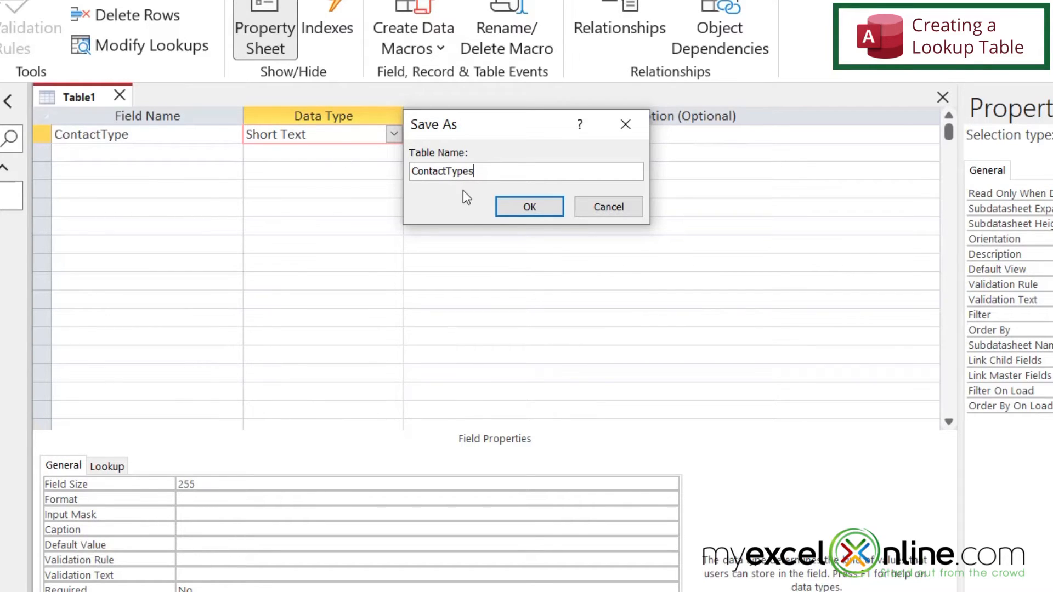
pyautogui.click(528, 206)
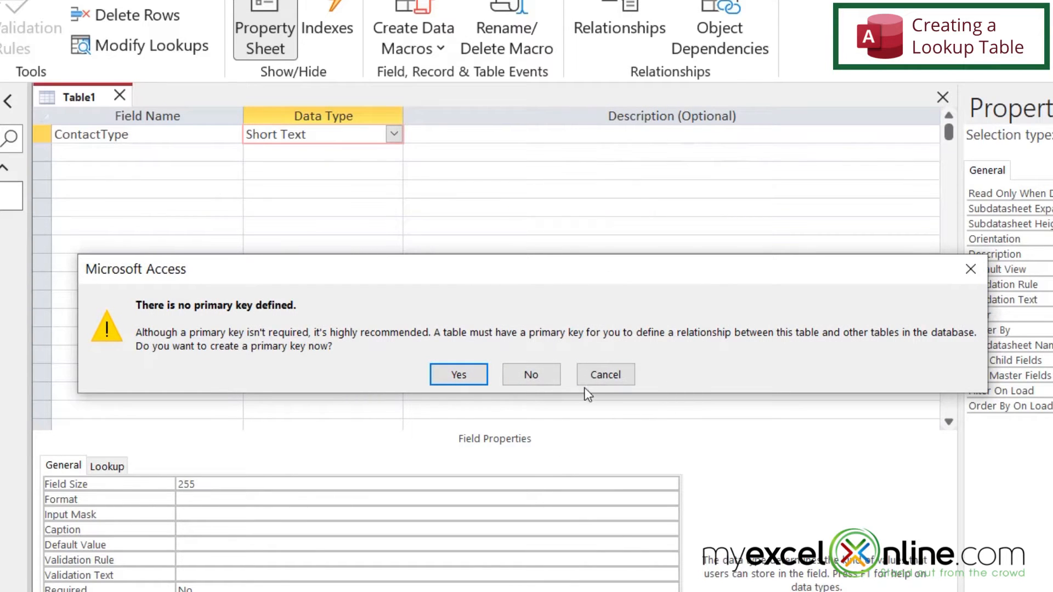
pyautogui.moveTo(531, 374)
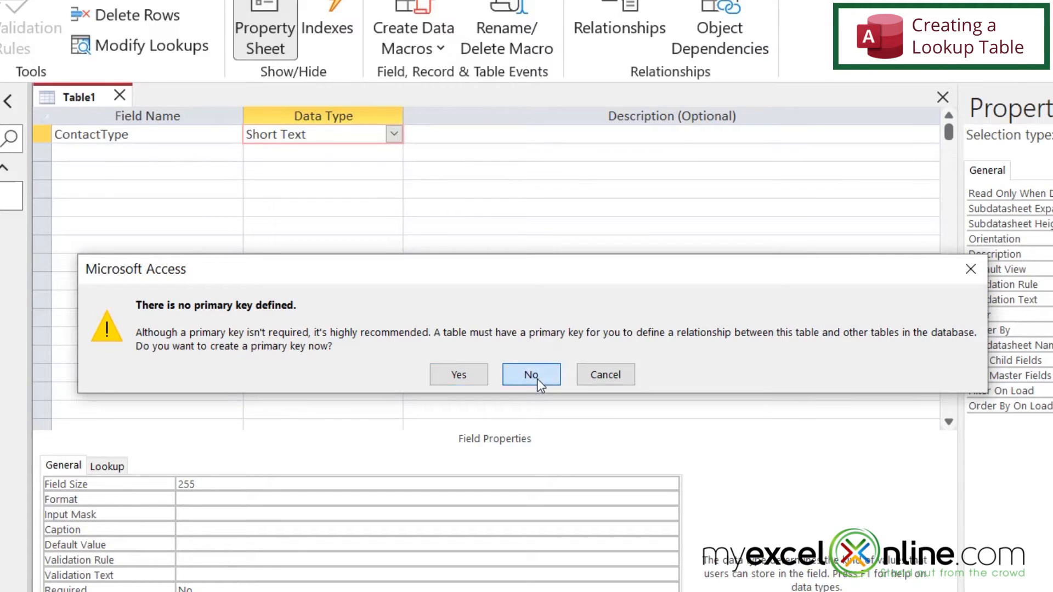
pyautogui.click(531, 374)
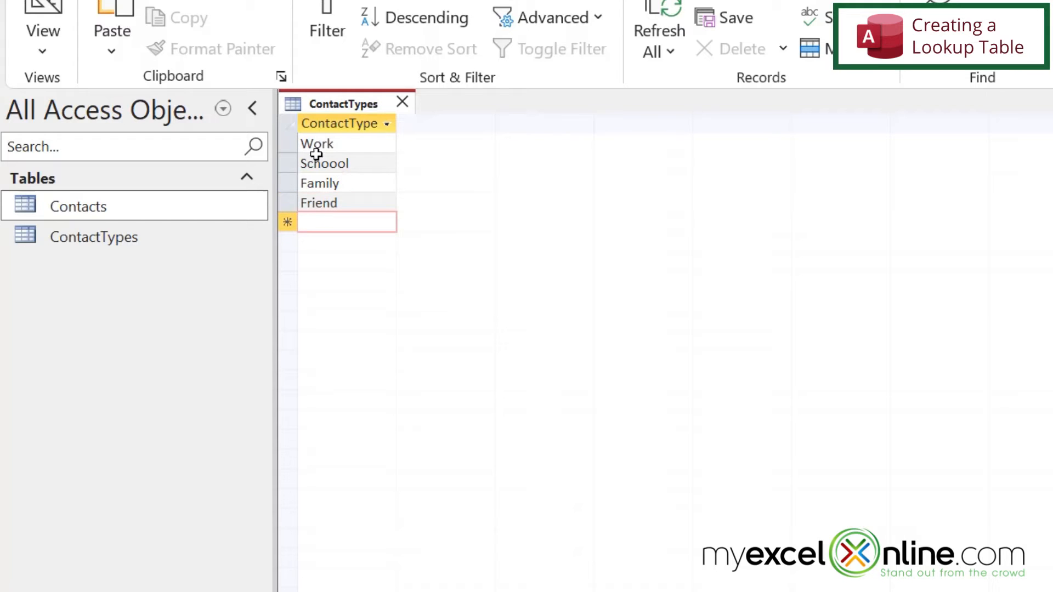
pyautogui.moveTo(312, 166)
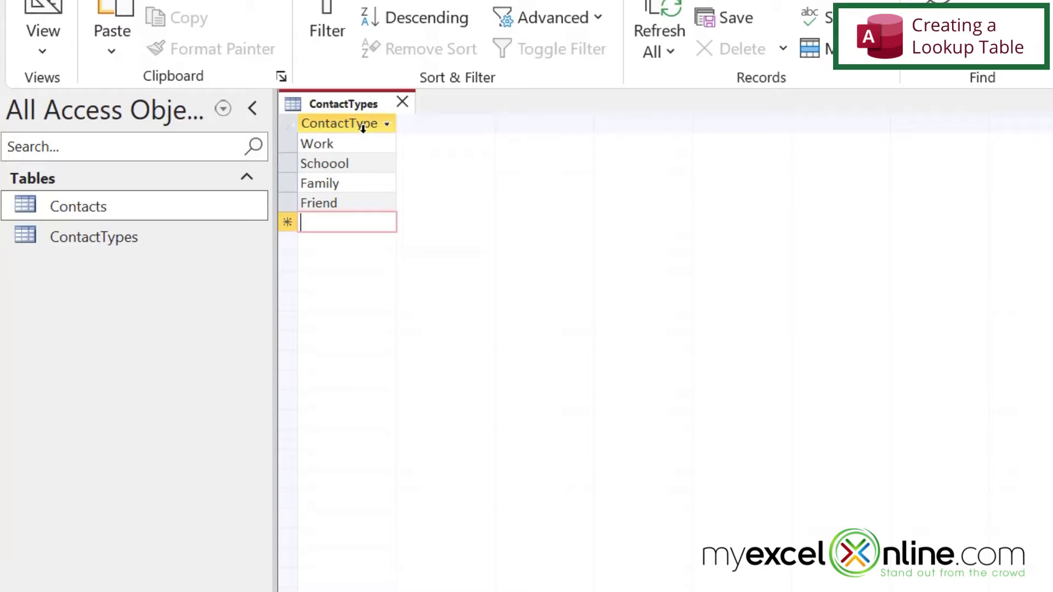
pyautogui.moveTo(342, 190)
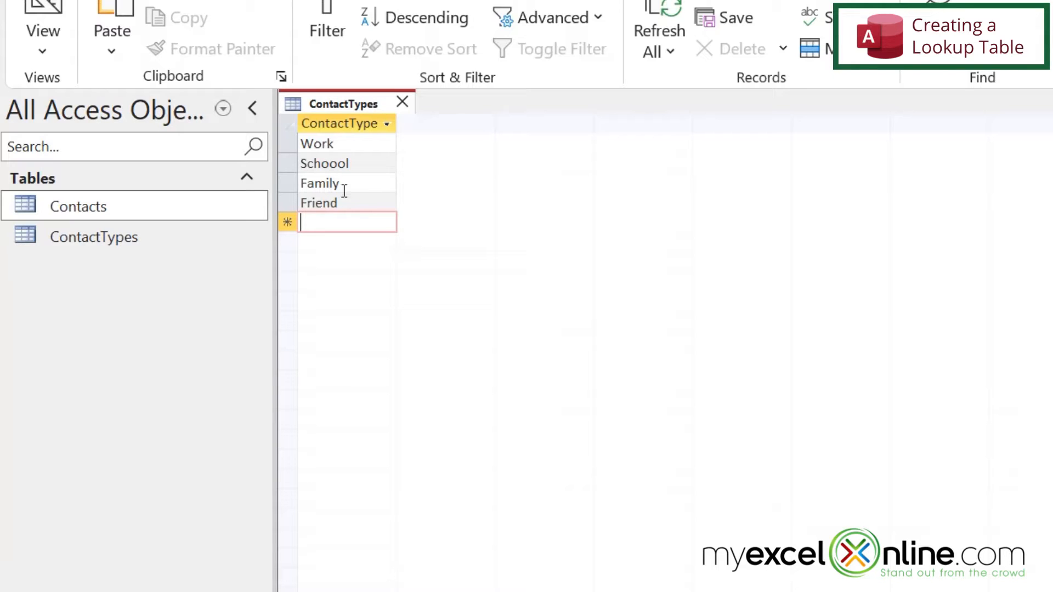
pyautogui.moveTo(343, 201)
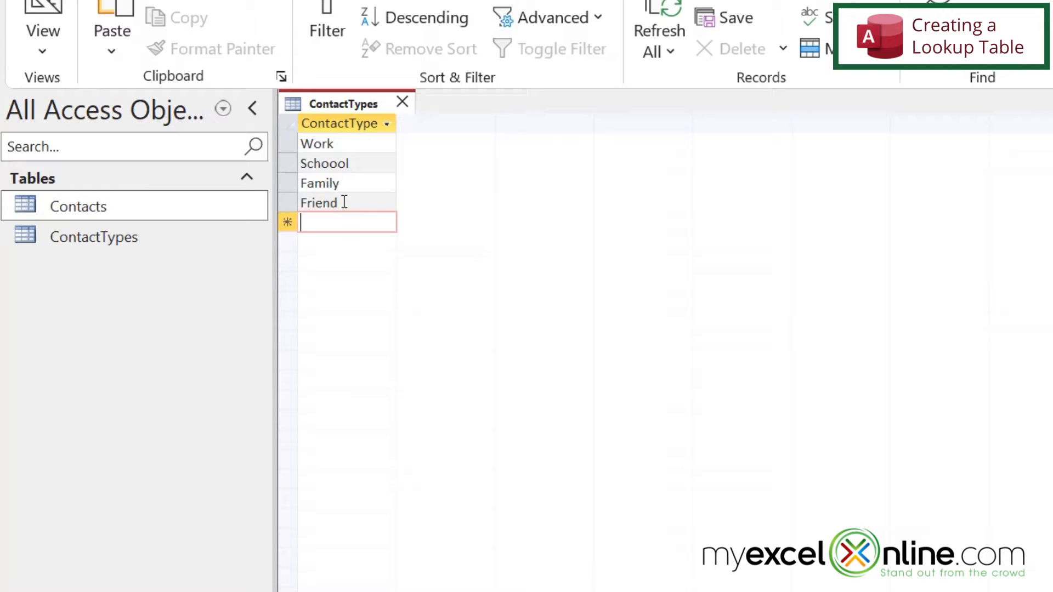
pyautogui.moveTo(269, 226)
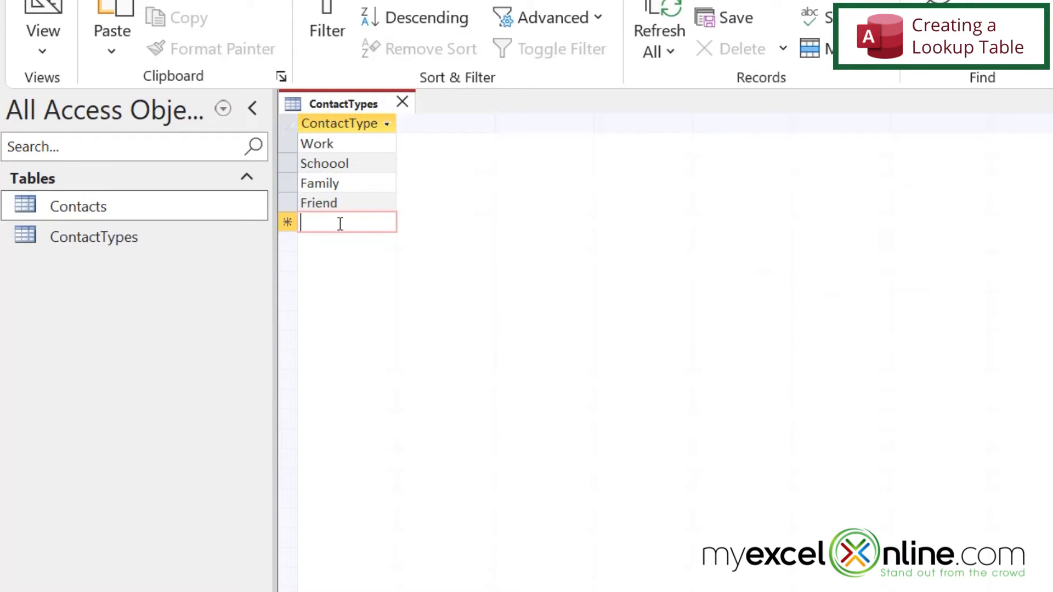
pyautogui.moveTo(358, 207)
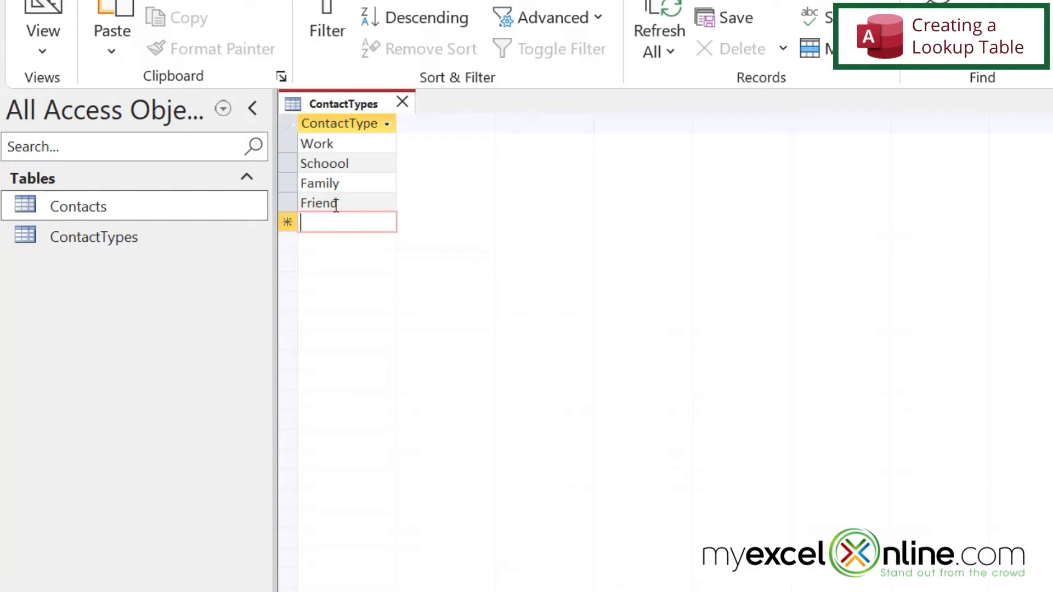
pyautogui.moveTo(344, 119)
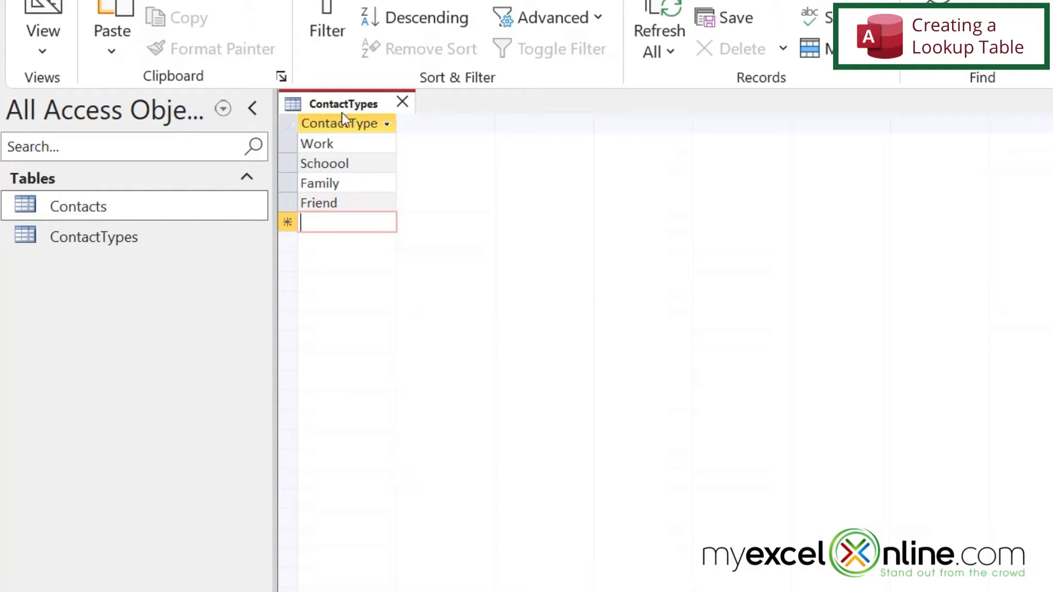
# Insert a new AutoNumber field above ContactType in the ContactTypes design.
pyautogui.rightClick(346, 103)
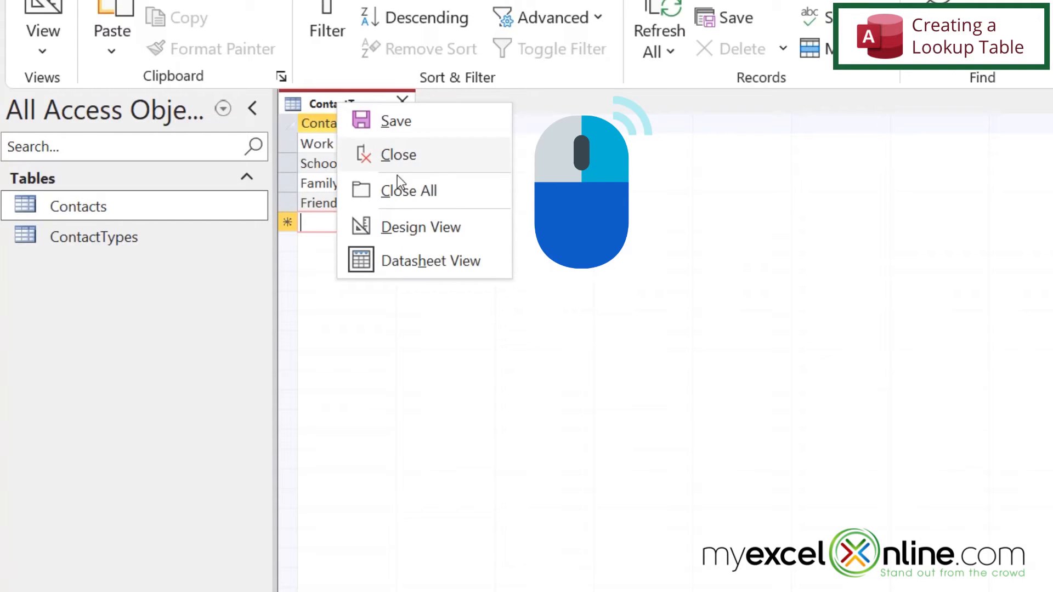
pyautogui.click(421, 226)
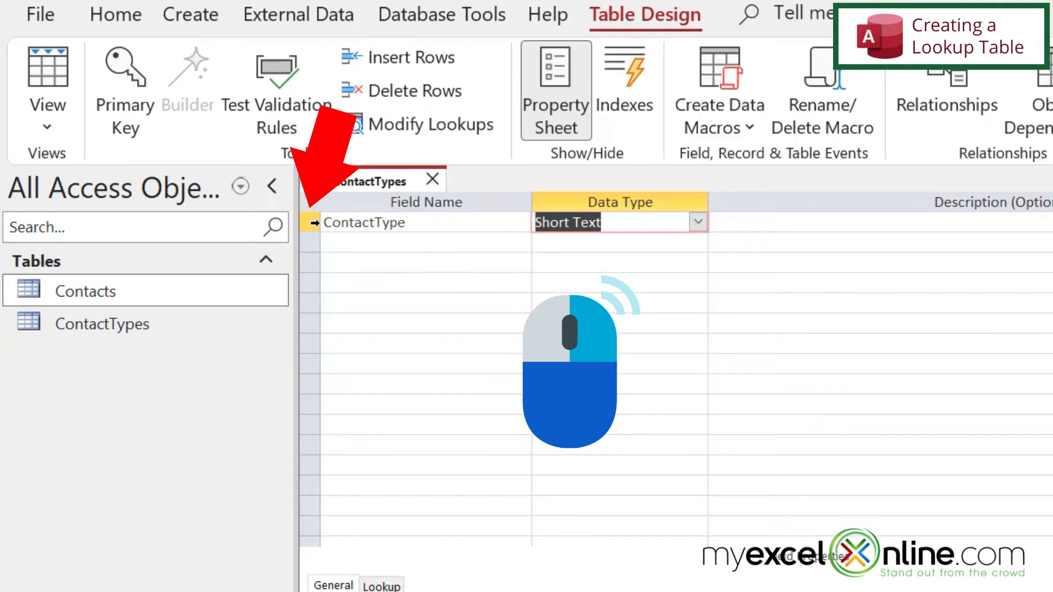
pyautogui.rightClick(311, 222)
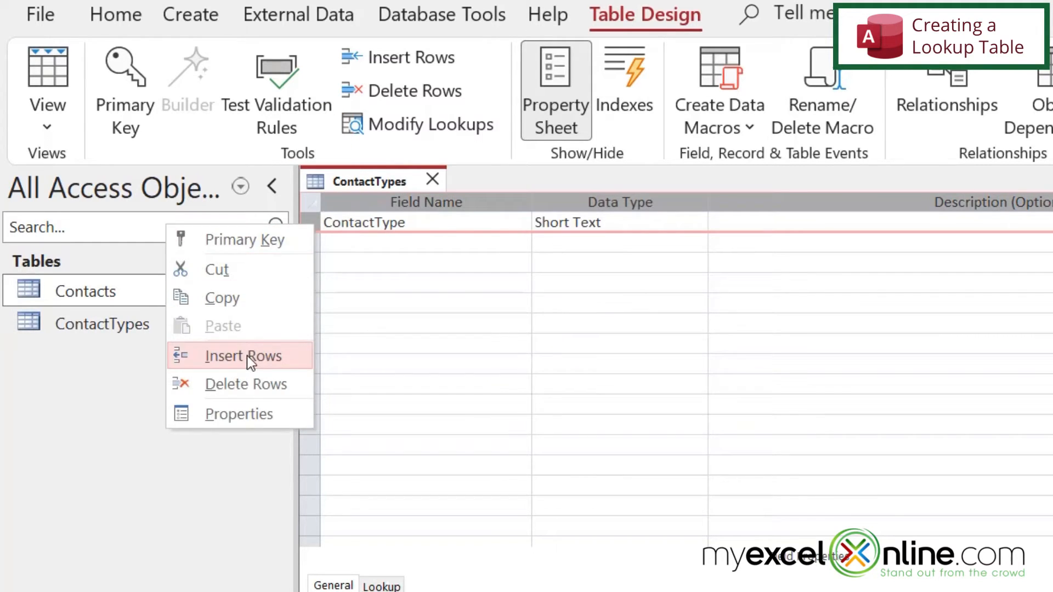
pyautogui.click(244, 355)
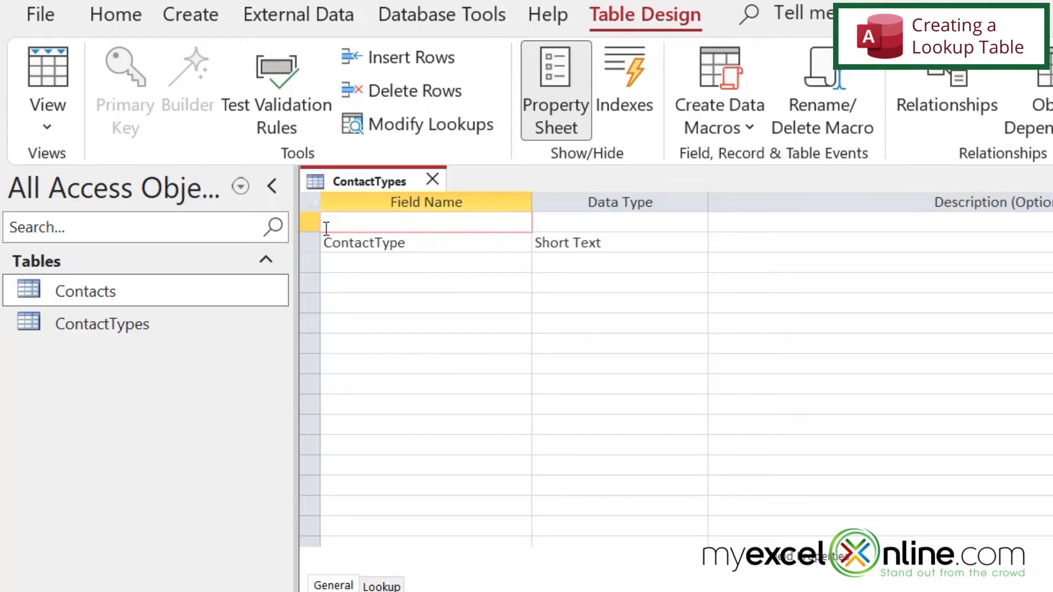
pyautogui.write('Contact')
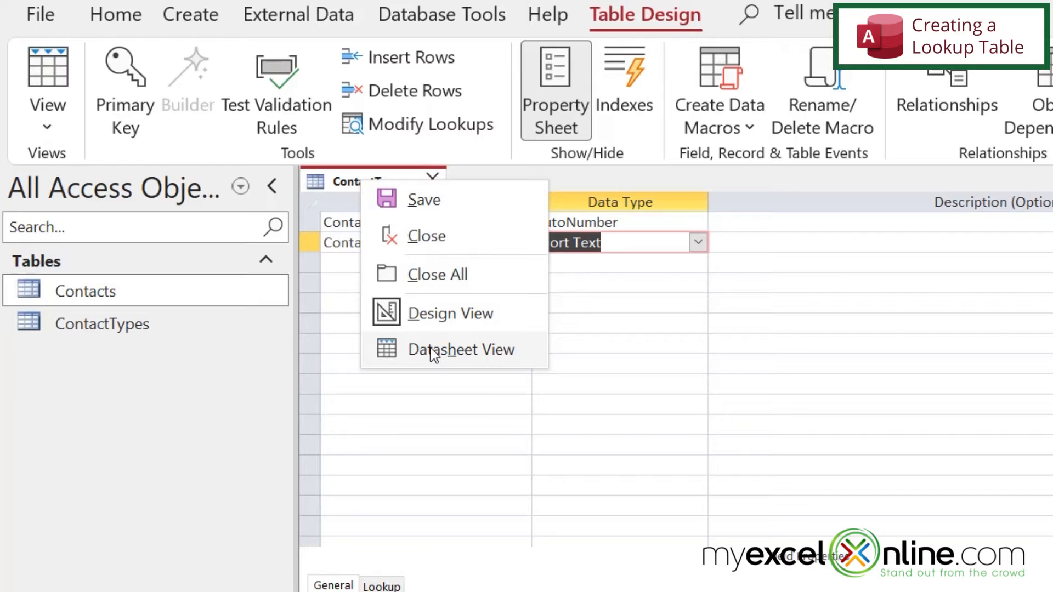
# Return ContactTypes to its datasheet to see the numbered records.
pyautogui.click(462, 349)
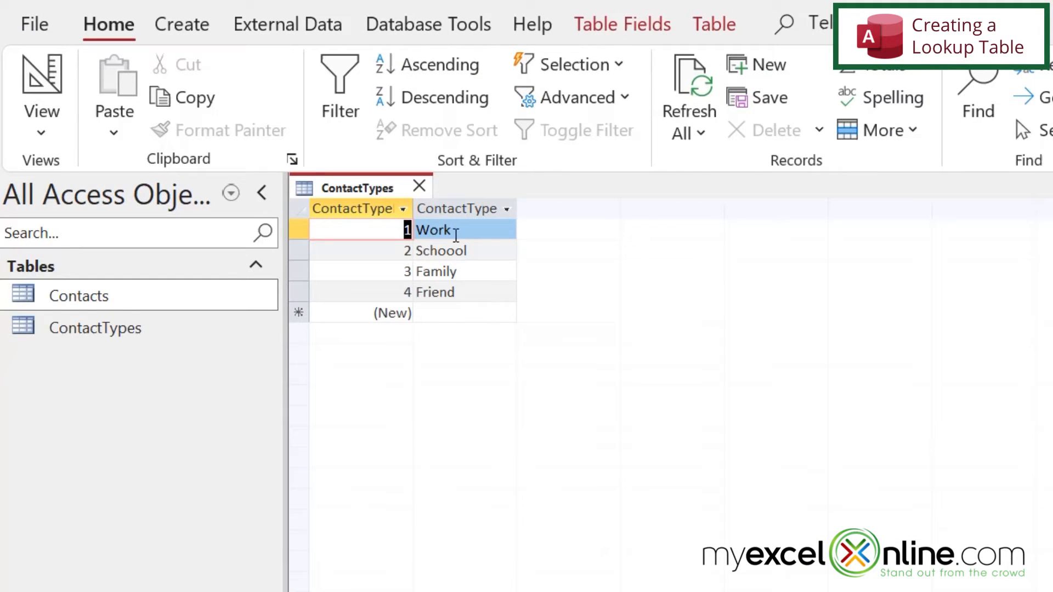
pyautogui.moveTo(382, 297)
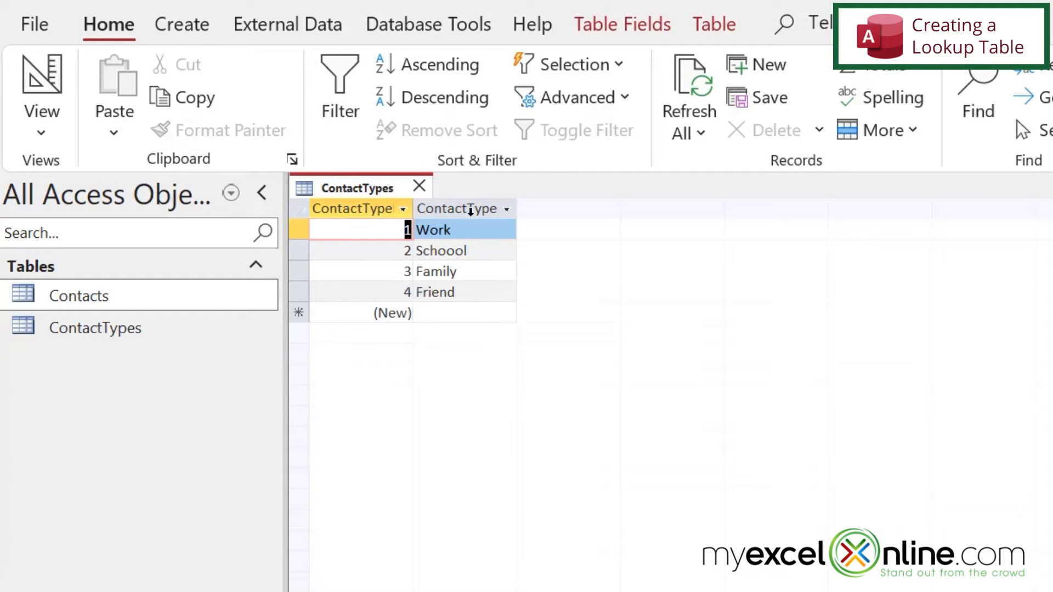
pyautogui.moveTo(463, 292)
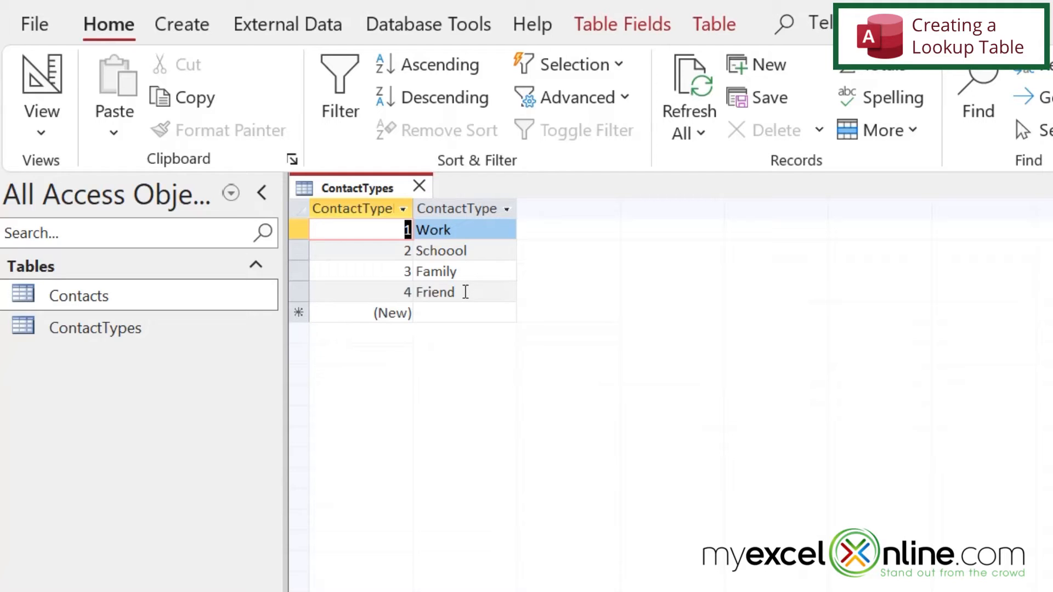
pyautogui.moveTo(470, 309)
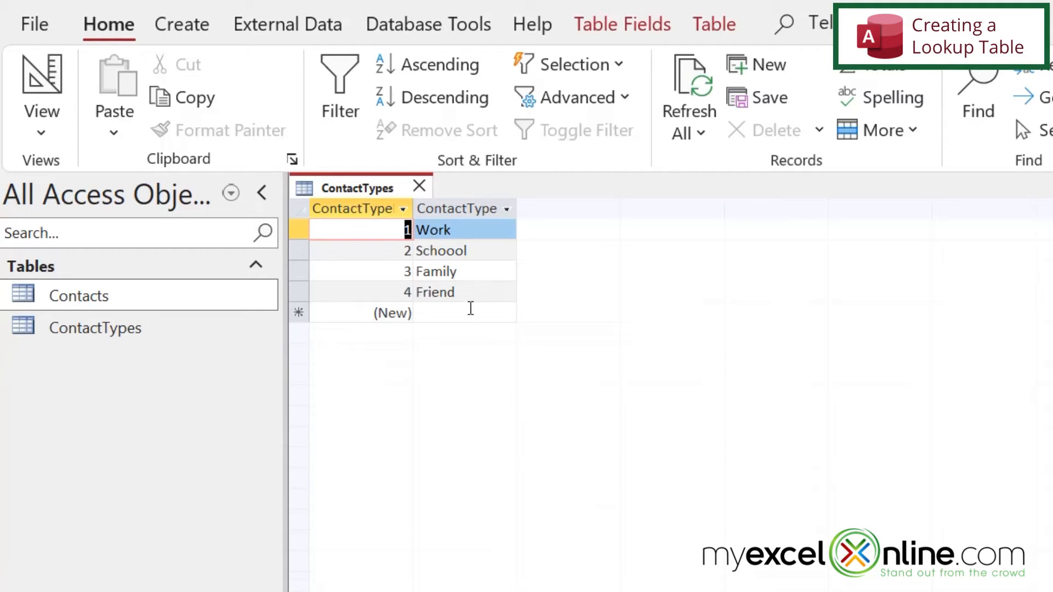
pyautogui.moveTo(460, 294)
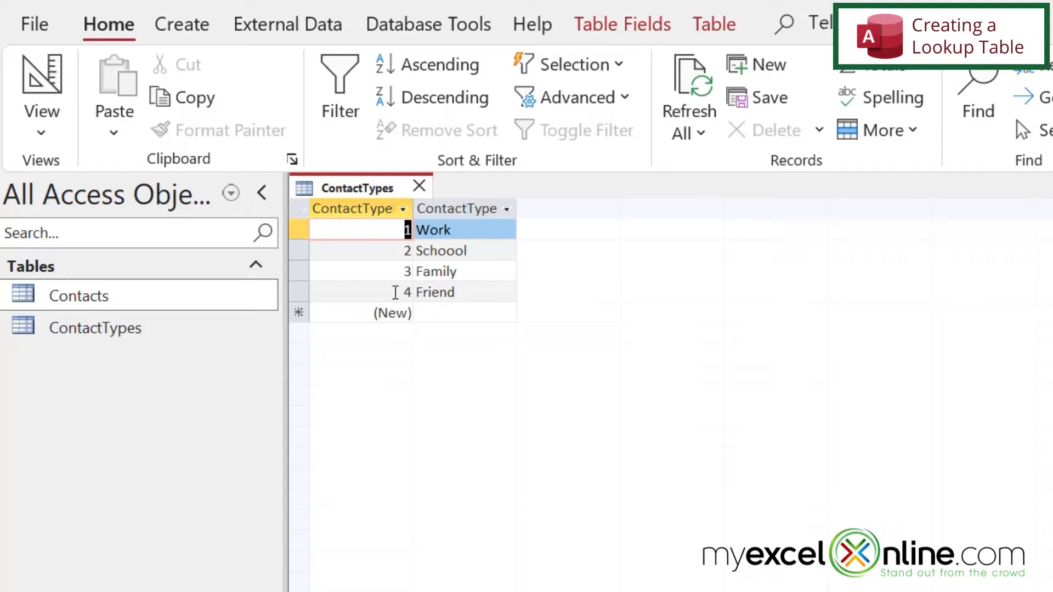
pyautogui.moveTo(453, 208)
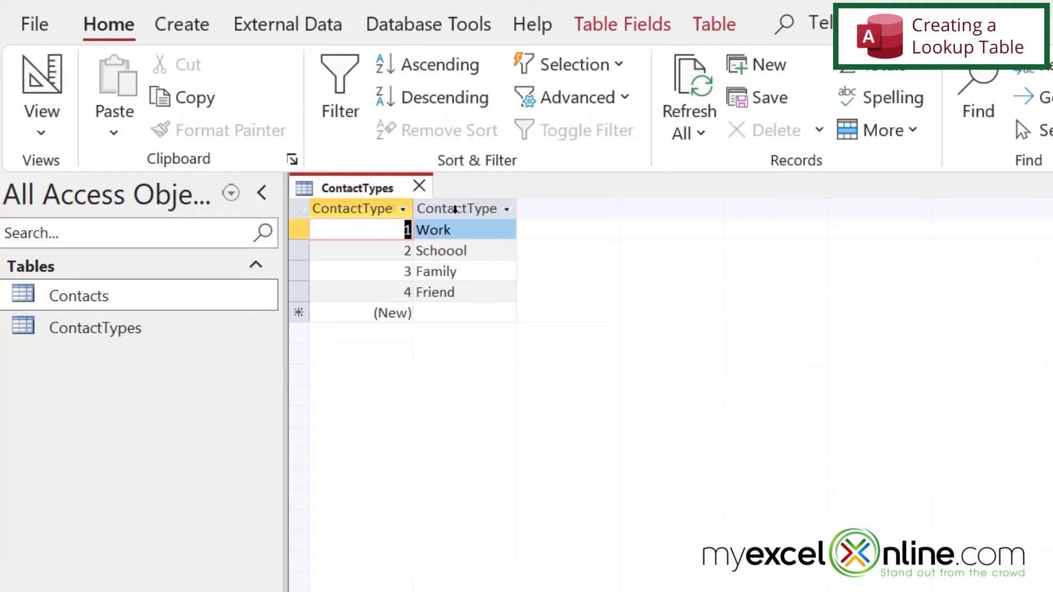
pyautogui.moveTo(469, 312)
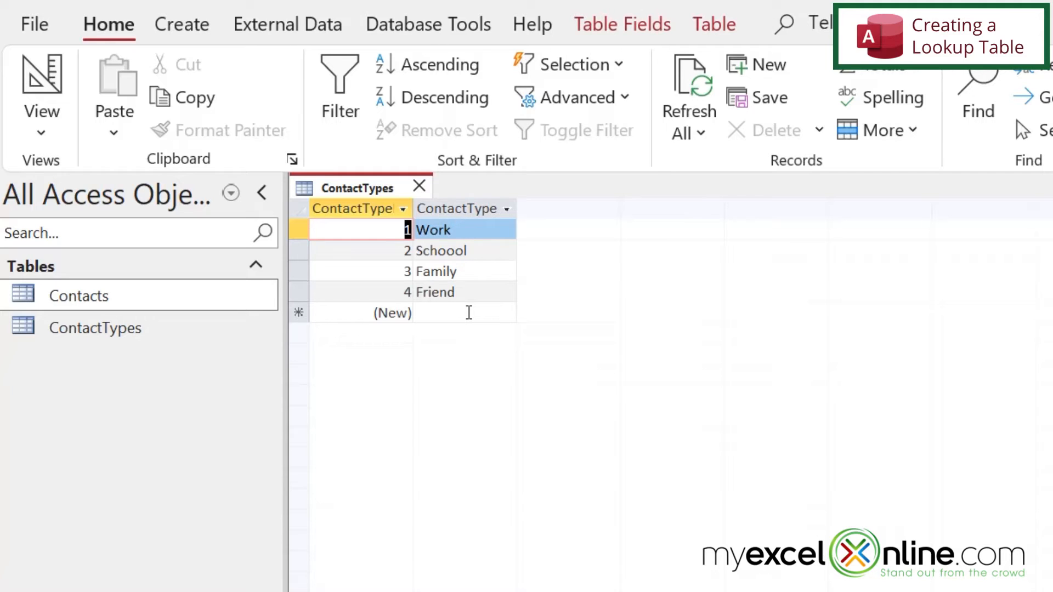
pyautogui.moveTo(462, 283)
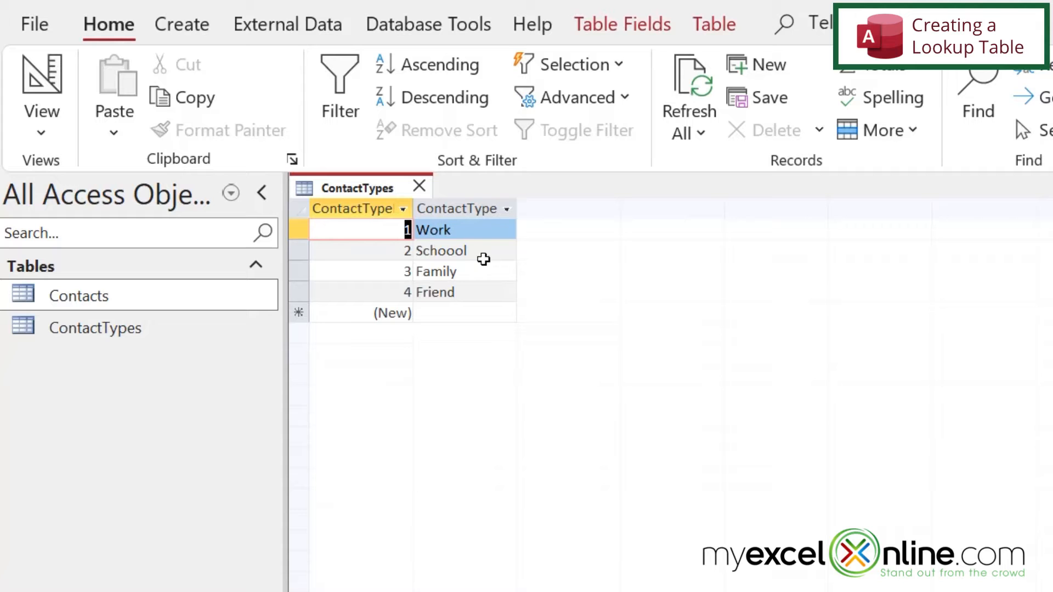
pyautogui.moveTo(428, 277)
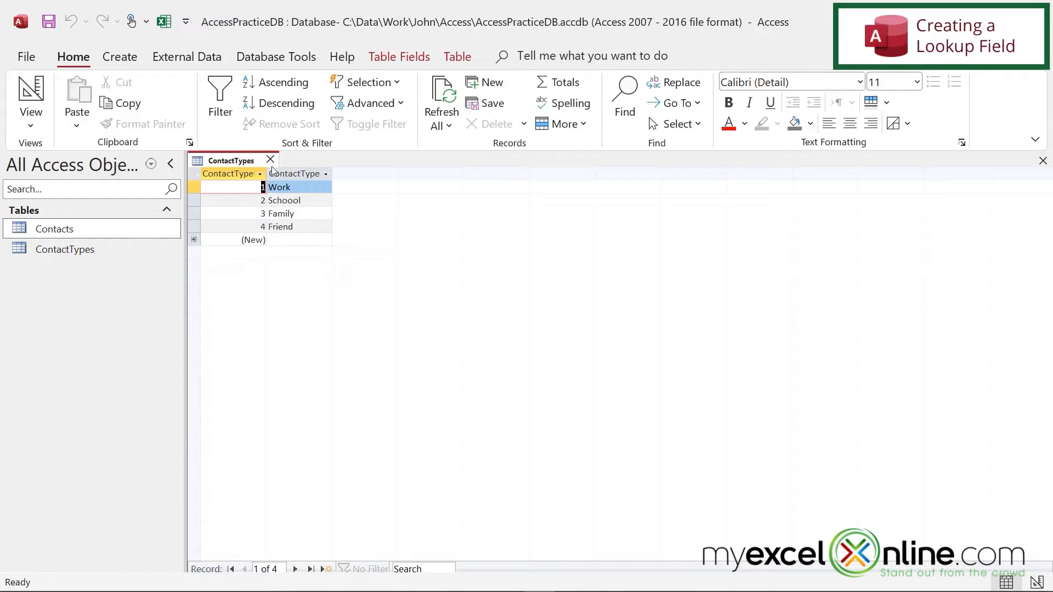
# Close ContactTypes and bring the Contacts table into design view.
pyautogui.click(271, 160)
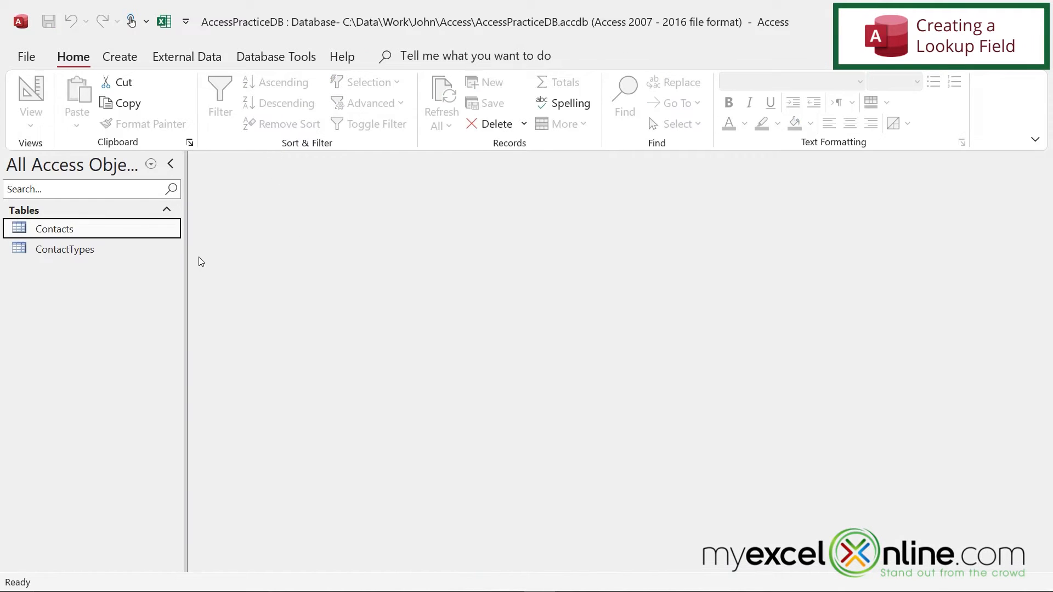
pyautogui.rightClick(55, 228)
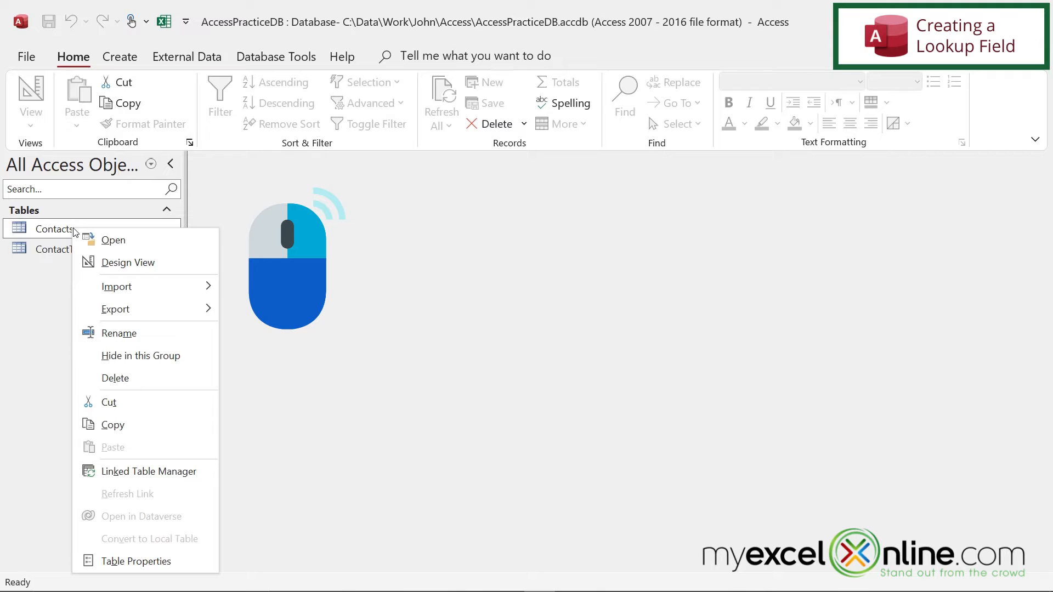
pyautogui.click(129, 262)
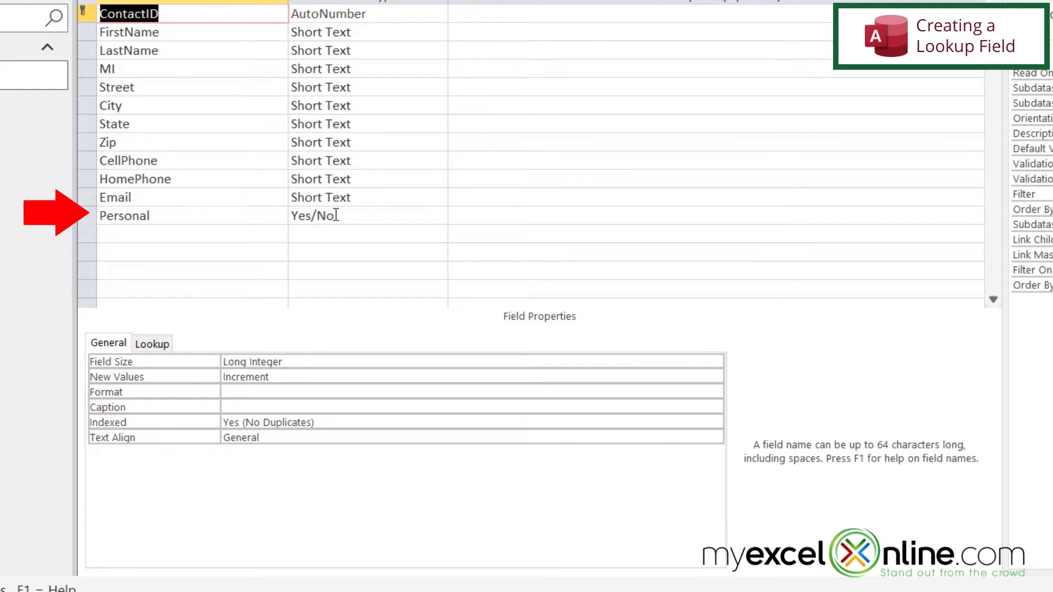
# Change the Personal field's data type from Yes/No to Short Text.
pyautogui.click(363, 217)
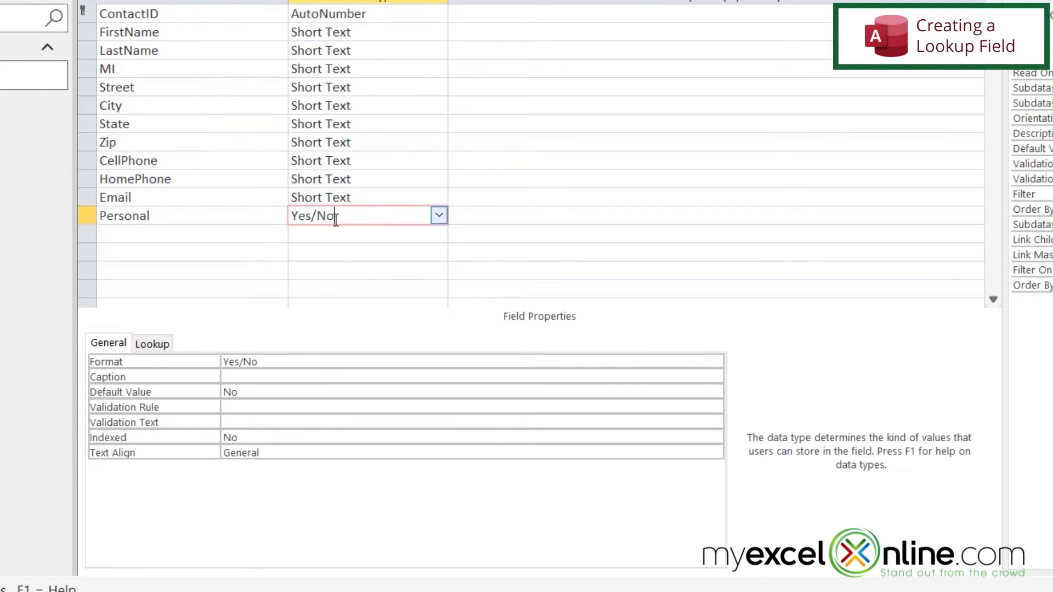
pyautogui.click(439, 215)
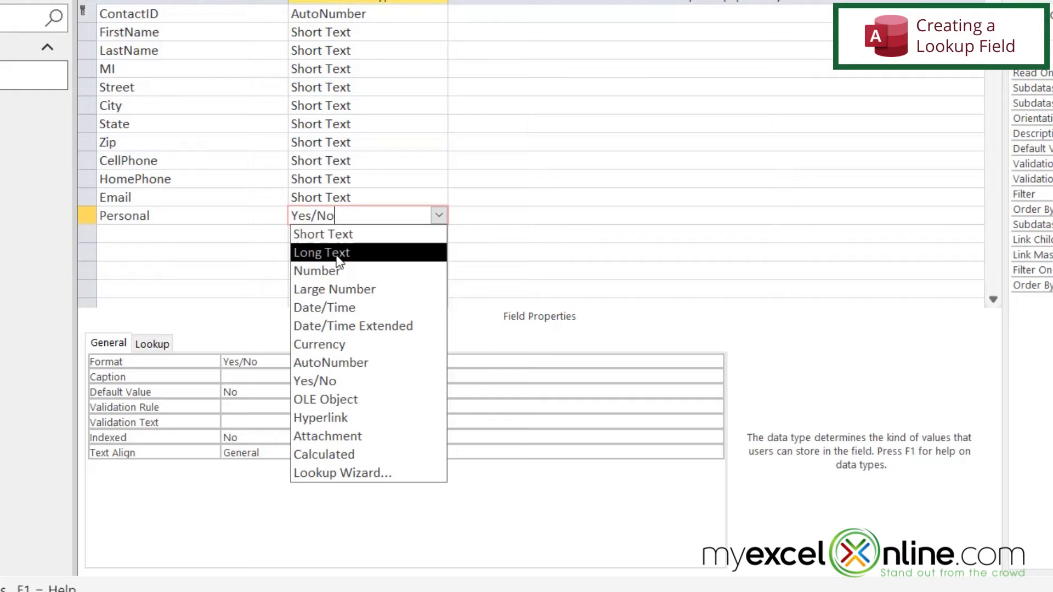
pyautogui.click(322, 234)
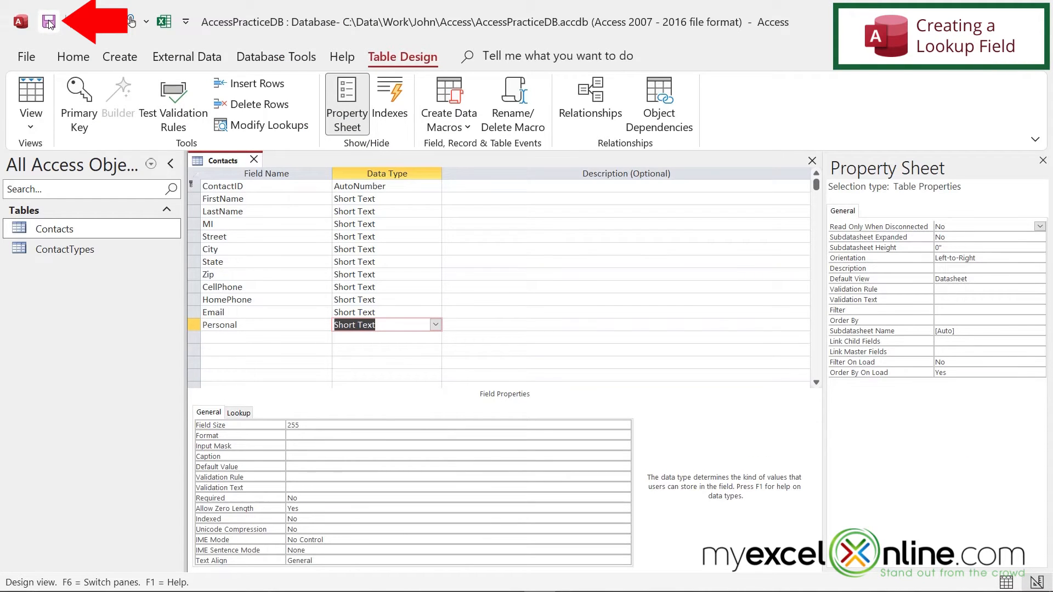
# Show the Contacts records and overwrite the Personal values with Family, Famly and Work.
pyautogui.rightClick(223, 160)
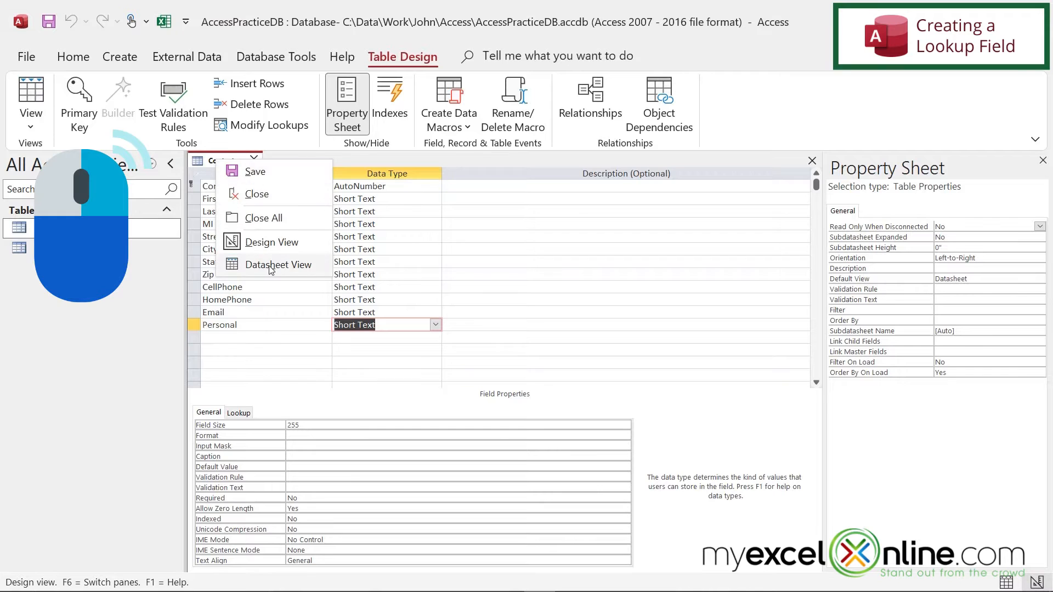
pyautogui.click(277, 264)
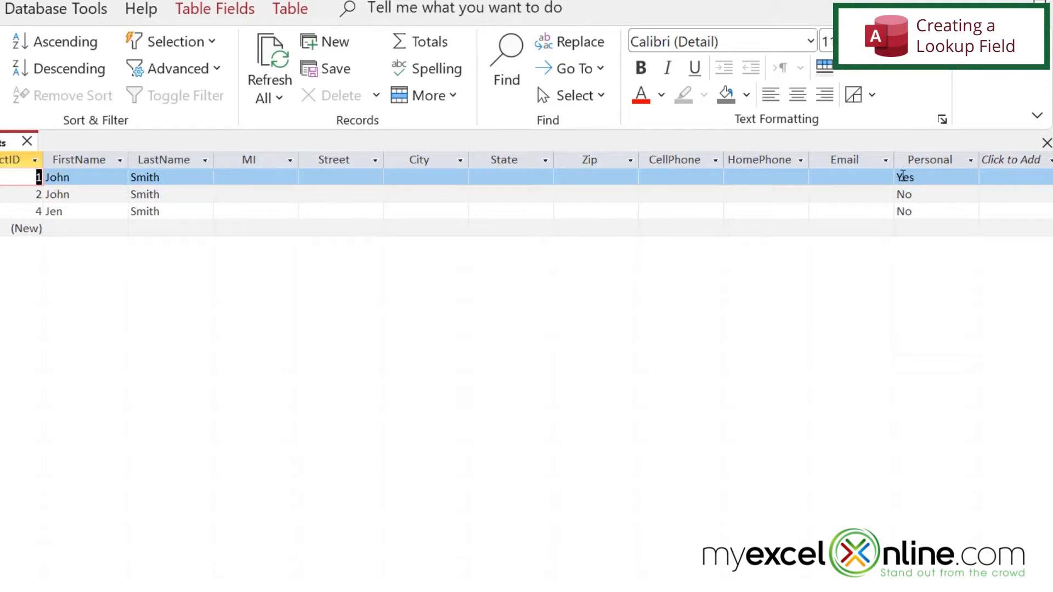
pyautogui.click(933, 177)
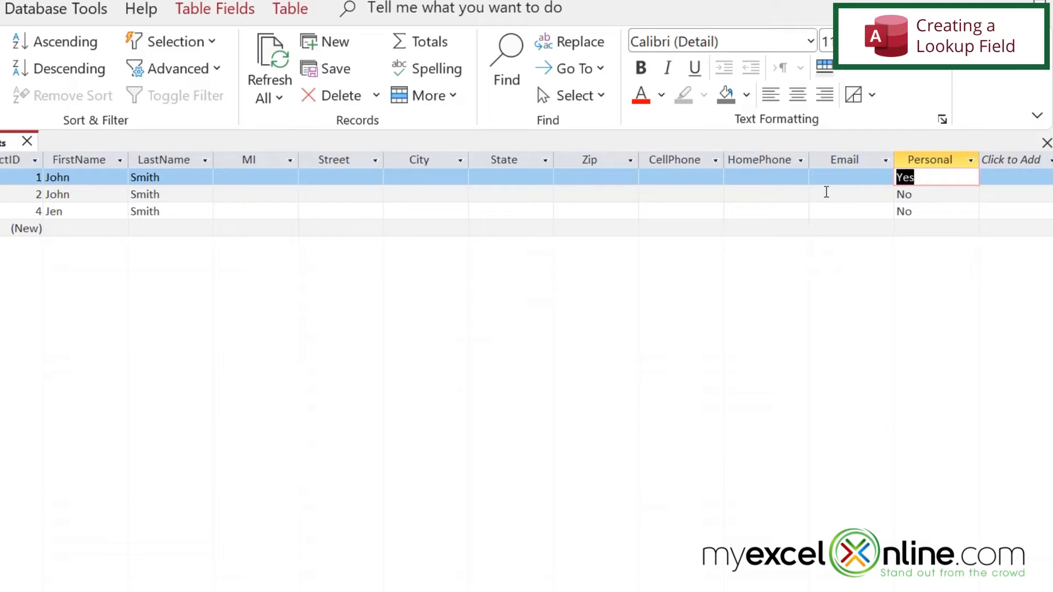
pyautogui.click(935, 194)
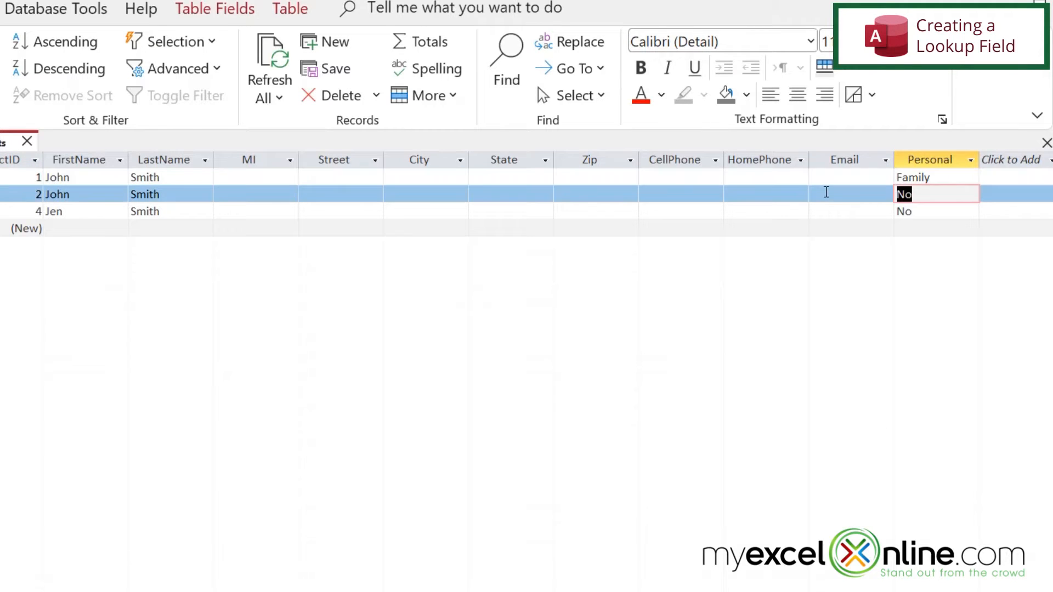
pyautogui.write('Famly')
pyautogui.click(935, 211)
pyautogui.write('Work')
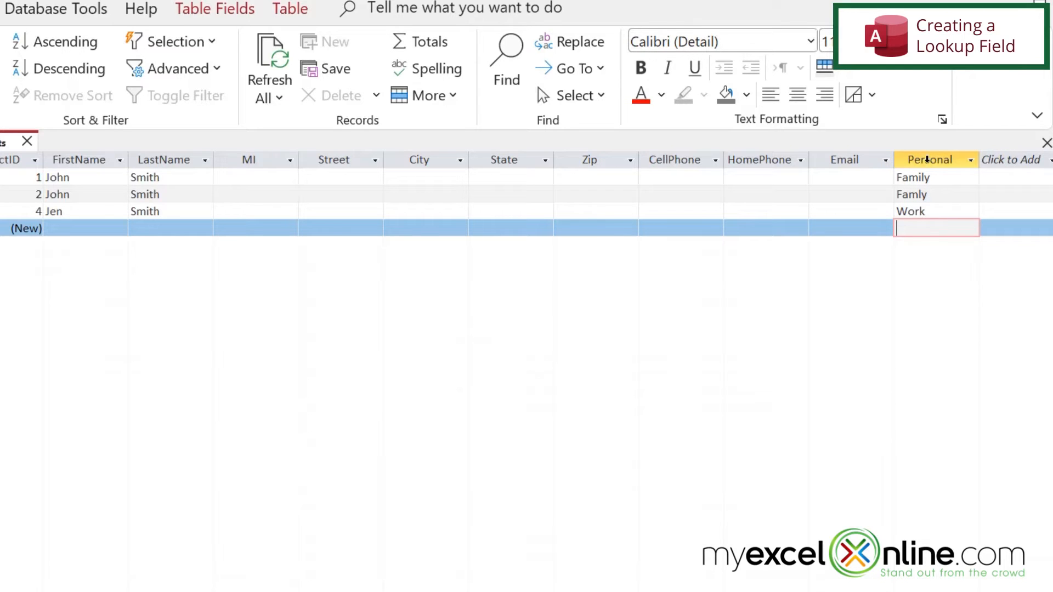
pyautogui.moveTo(925, 200)
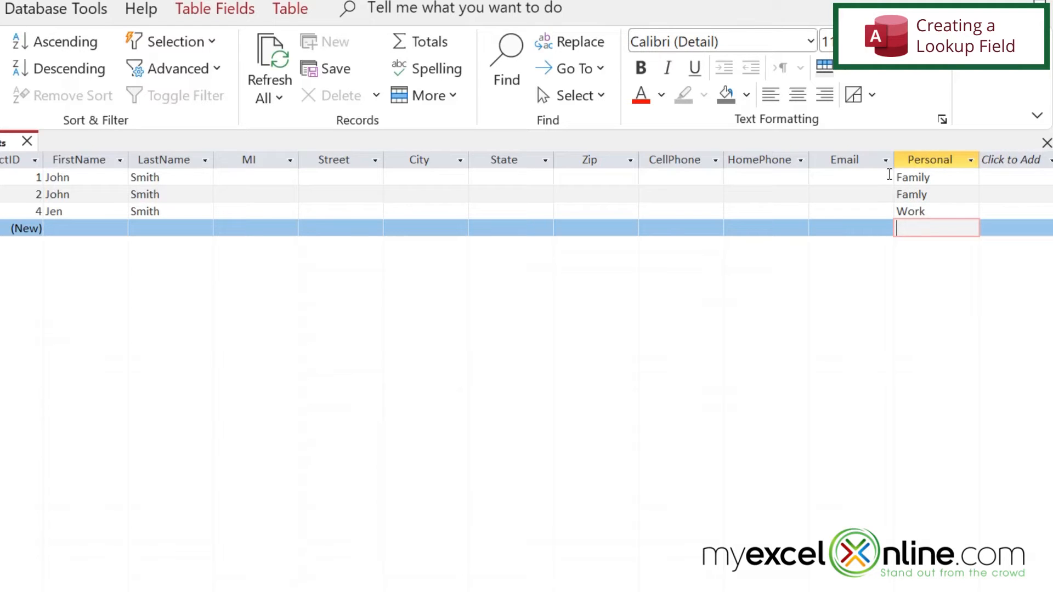
pyautogui.moveTo(932, 182)
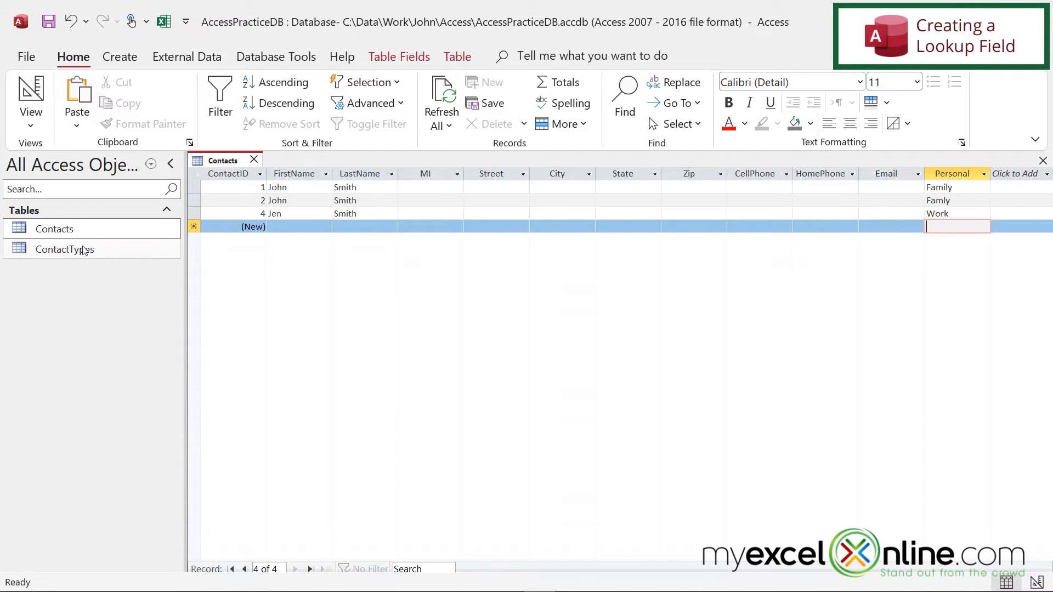
pyautogui.moveTo(64, 249)
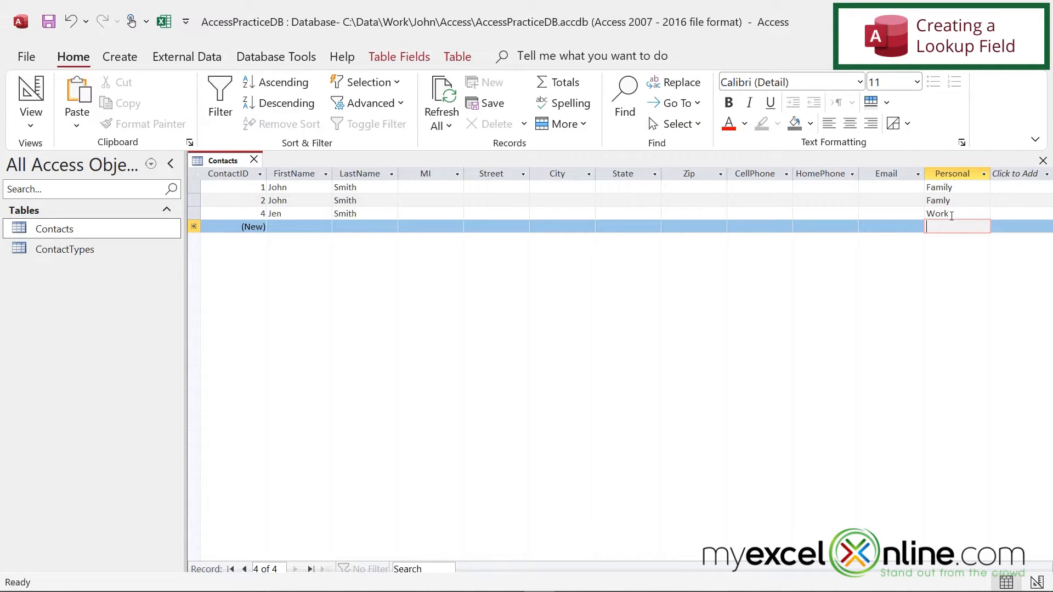
# Back in Contacts design view, change the Personal field's data type to Number.
pyautogui.rightClick(222, 160)
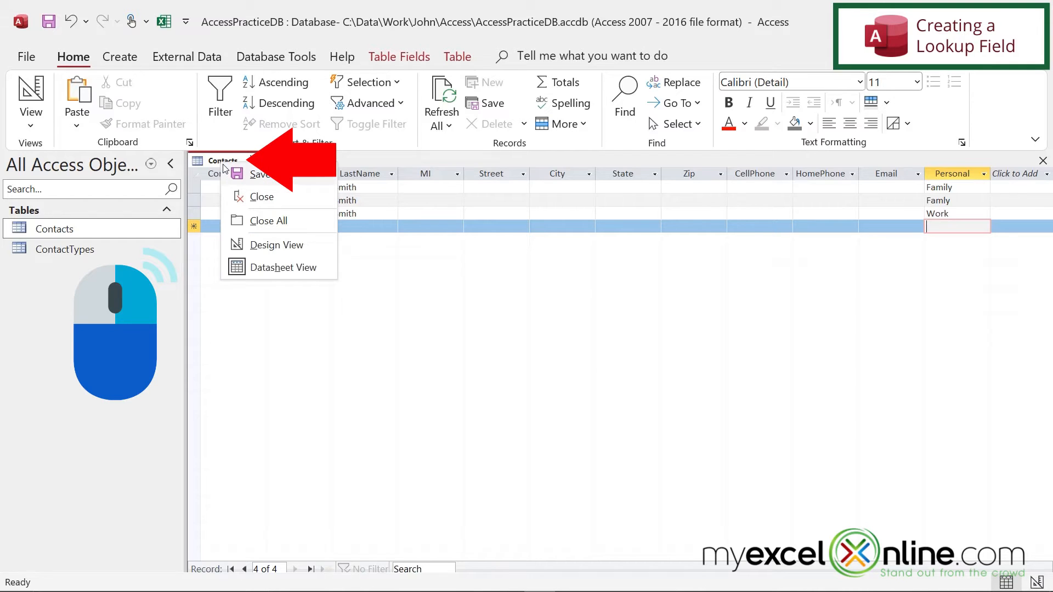
pyautogui.moveTo(277, 245)
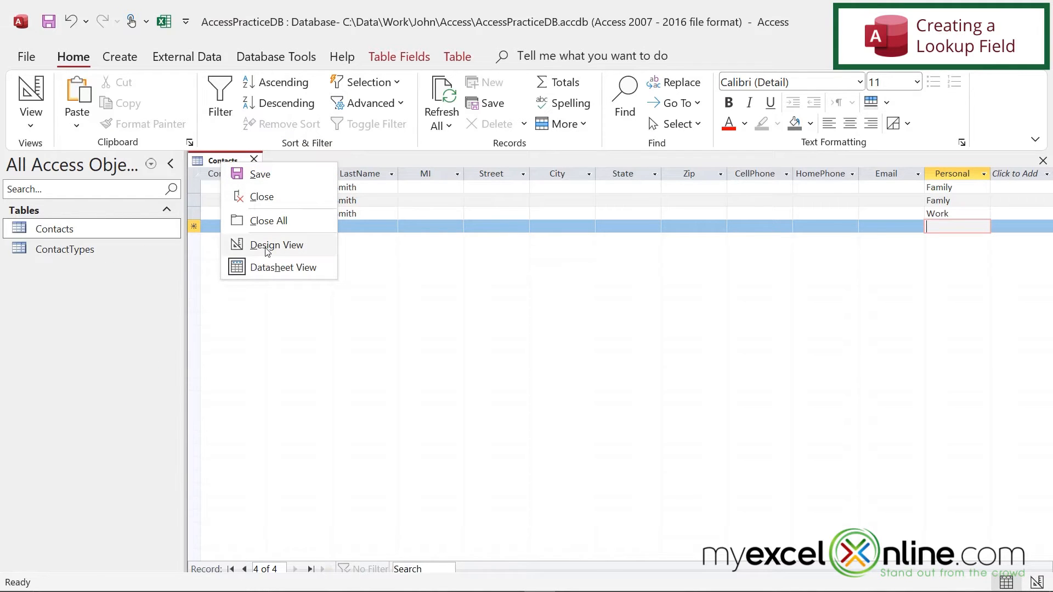
pyautogui.click(276, 245)
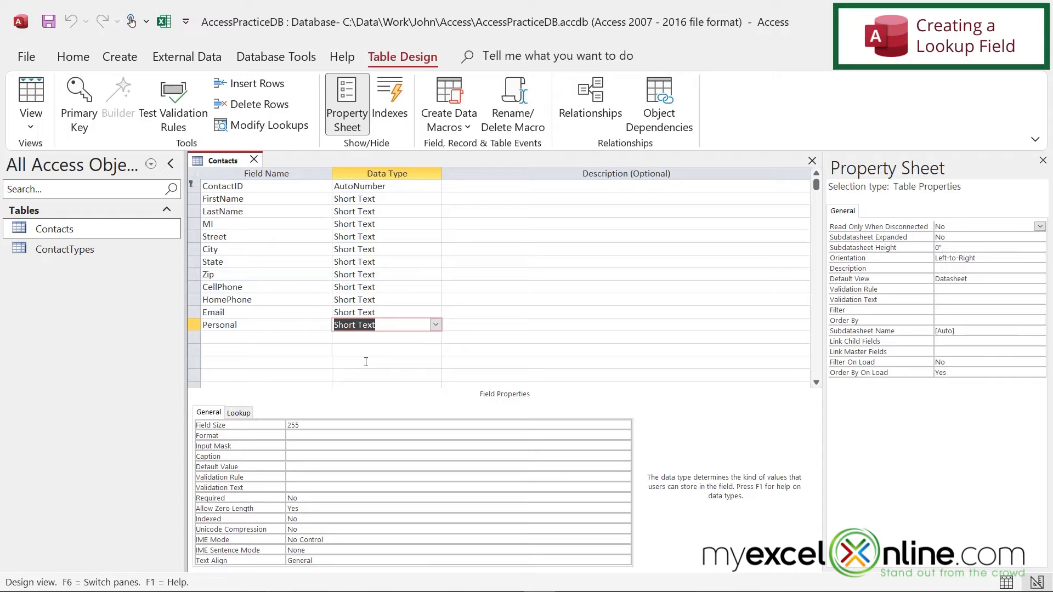
pyautogui.moveTo(367, 339)
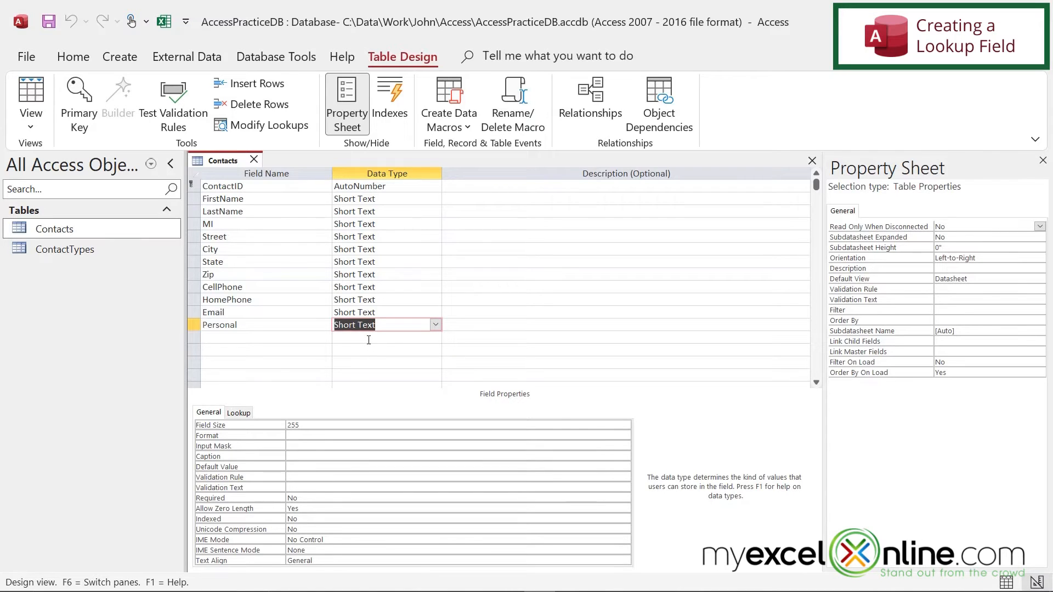
pyautogui.write('number')
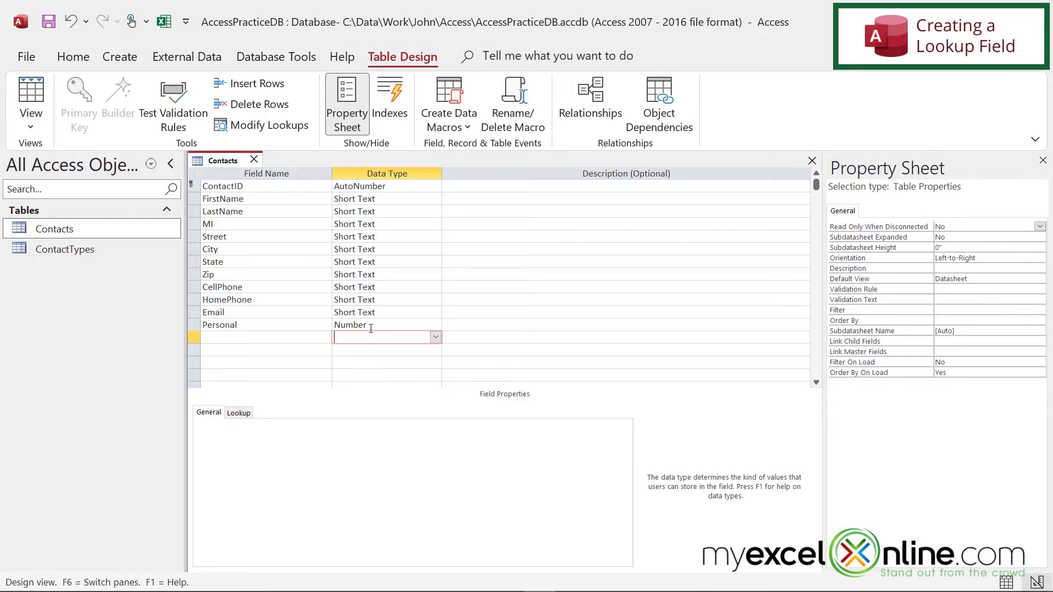
pyautogui.moveTo(64, 249)
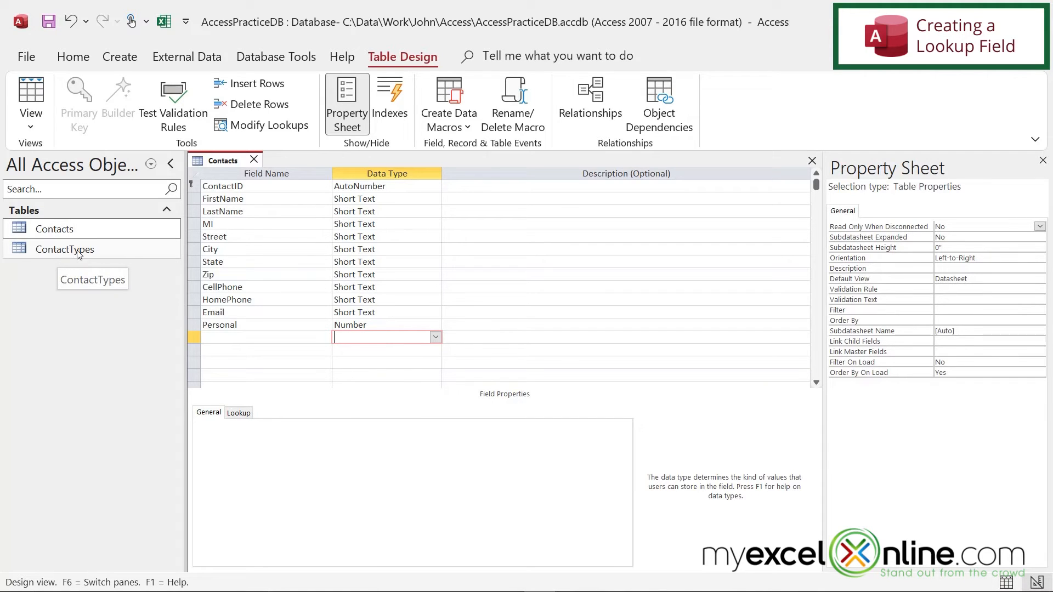
# Review the ContactTypes records and its design with ContactTypeID AutoNumber above ContactType.
pyautogui.click(65, 249)
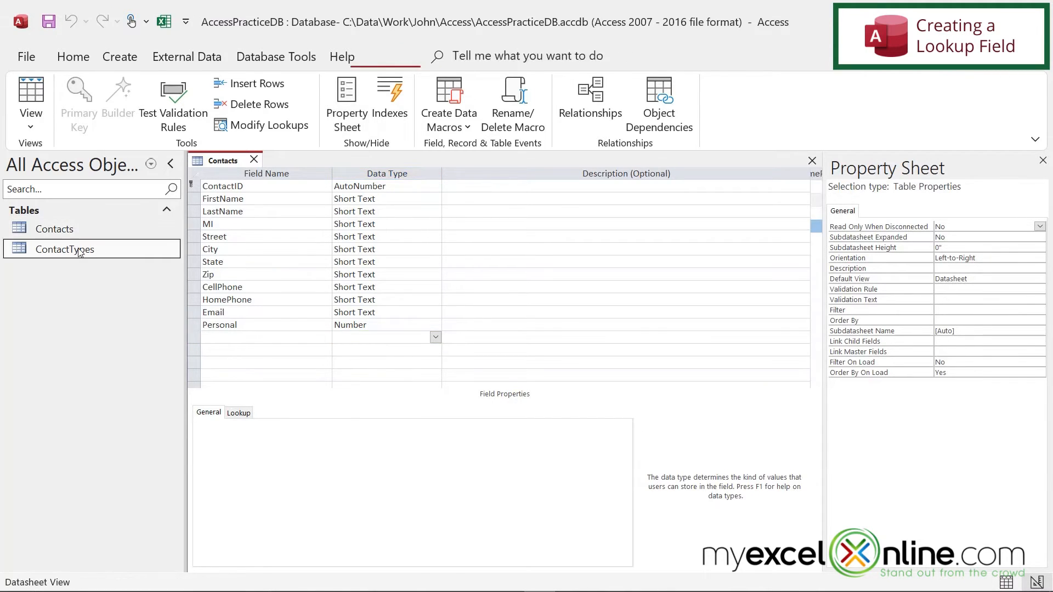
pyautogui.doubleClick(65, 249)
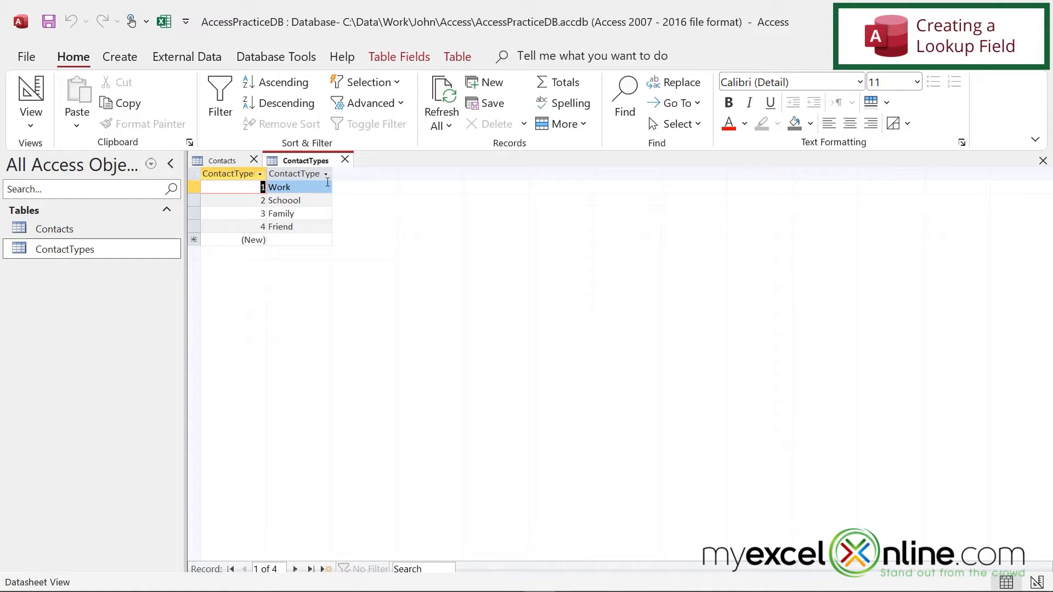
pyautogui.rightClick(304, 160)
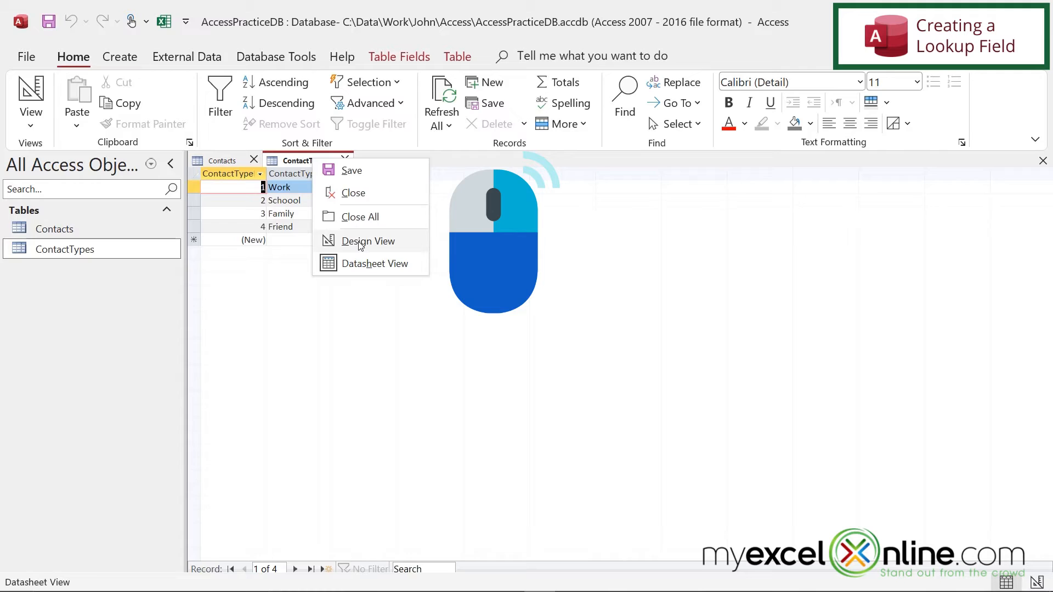
pyautogui.click(368, 240)
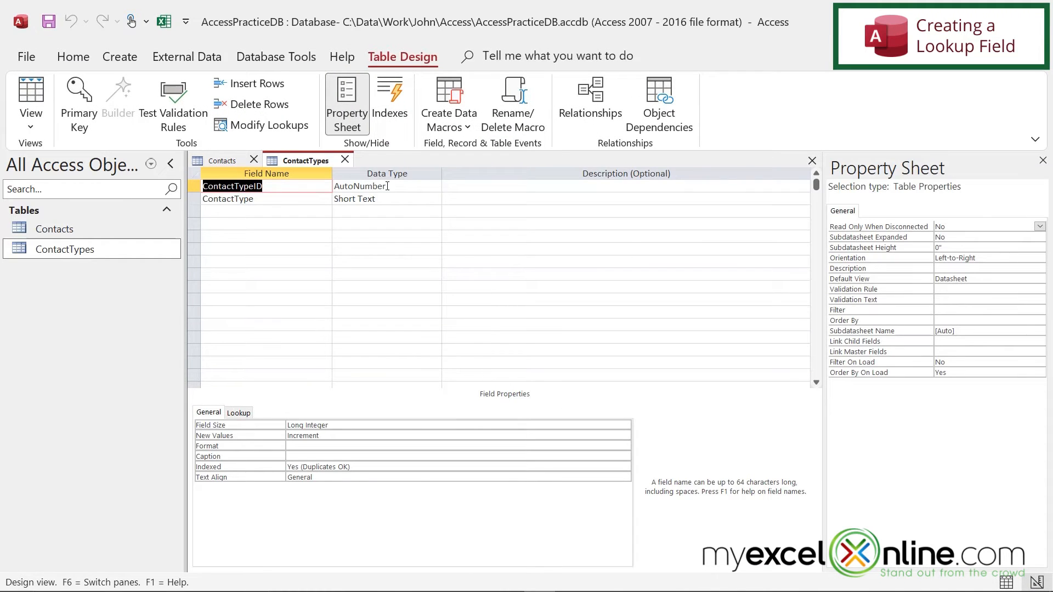
pyautogui.moveTo(290, 425)
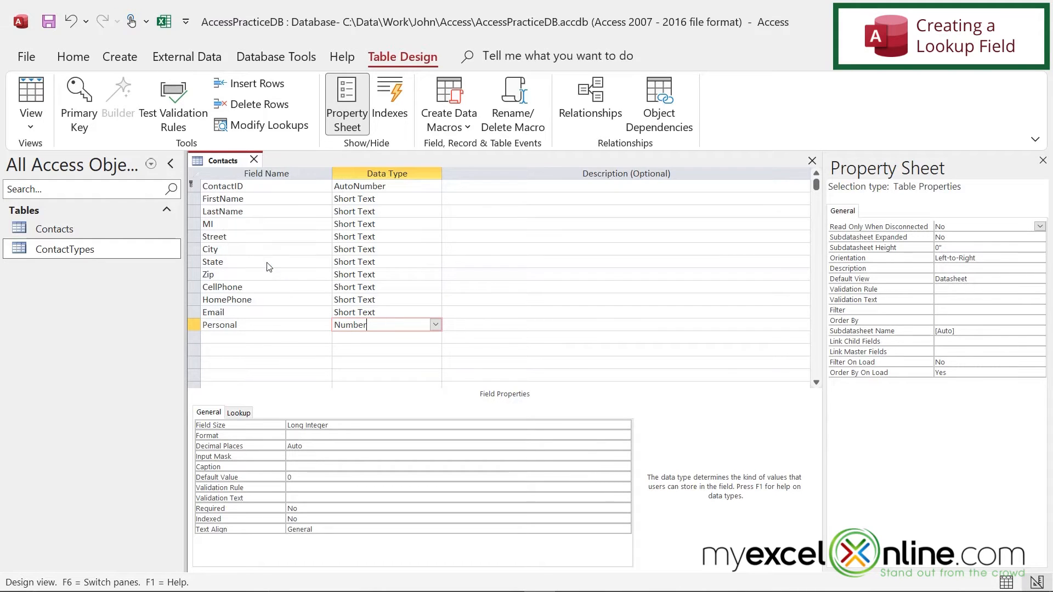
# Switch Contacts to datasheet, saving Personal as Number and accepting the loss of old values.
pyautogui.click(47, 22)
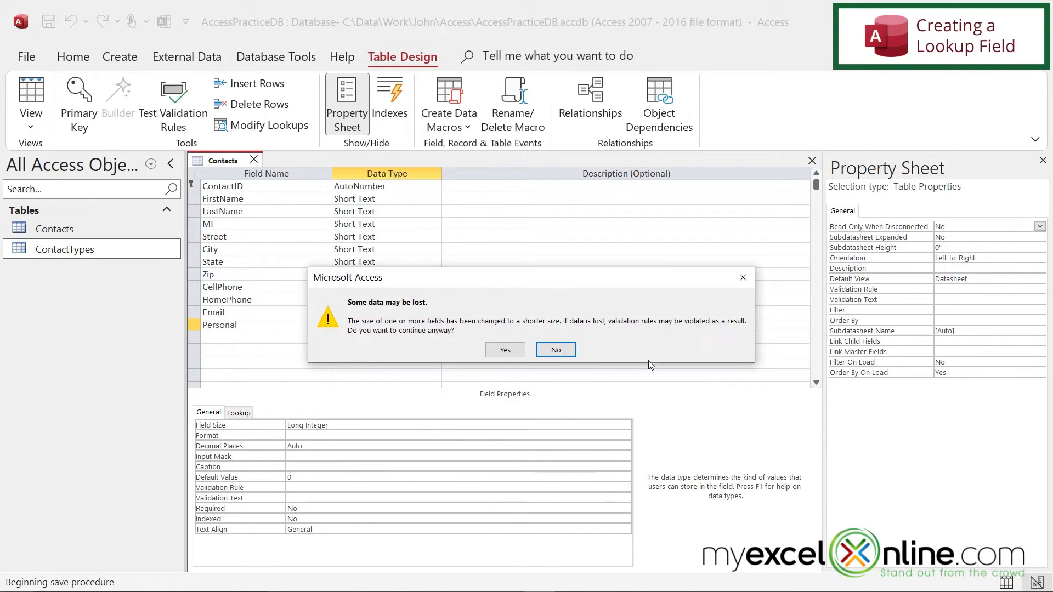
pyautogui.moveTo(421, 318)
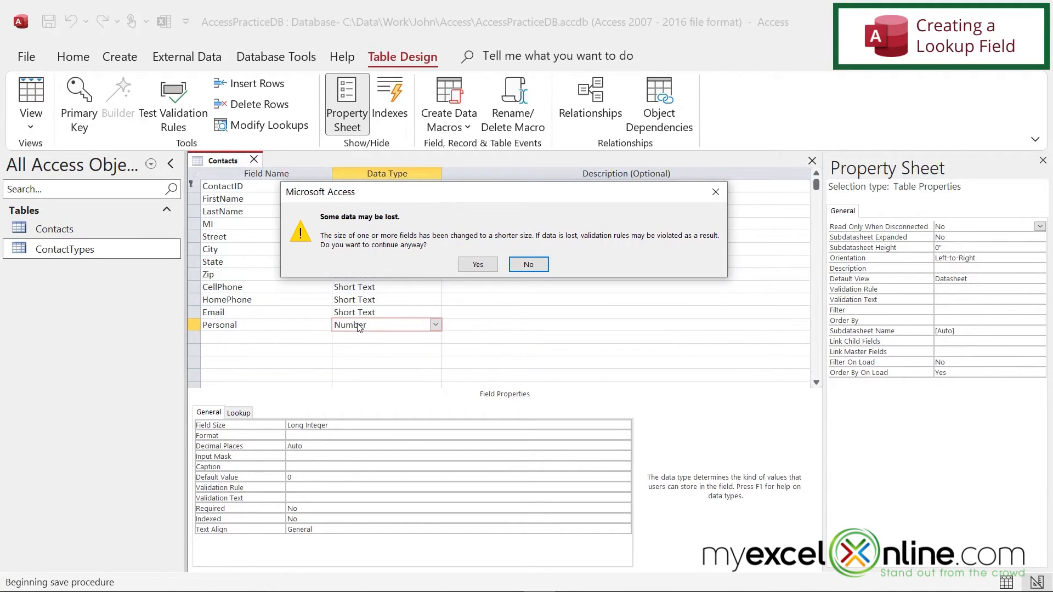
pyautogui.moveTo(459, 289)
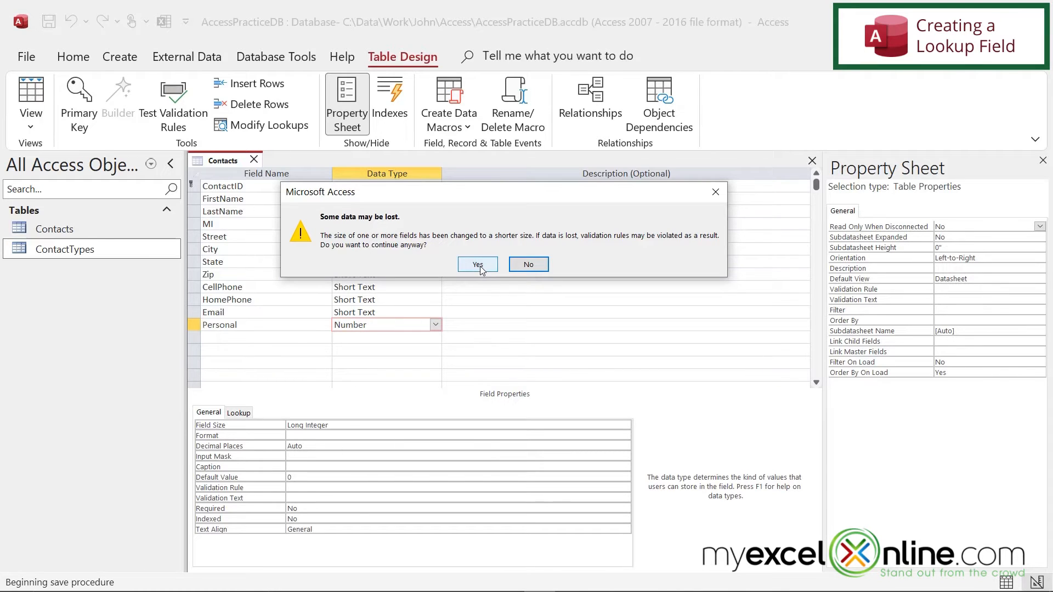
pyautogui.click(477, 265)
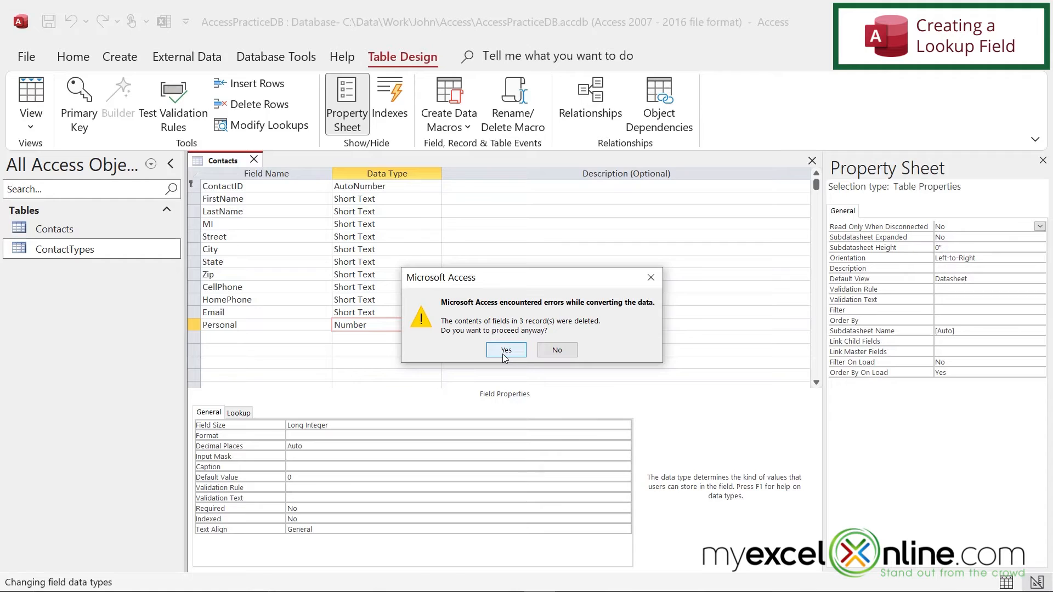
pyautogui.click(505, 350)
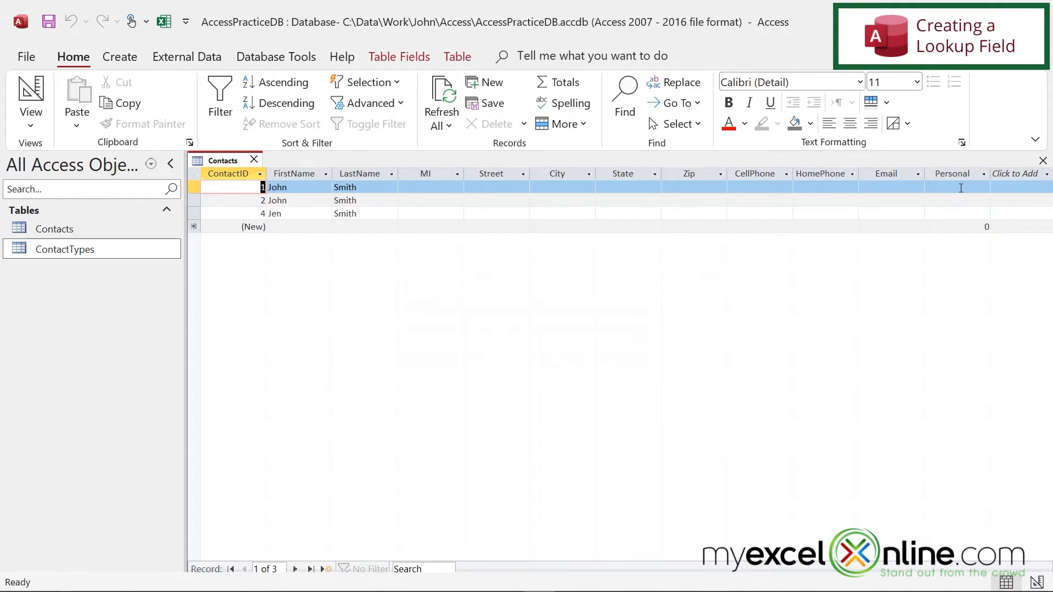
pyautogui.click(957, 186)
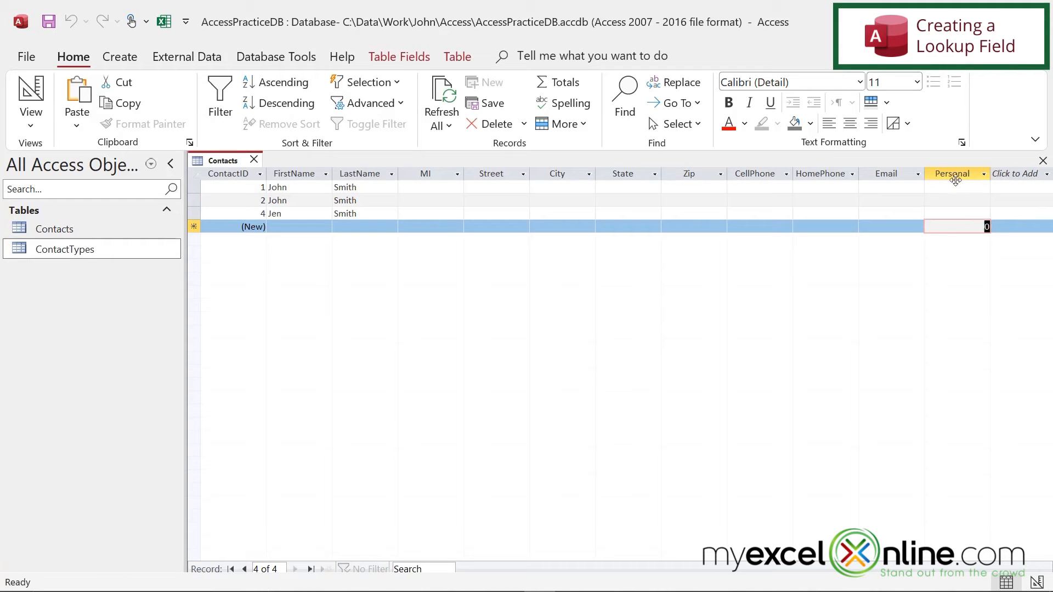
pyautogui.moveTo(950, 287)
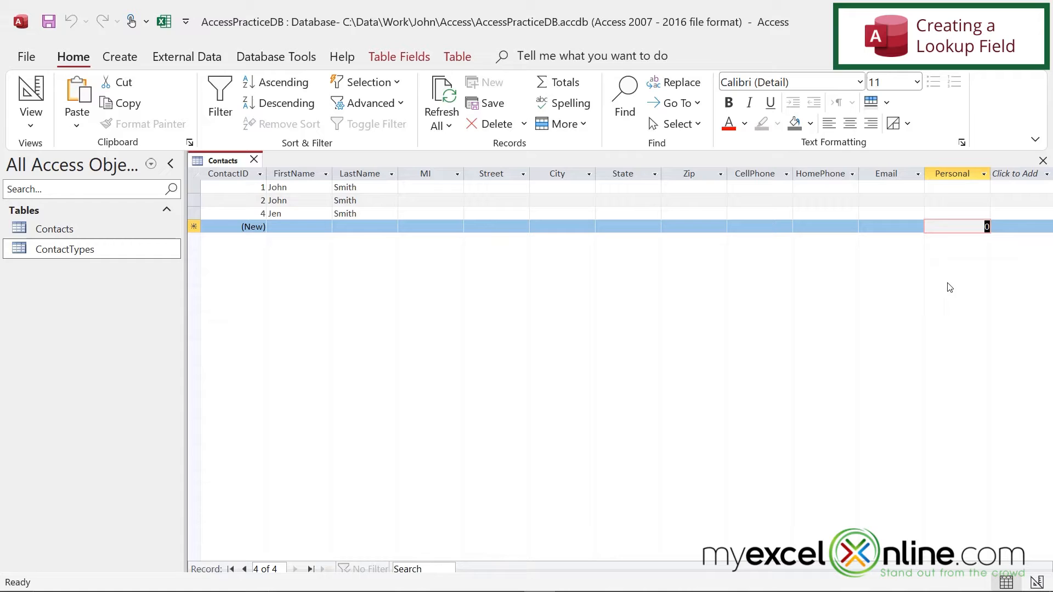
pyautogui.moveTo(974, 195)
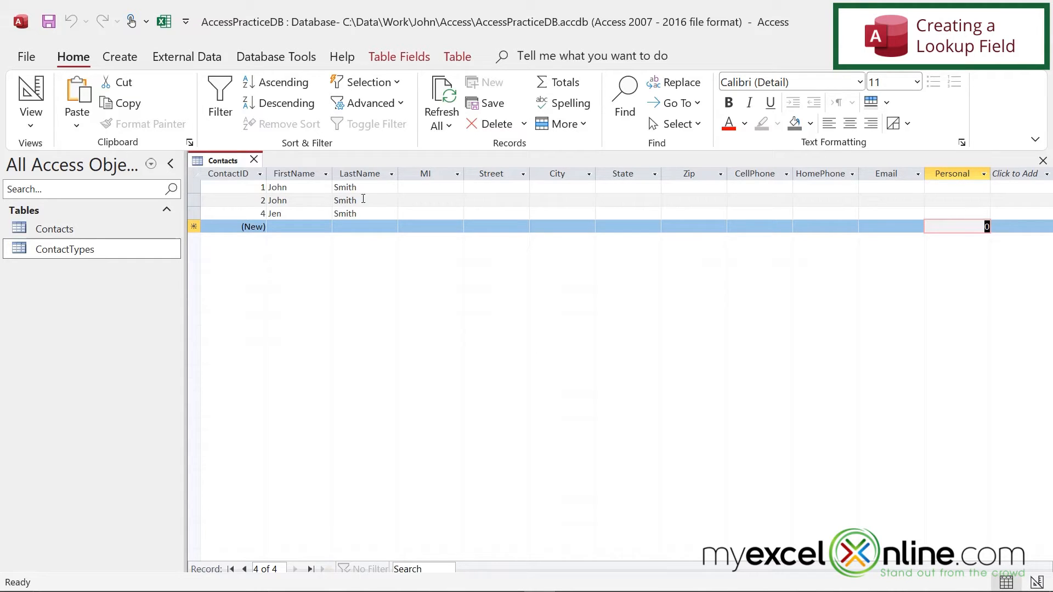
# Return Contacts to design view and list the Personal field's lookup Display Control choices.
pyautogui.rightClick(223, 160)
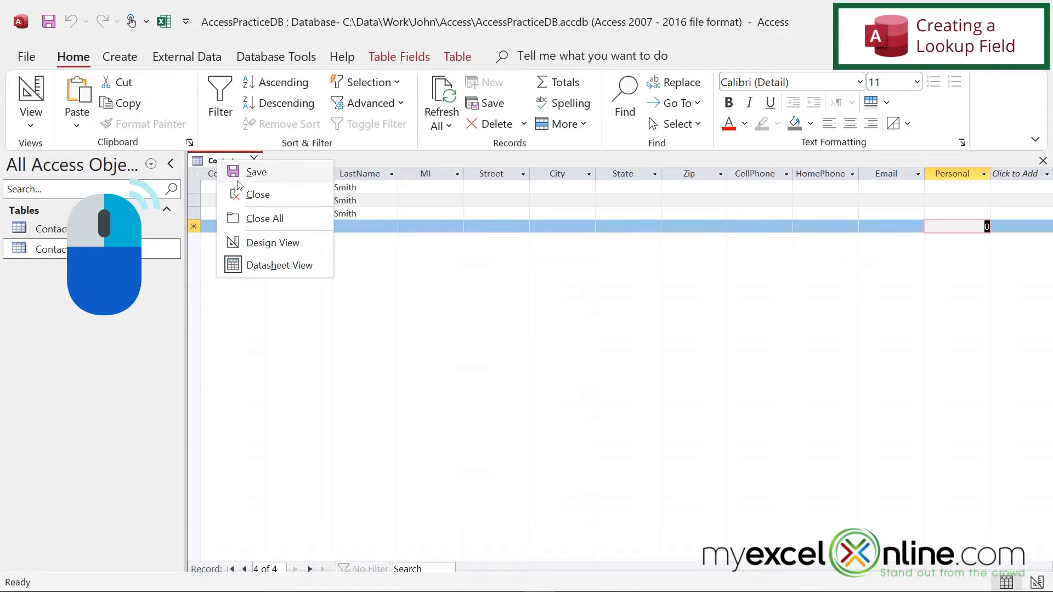
pyautogui.click(273, 243)
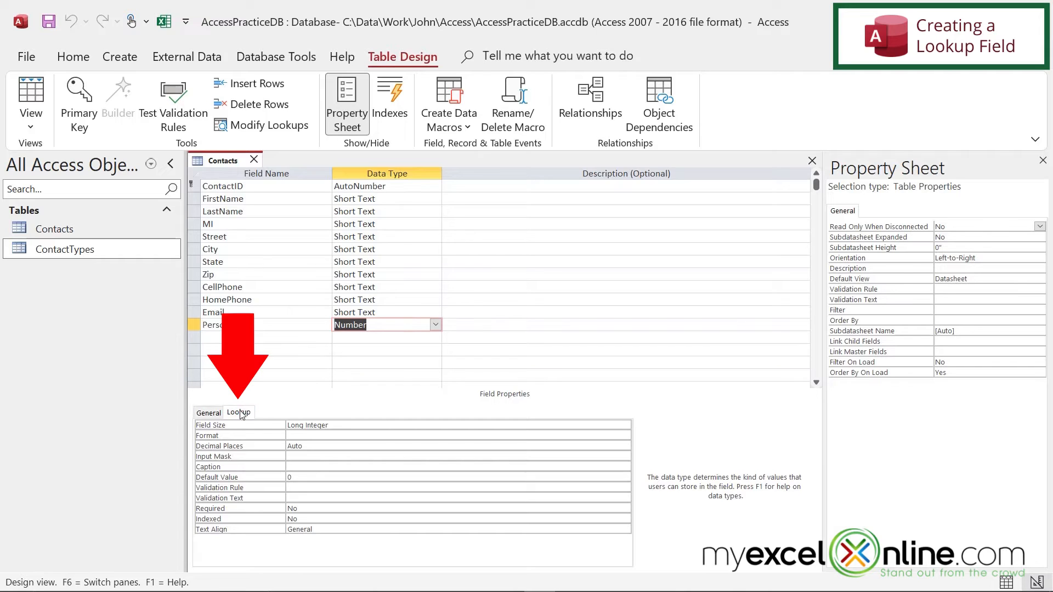
pyautogui.click(238, 412)
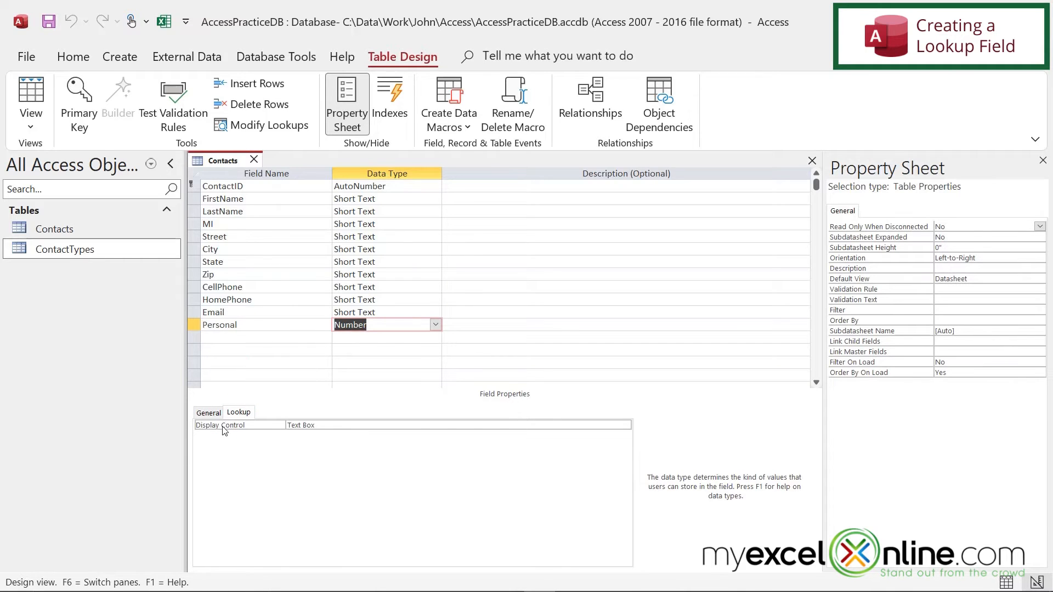
pyautogui.click(423, 424)
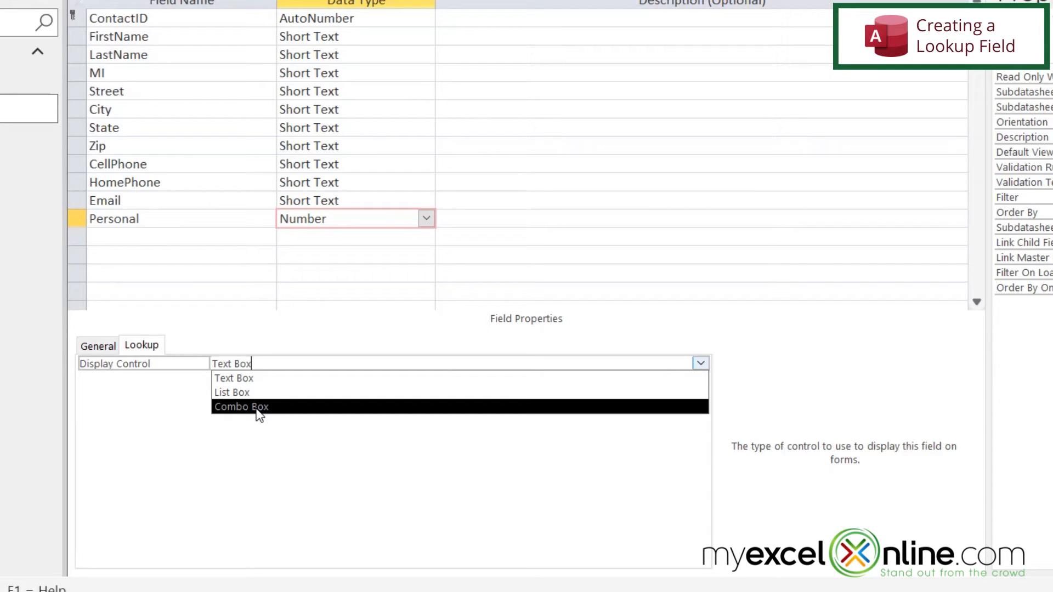
pyautogui.moveTo(261, 413)
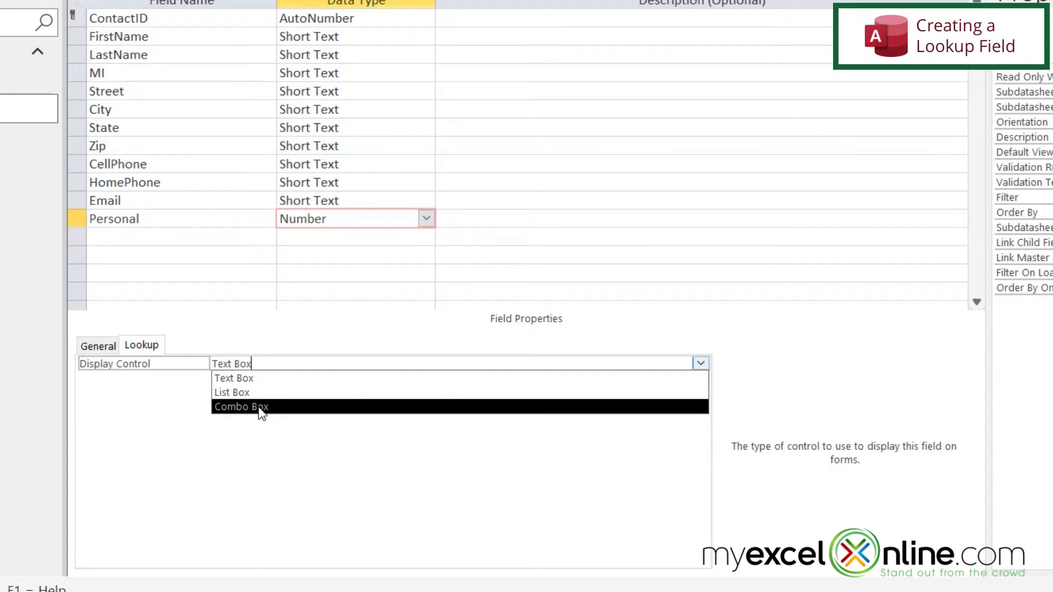
pyautogui.moveTo(263, 409)
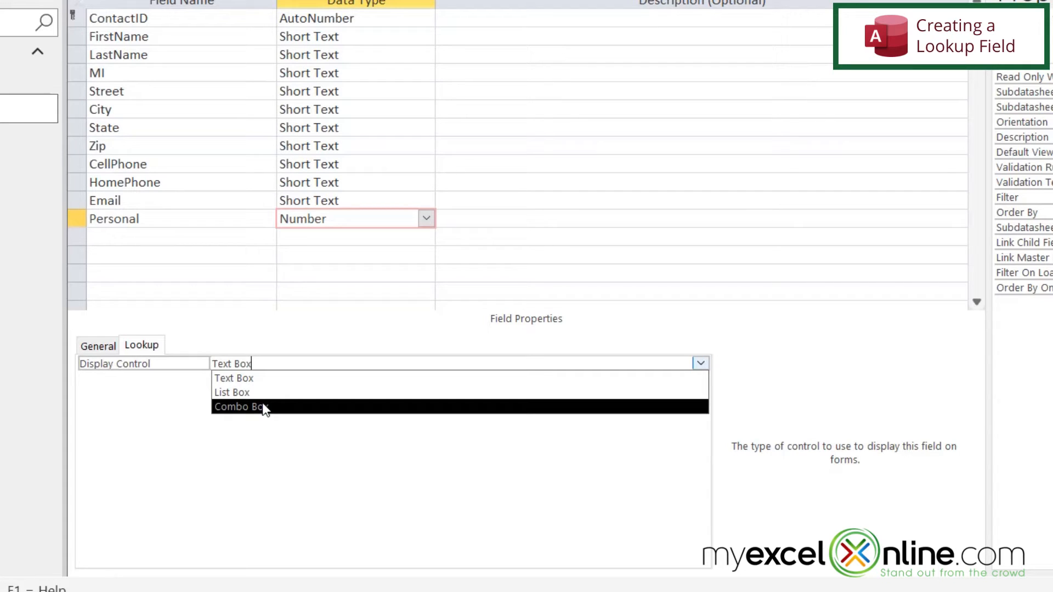
# Make Personal a combo box whose row source is the ContactTypes table.
pyautogui.click(237, 406)
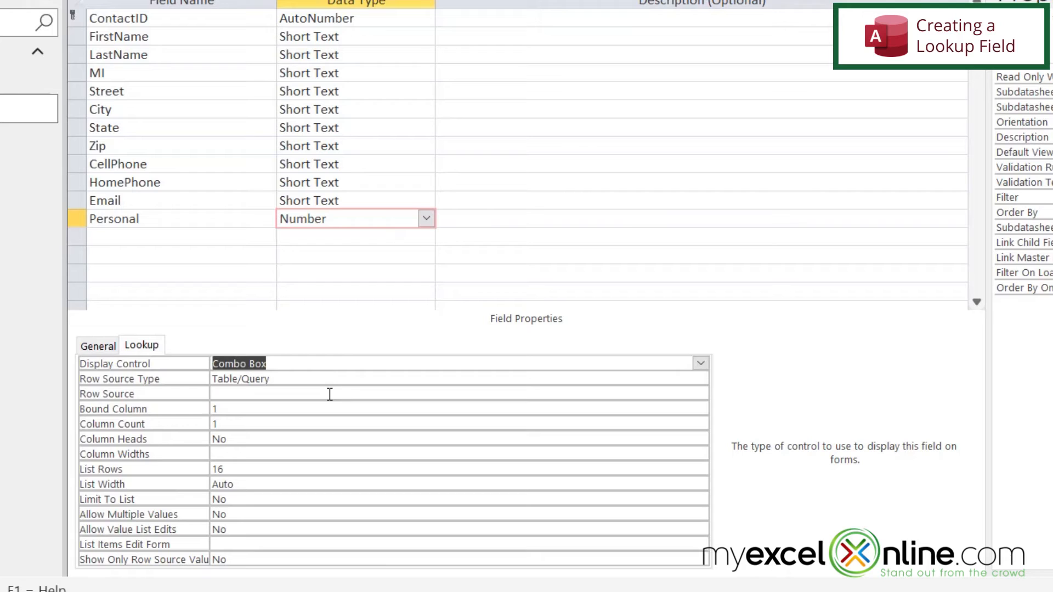
pyautogui.moveTo(124, 394)
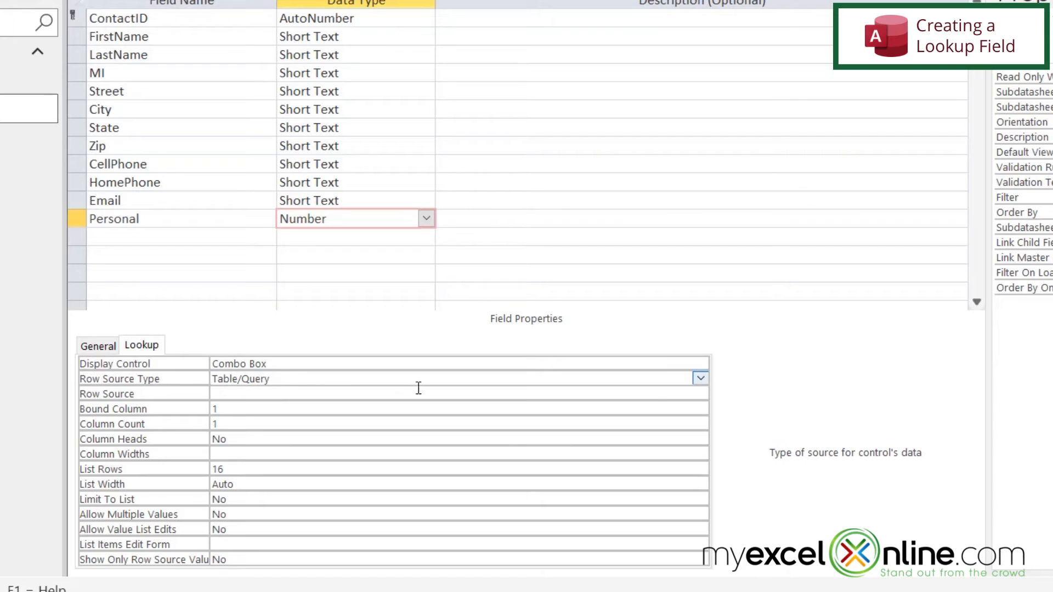
pyautogui.click(700, 378)
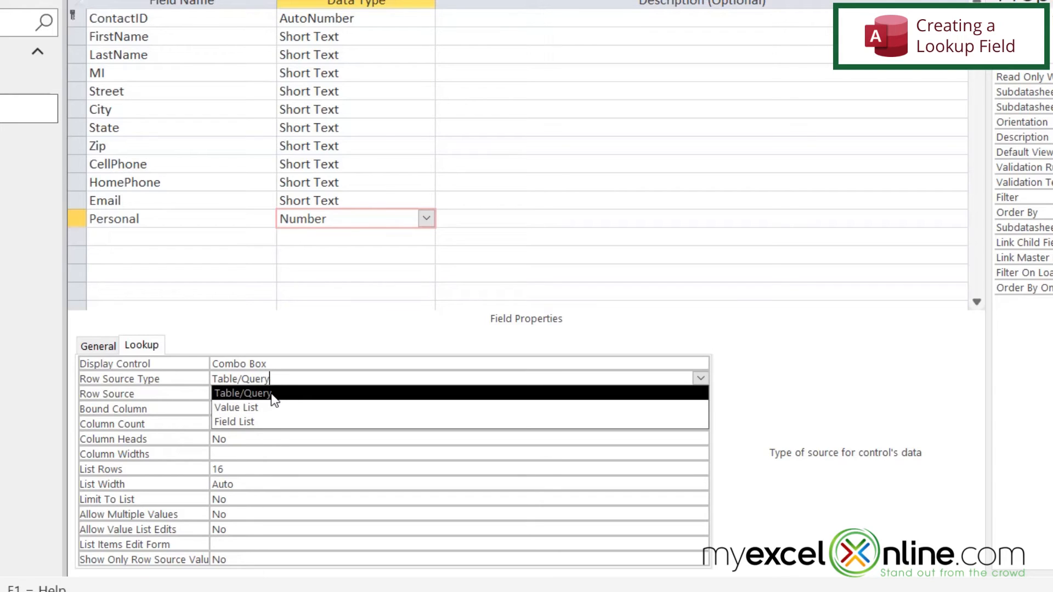
pyautogui.moveTo(256, 408)
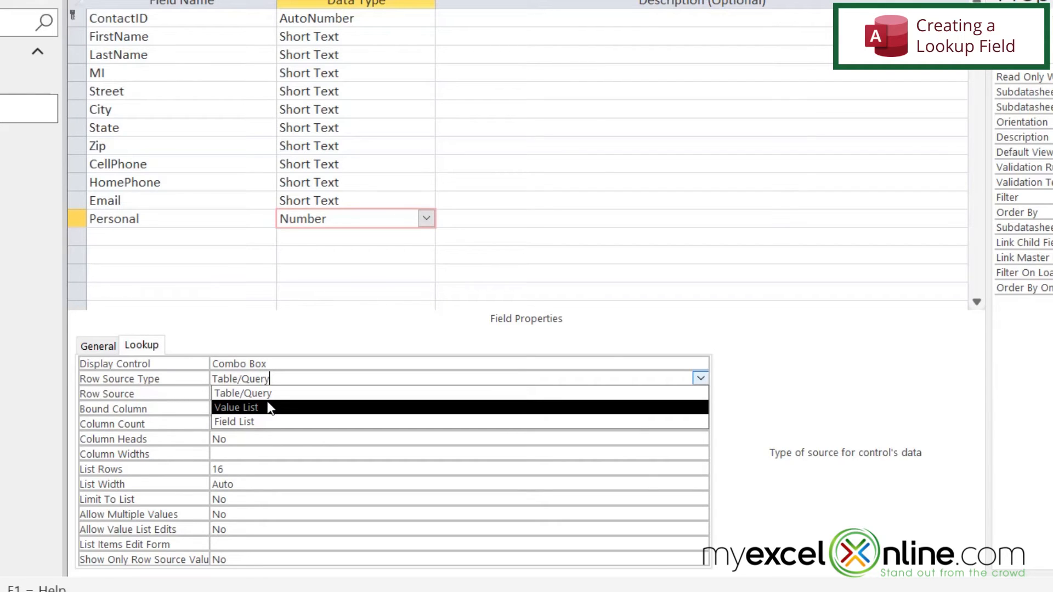
pyautogui.moveTo(287, 418)
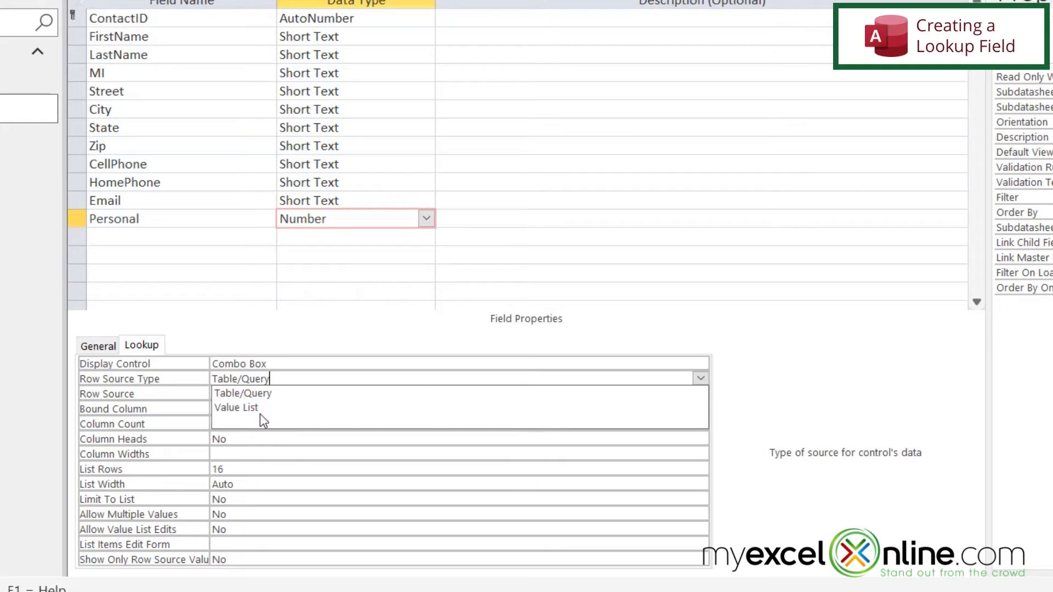
pyautogui.moveTo(235, 421)
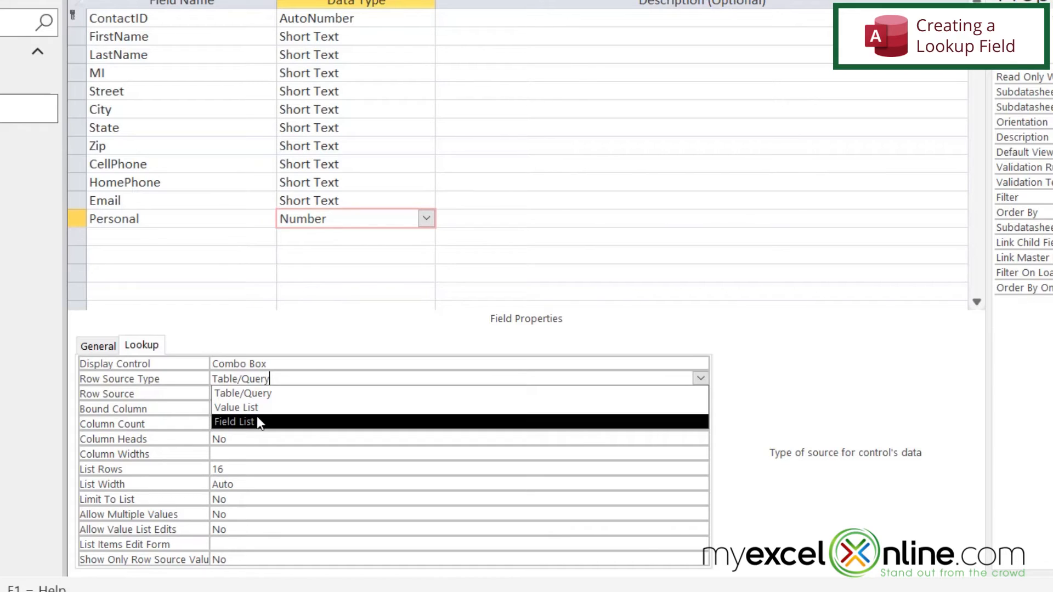
pyautogui.moveTo(235, 408)
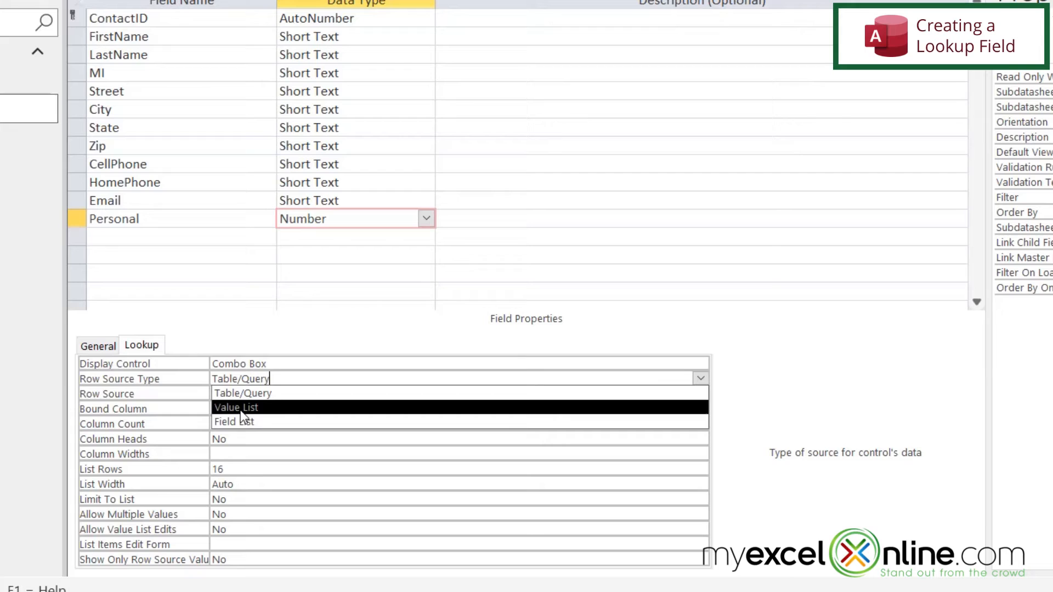
pyautogui.moveTo(291, 421)
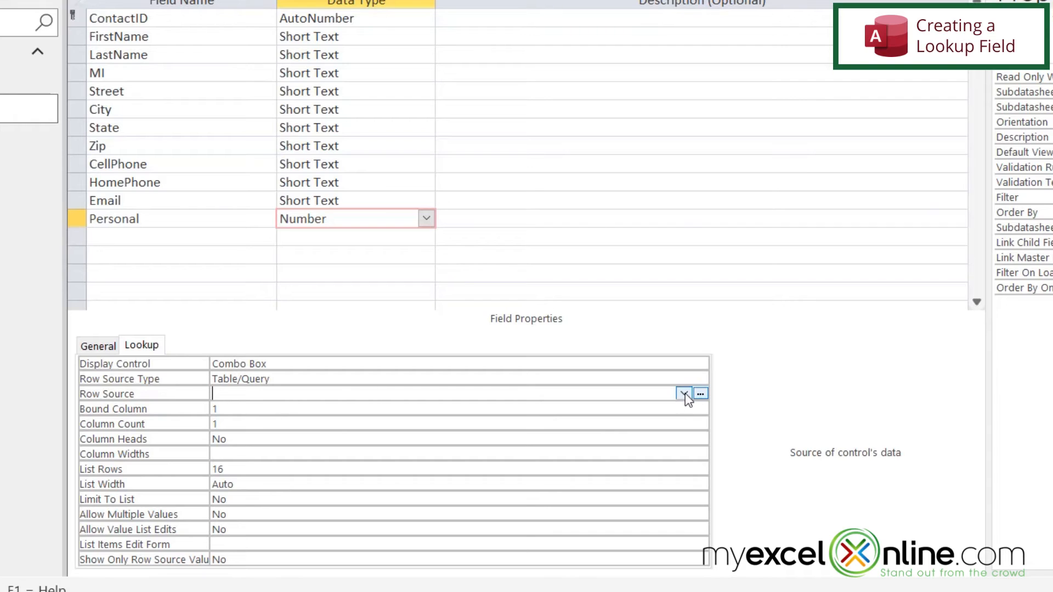
pyautogui.click(684, 393)
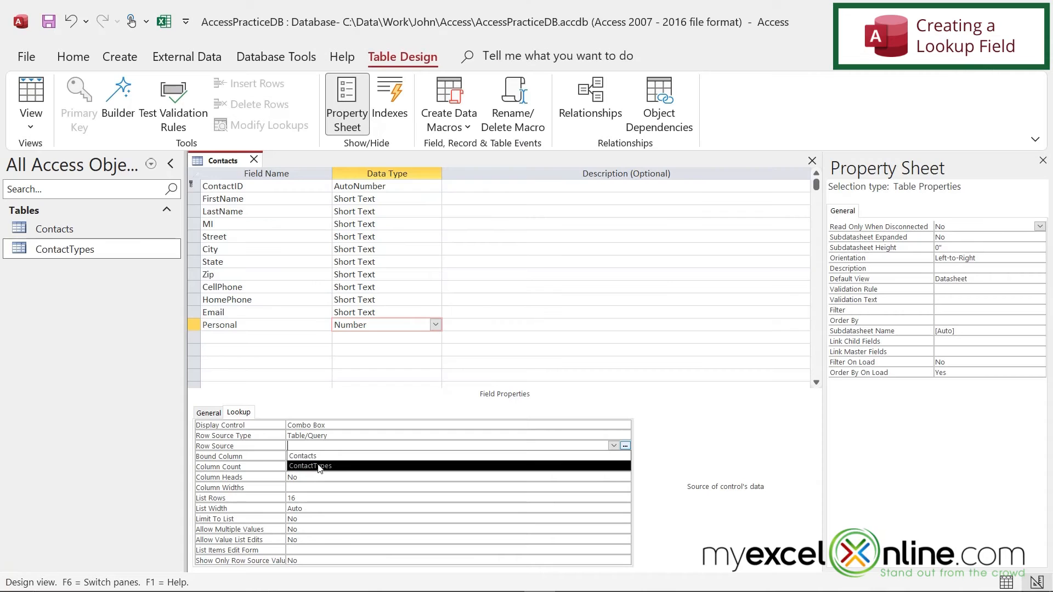
pyautogui.click(309, 465)
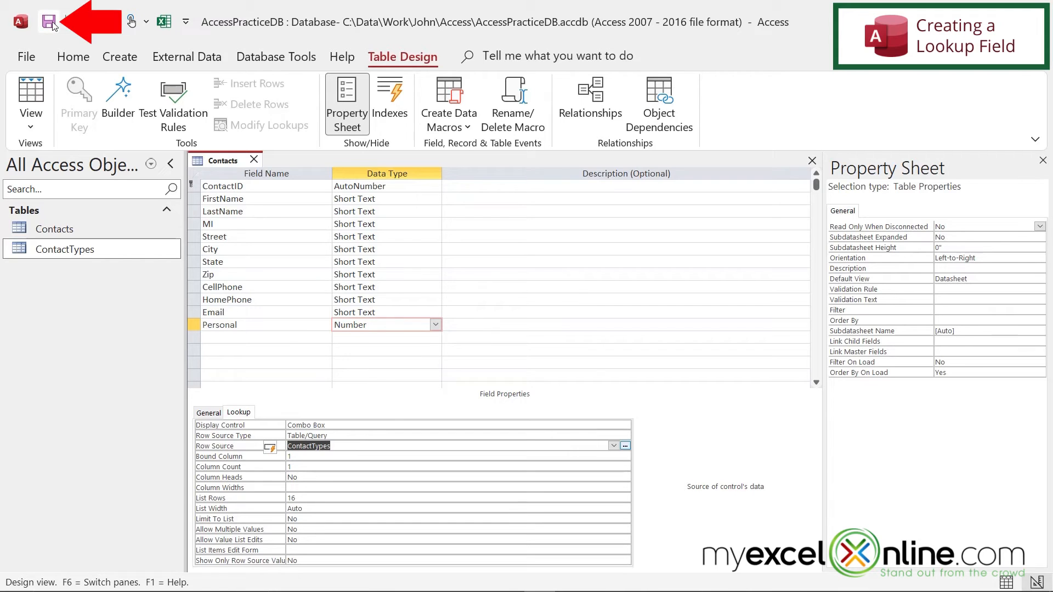
# View Contacts as a datasheet and check that Personal's dropdown offers only 1 to 4.
pyautogui.rightClick(222, 160)
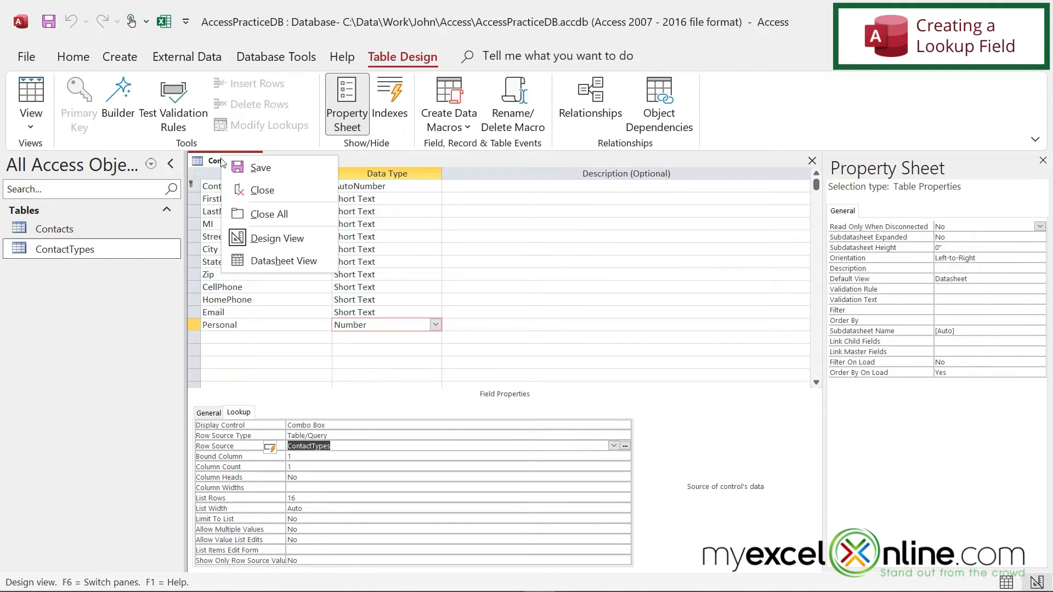
pyautogui.click(285, 261)
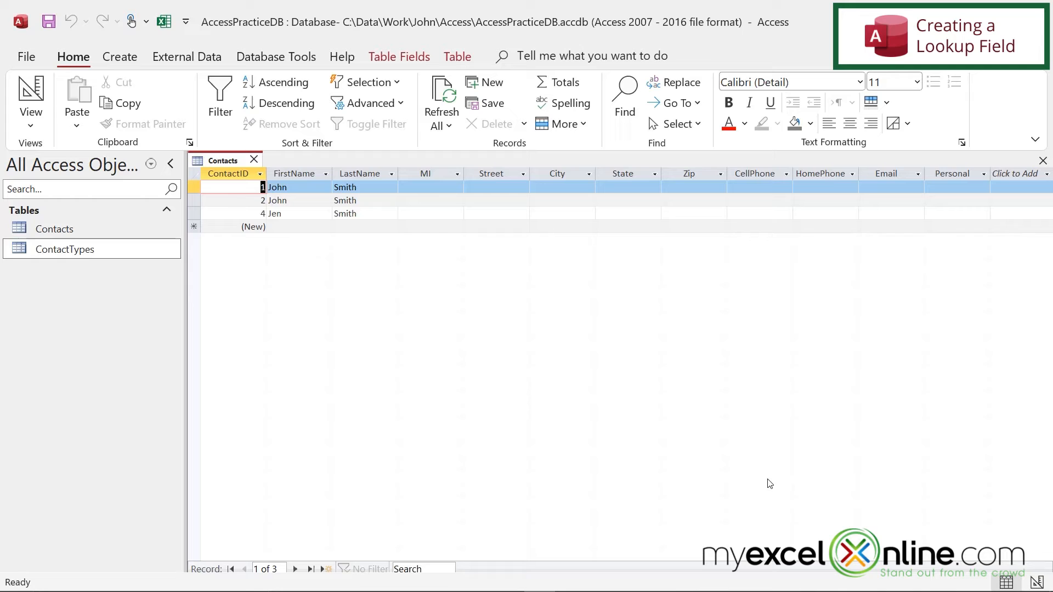
pyautogui.moveTo(949, 186)
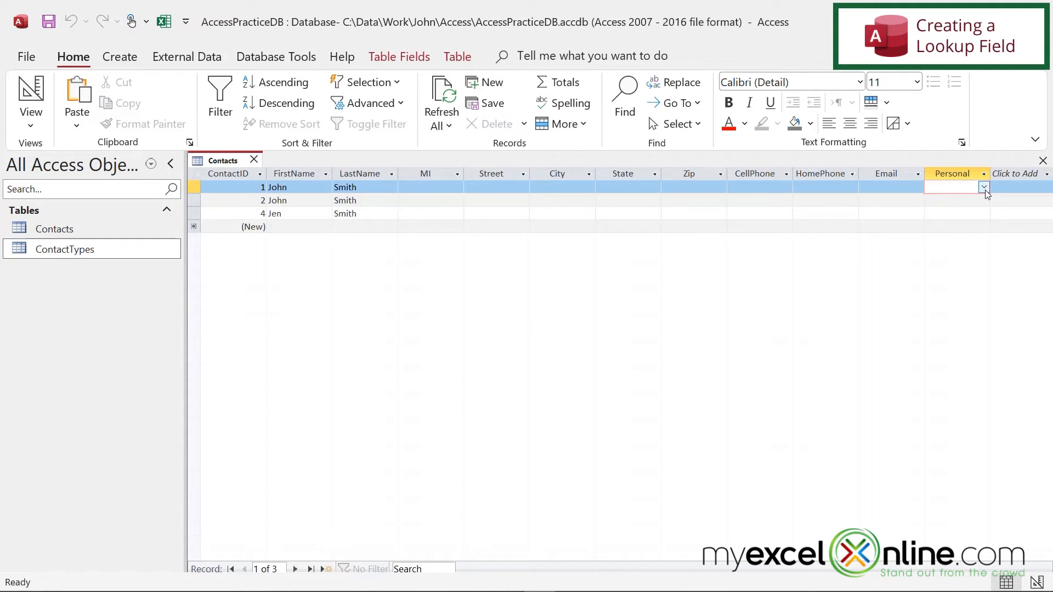
pyautogui.click(983, 186)
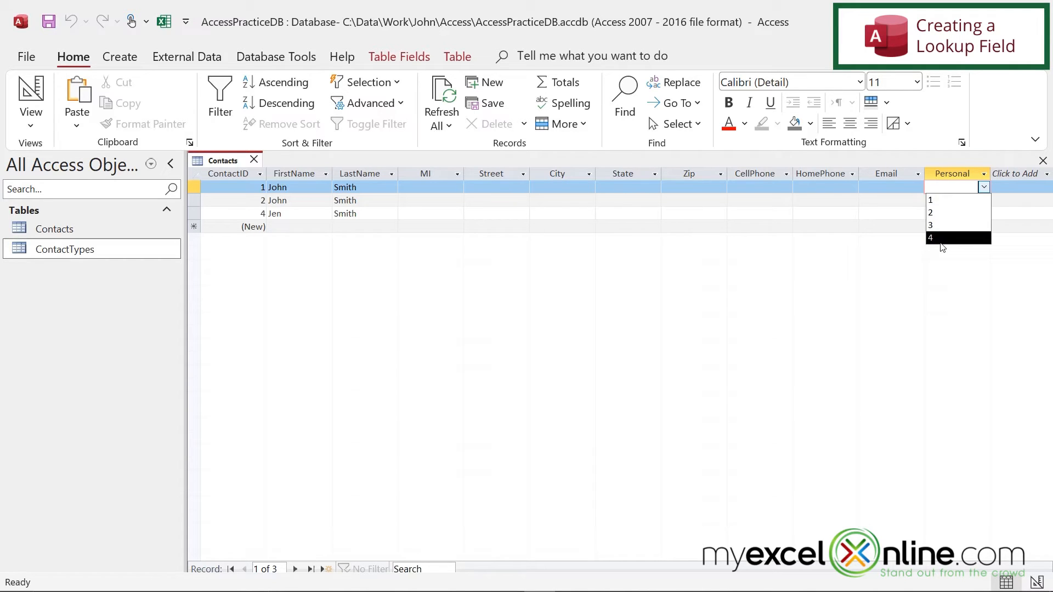
pyautogui.moveTo(946, 200)
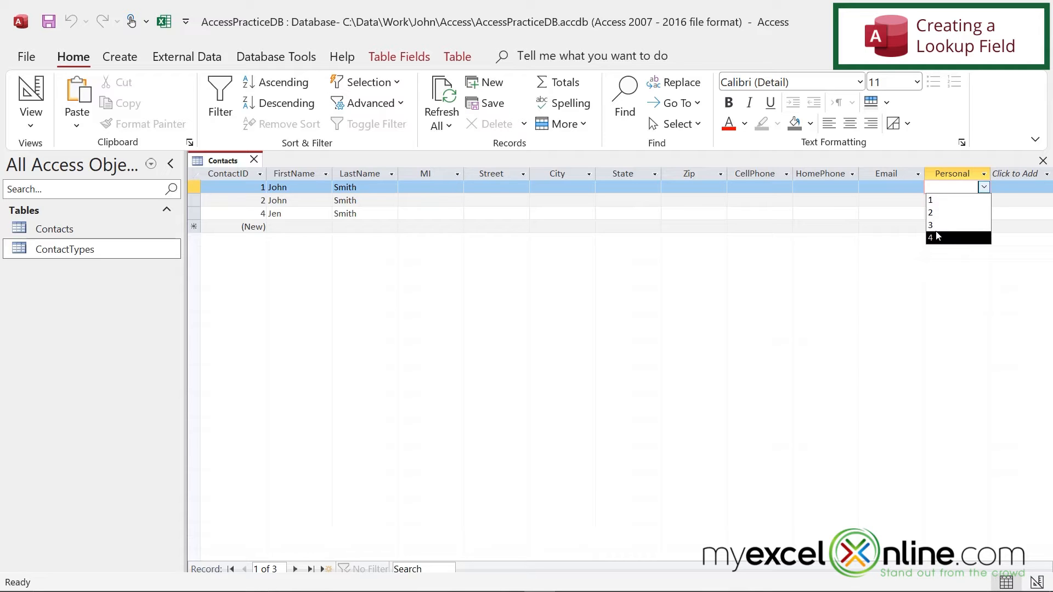
pyautogui.rightClick(222, 160)
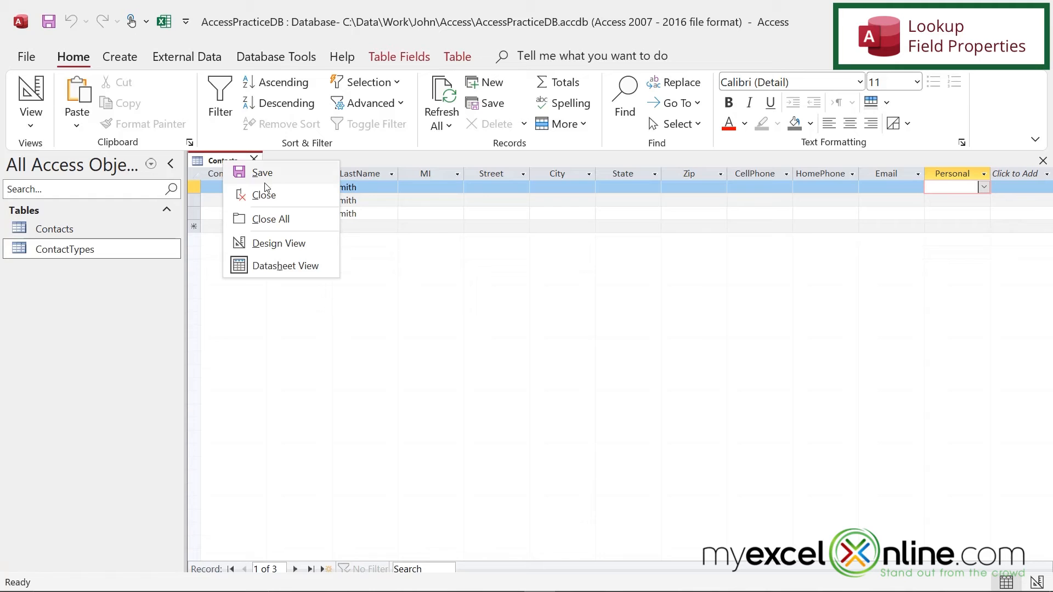
# In design view set the Personal lookup's Column Count to 2 and save the table.
pyautogui.click(279, 243)
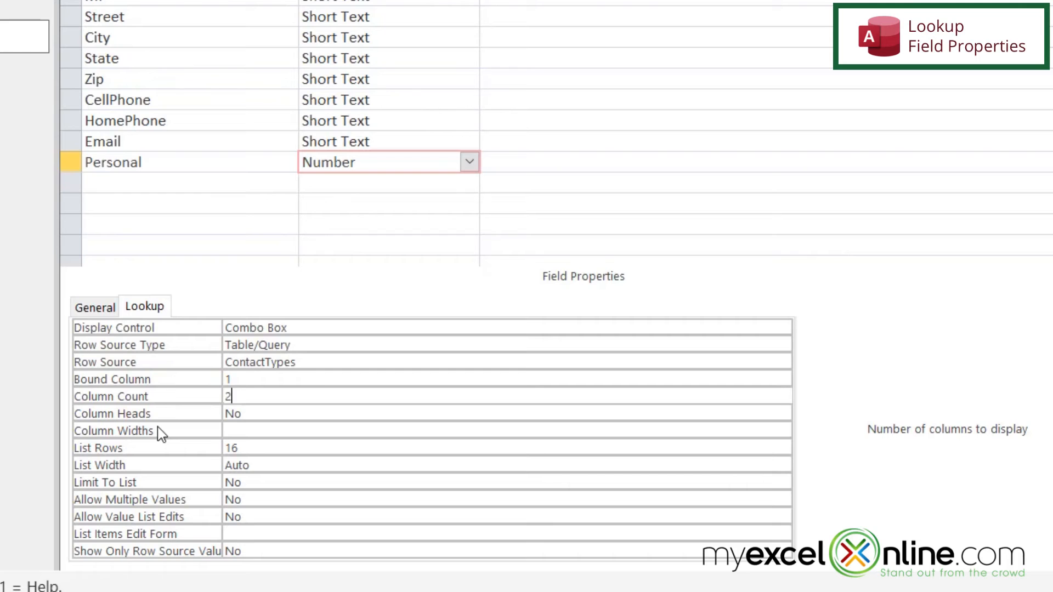
pyautogui.click(346, 101)
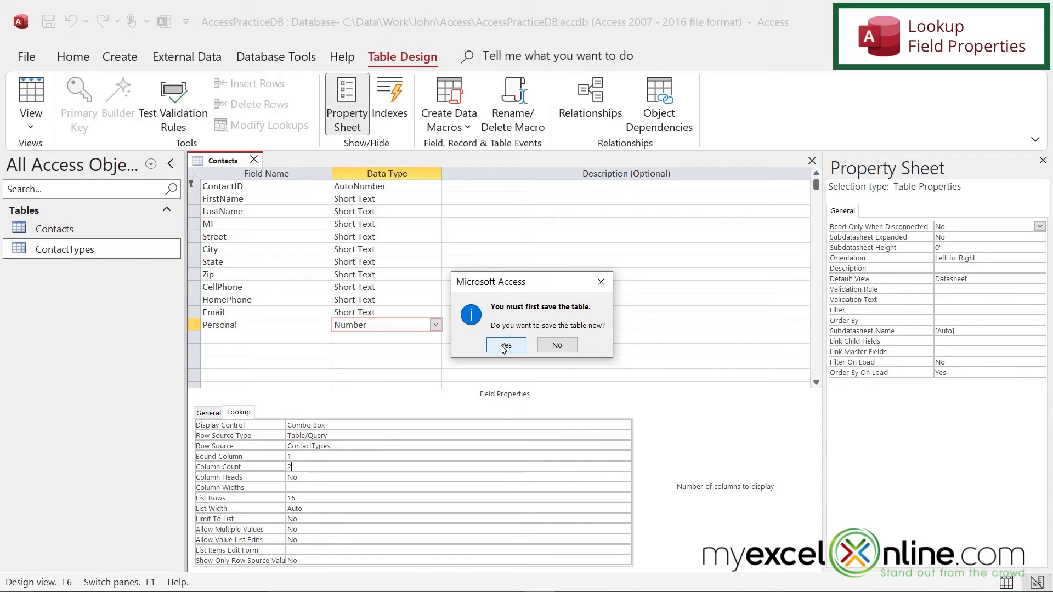
pyautogui.click(504, 344)
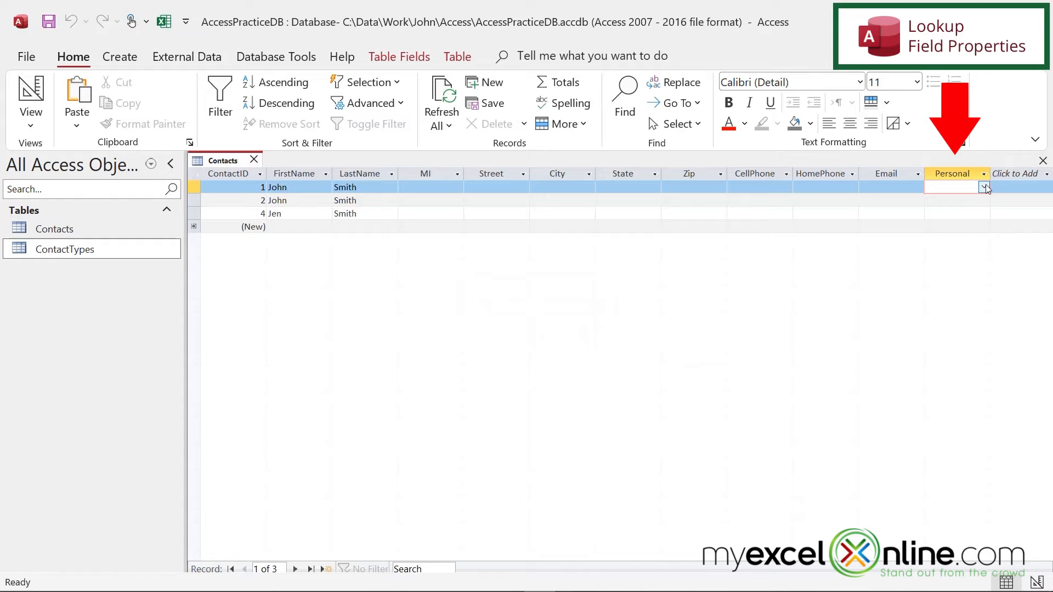
# Pick type 1, Work, from the two-column Personal list for the first contact.
pyautogui.click(985, 188)
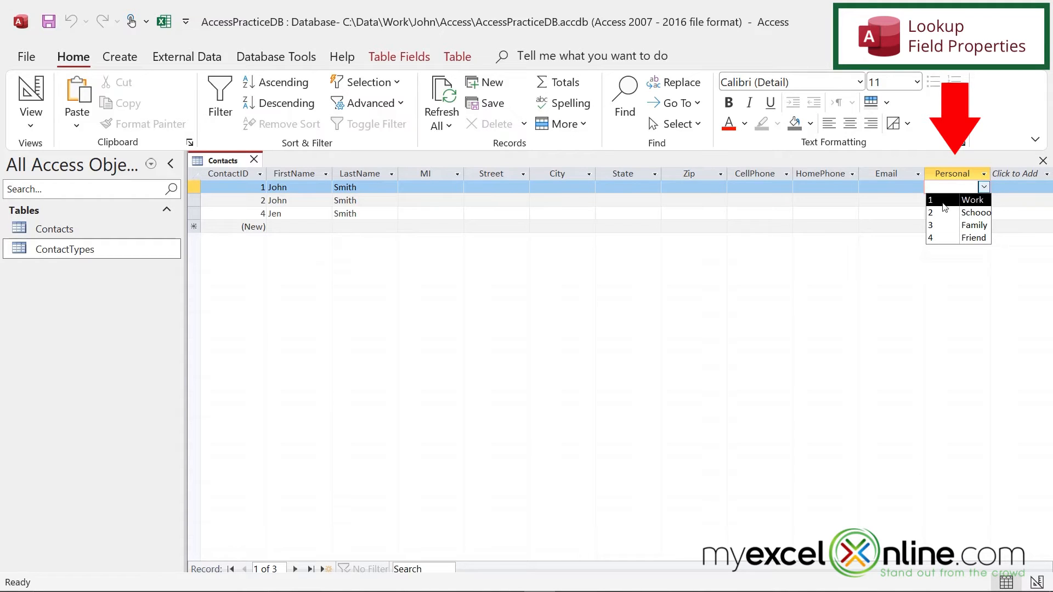
pyautogui.moveTo(980, 200)
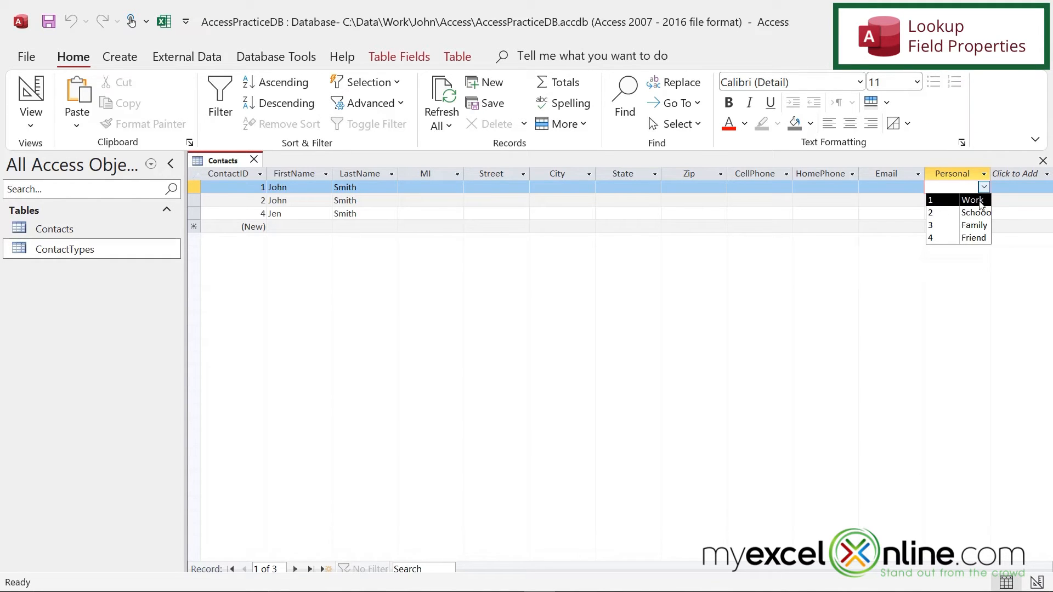
pyautogui.moveTo(973, 238)
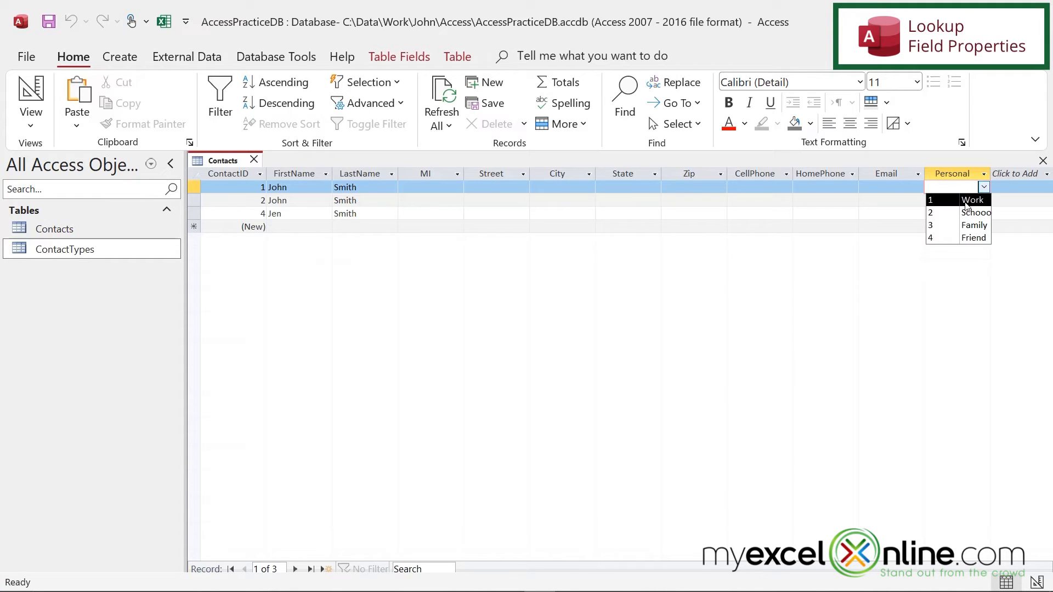
pyautogui.click(973, 200)
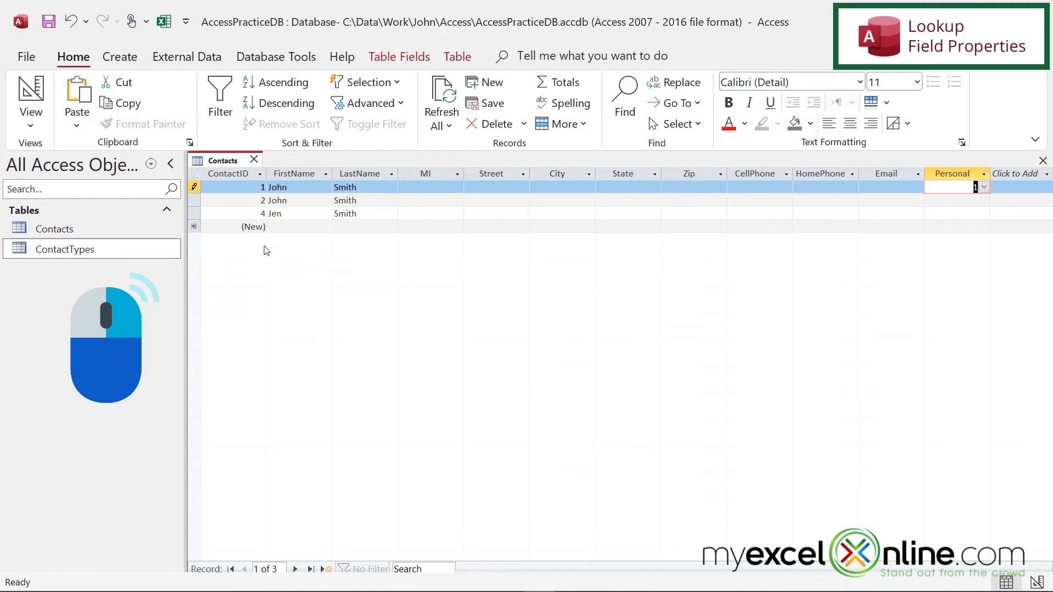
# Return to design view and inspect the ContactTypes table's name column, then close it.
pyautogui.click(31, 98)
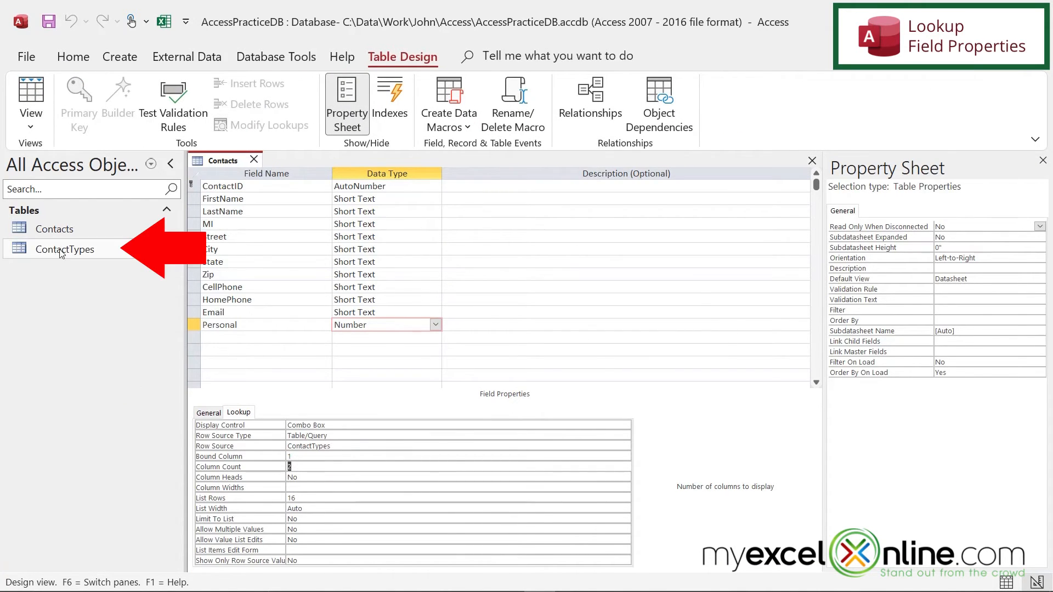
pyautogui.doubleClick(65, 249)
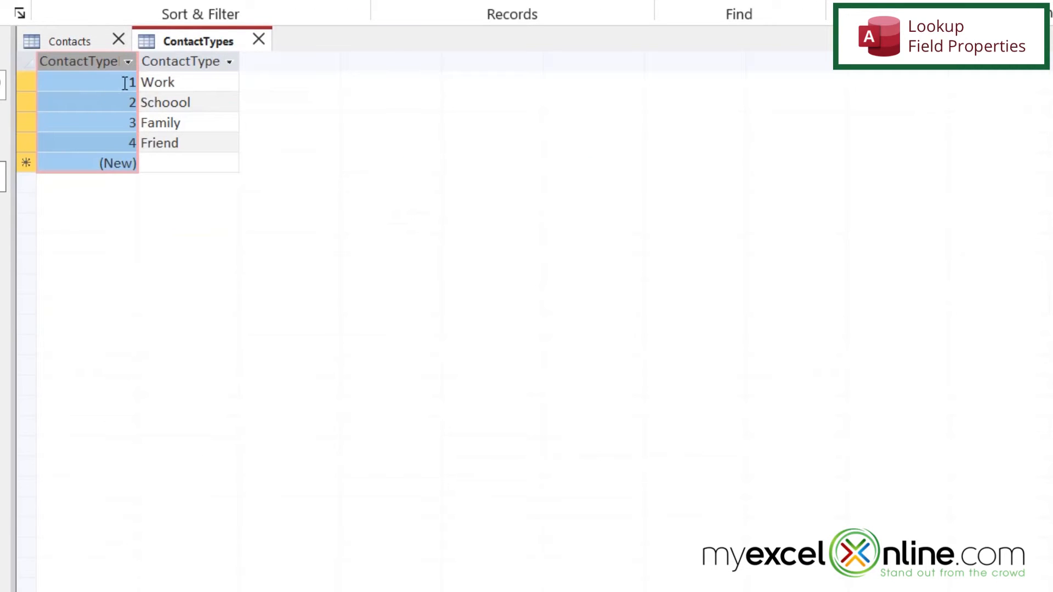
pyautogui.click(188, 83)
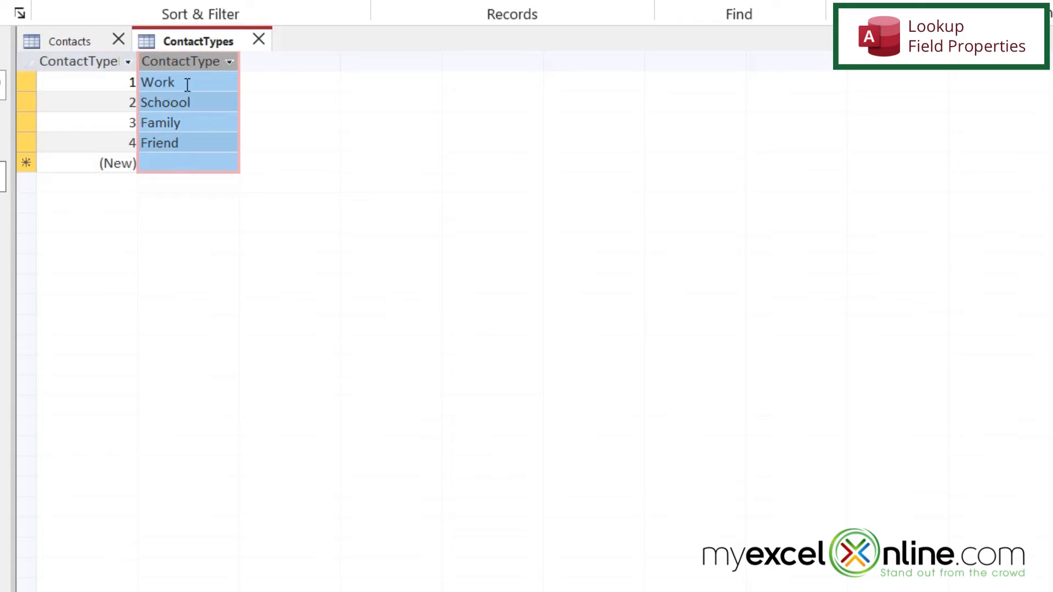
pyautogui.moveTo(259, 40)
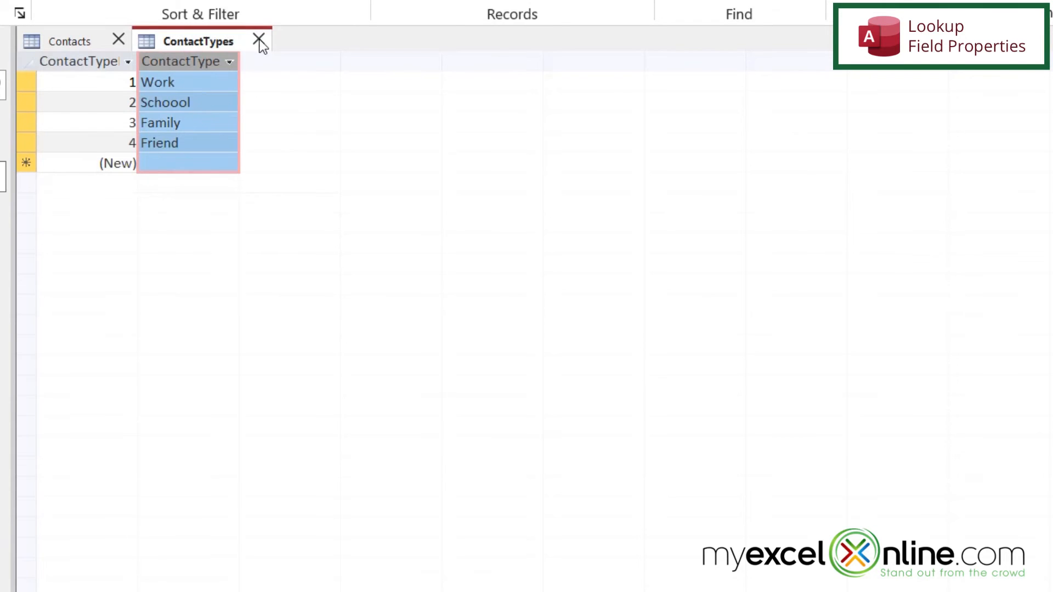
pyautogui.click(259, 40)
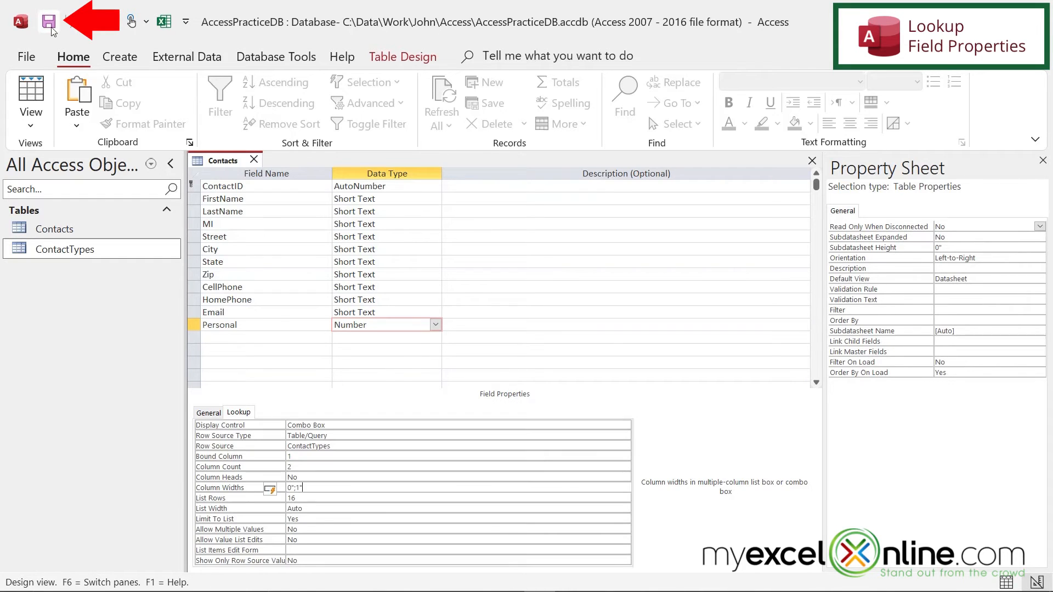
# In datasheet view choose Work, Schoool and Family as the three contacts' Personal types.
pyautogui.rightClick(223, 160)
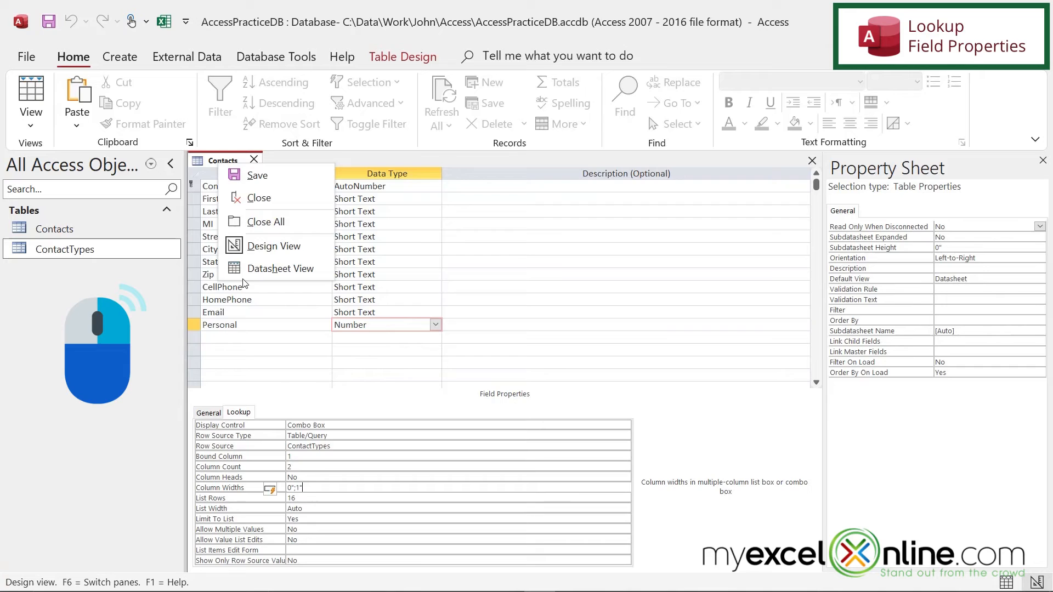
pyautogui.click(276, 268)
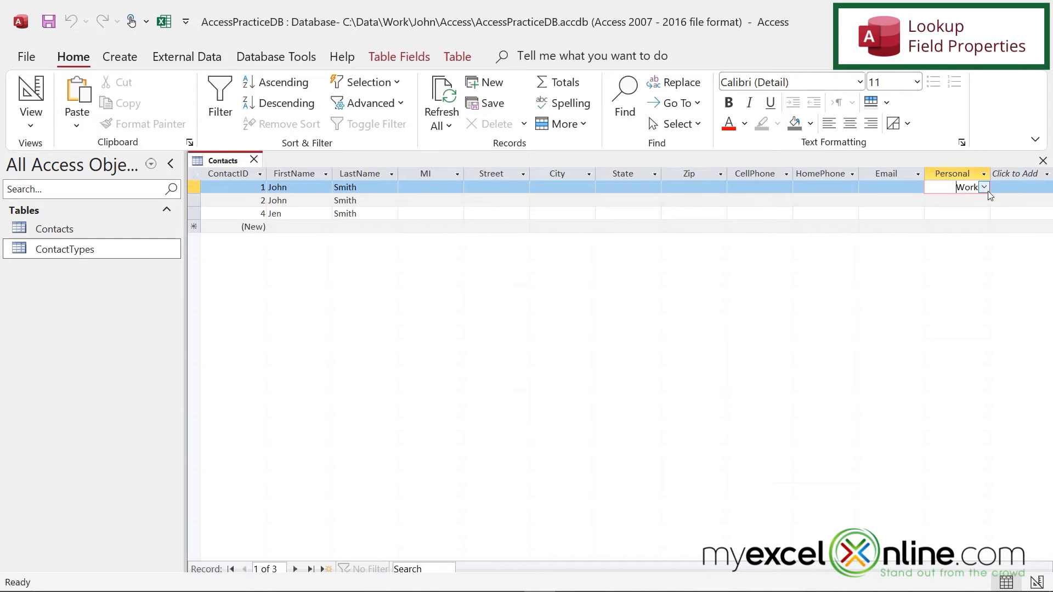
pyautogui.click(982, 187)
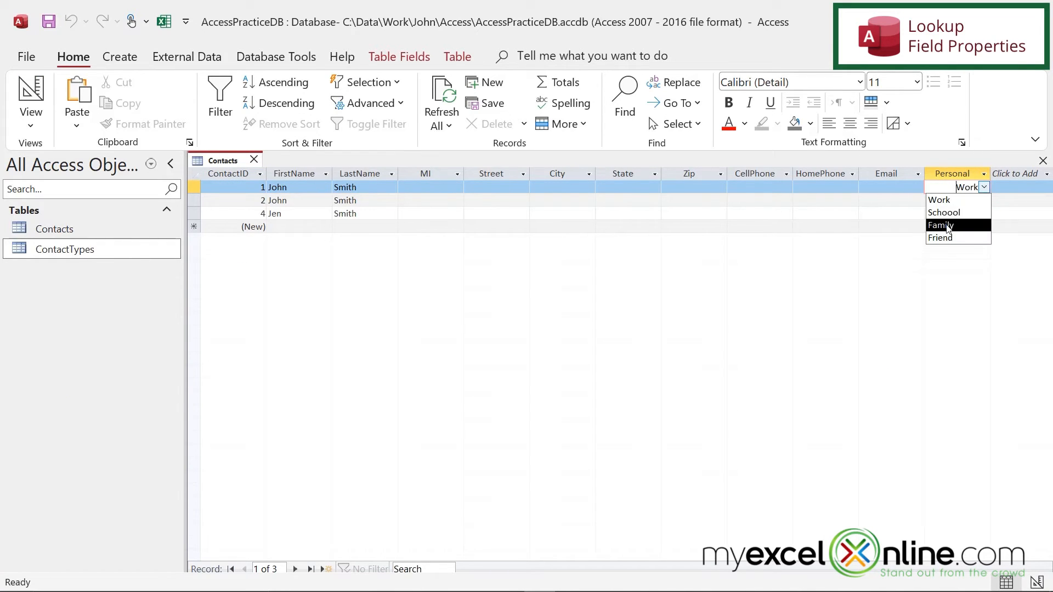
pyautogui.moveTo(940, 200)
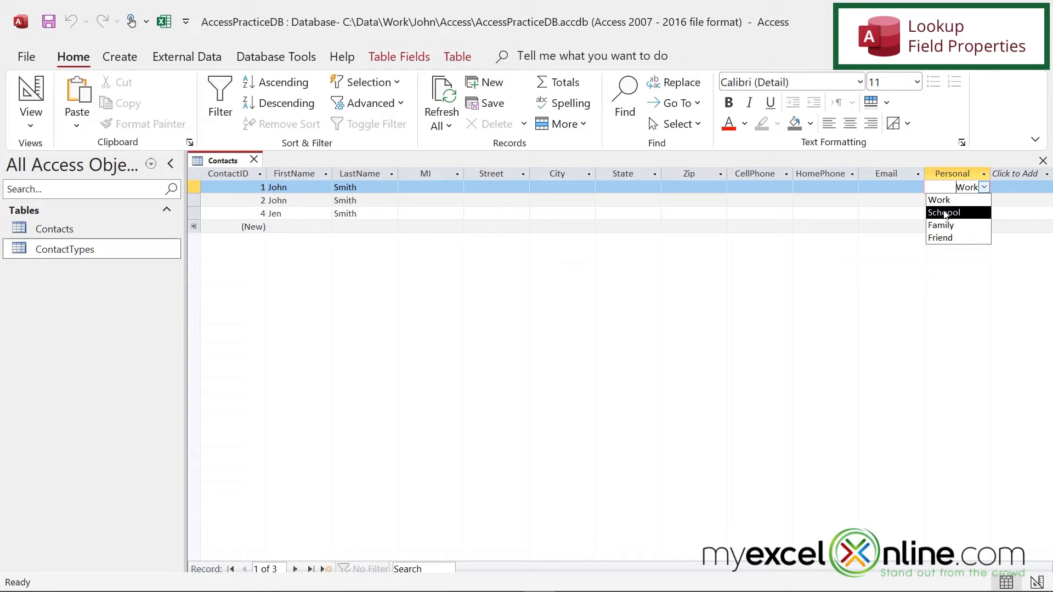
pyautogui.moveTo(984, 218)
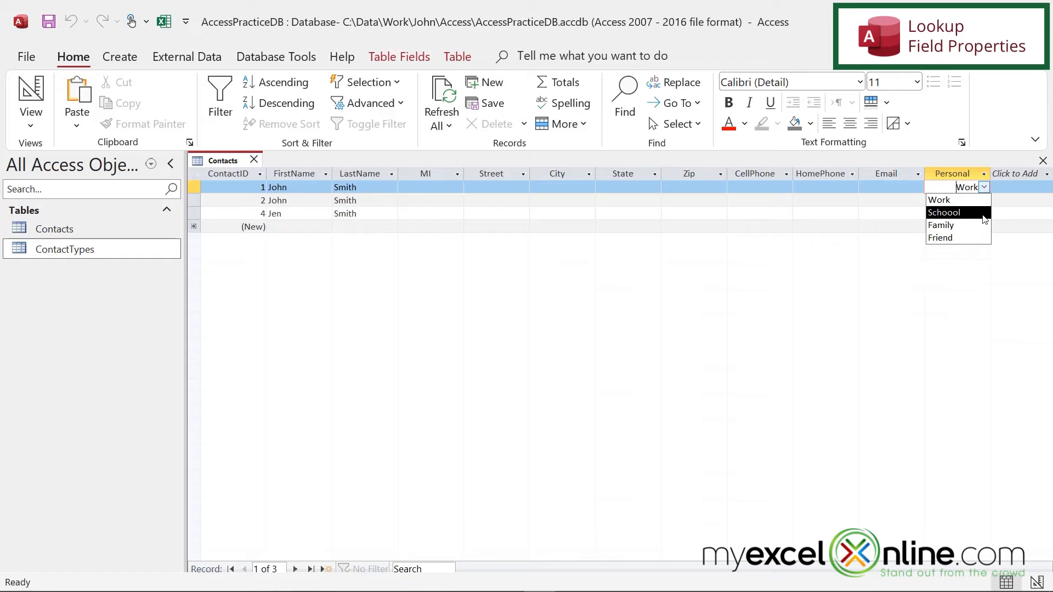
pyautogui.click(939, 198)
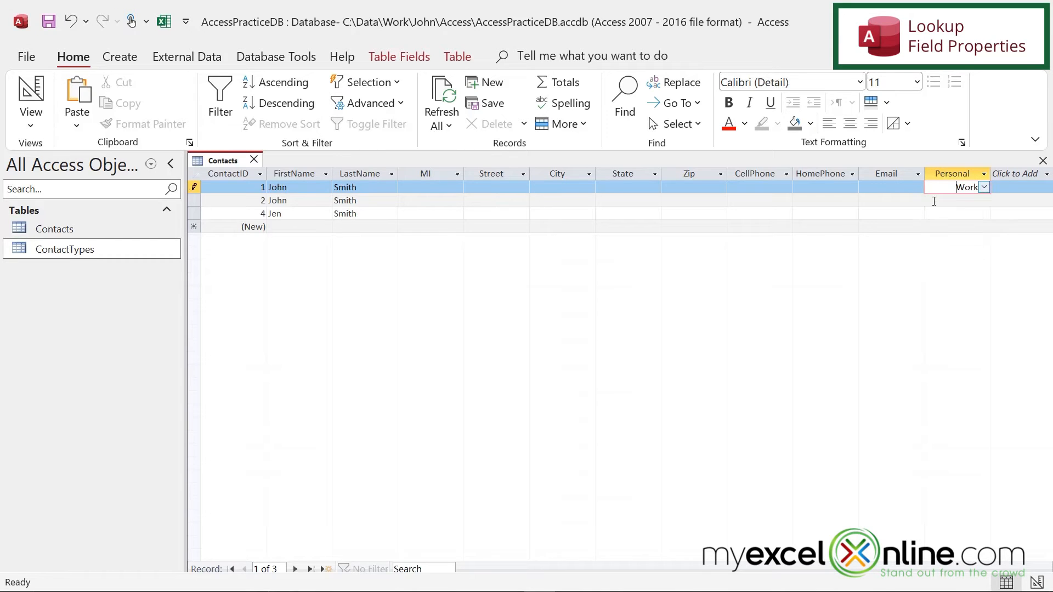
pyautogui.click(983, 199)
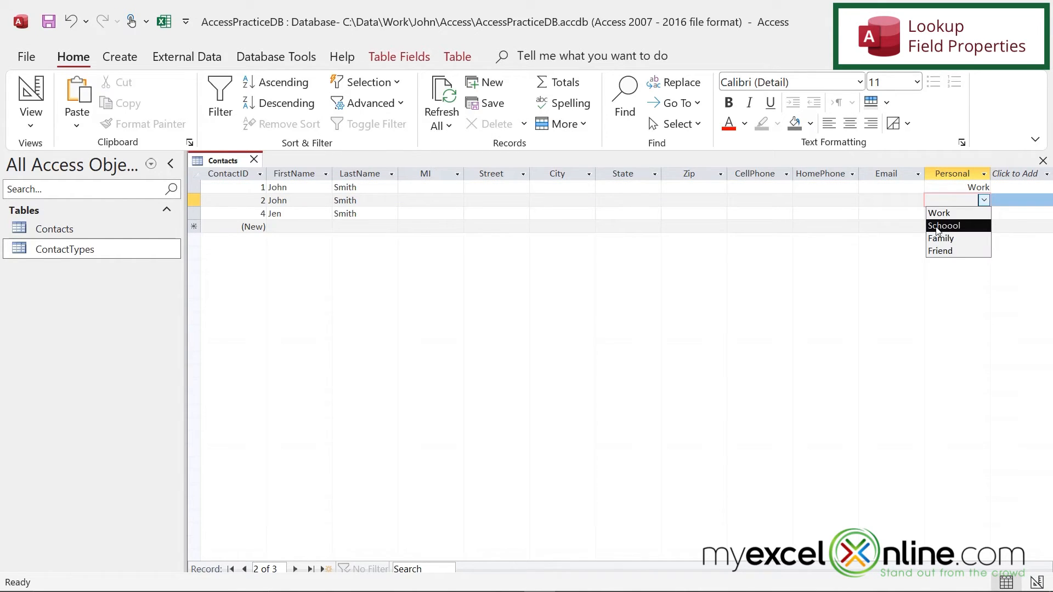
pyautogui.click(945, 225)
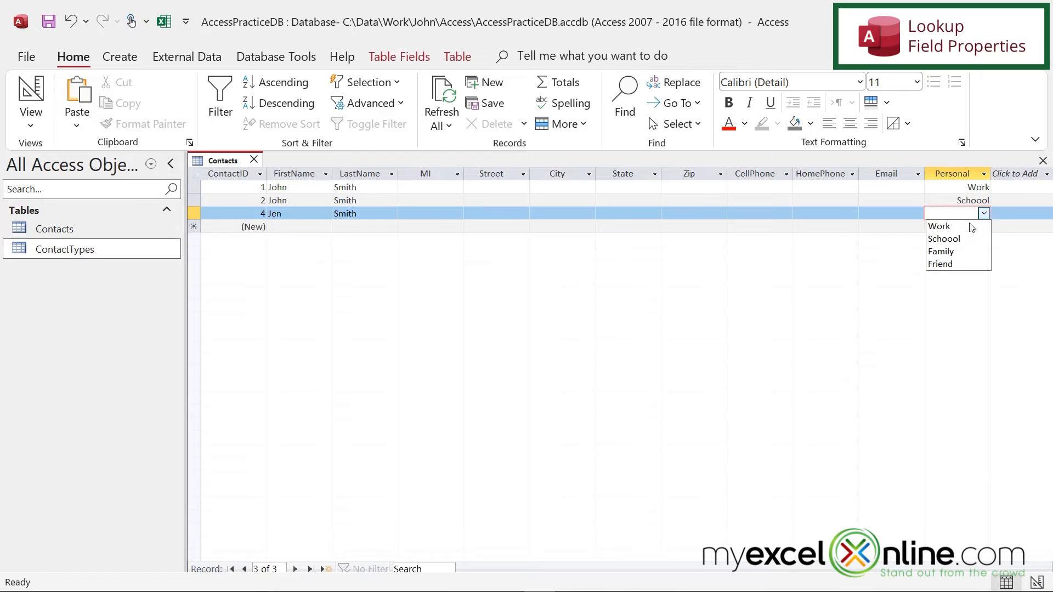
pyautogui.click(941, 251)
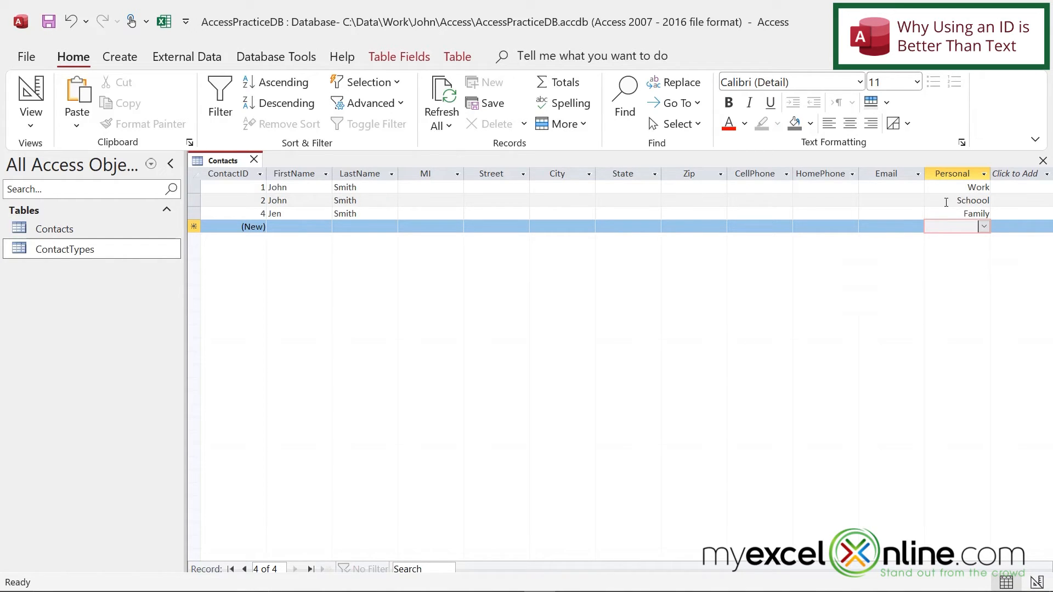
pyautogui.moveTo(1001, 316)
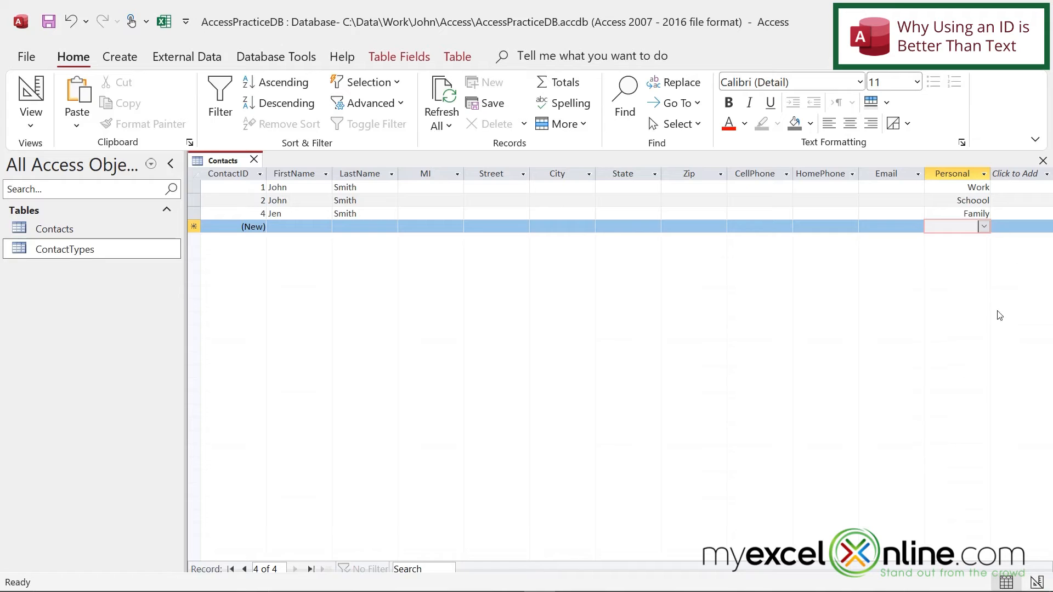
pyautogui.moveTo(945, 189)
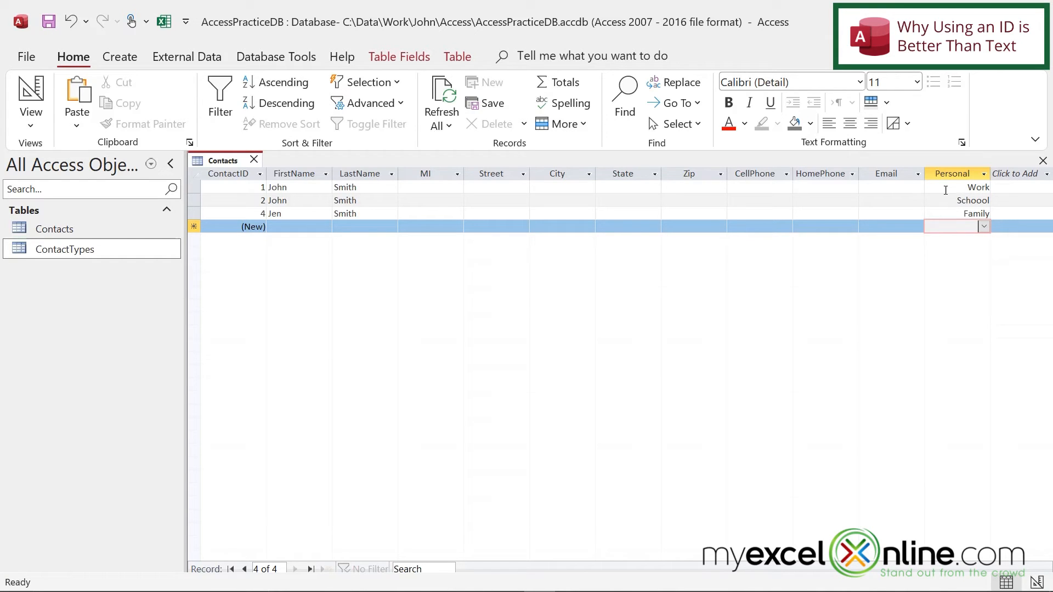
pyautogui.moveTo(948, 372)
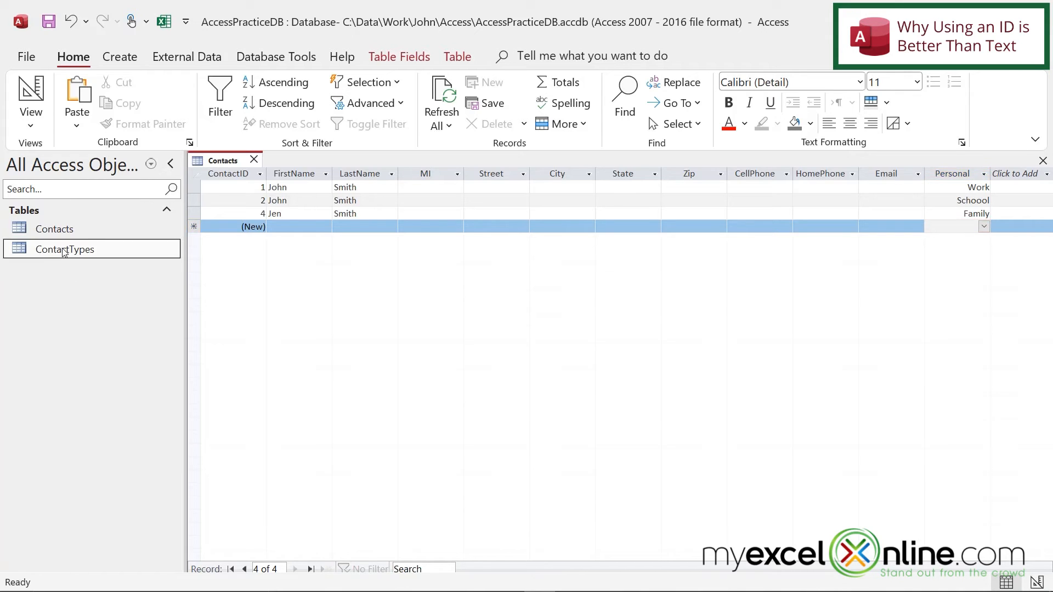
# Correct the School record in ContactTypes and return to the Contacts datasheet.
pyautogui.doubleClick(65, 249)
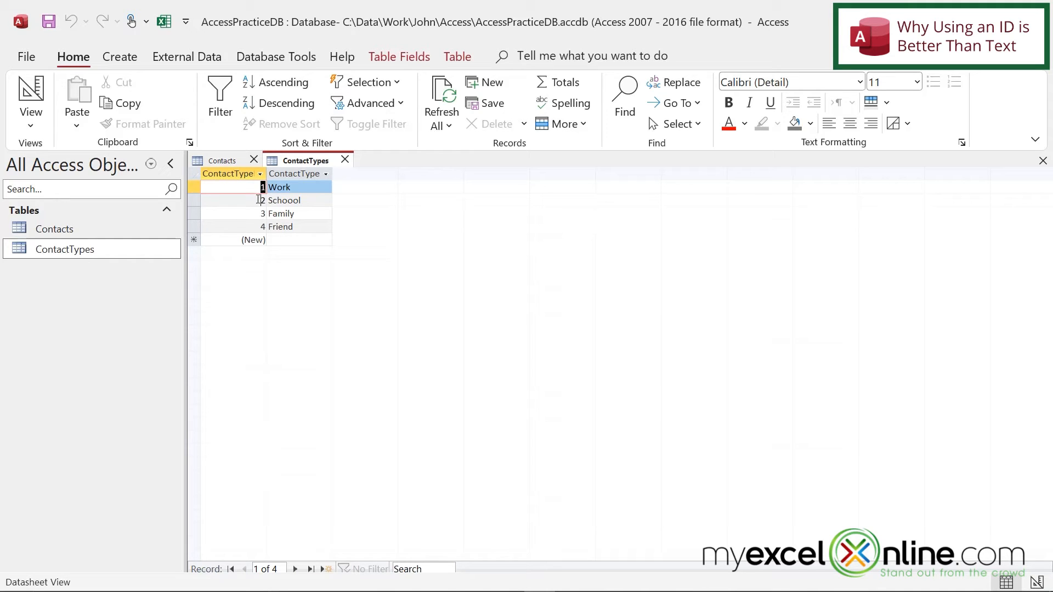
pyautogui.click(262, 199)
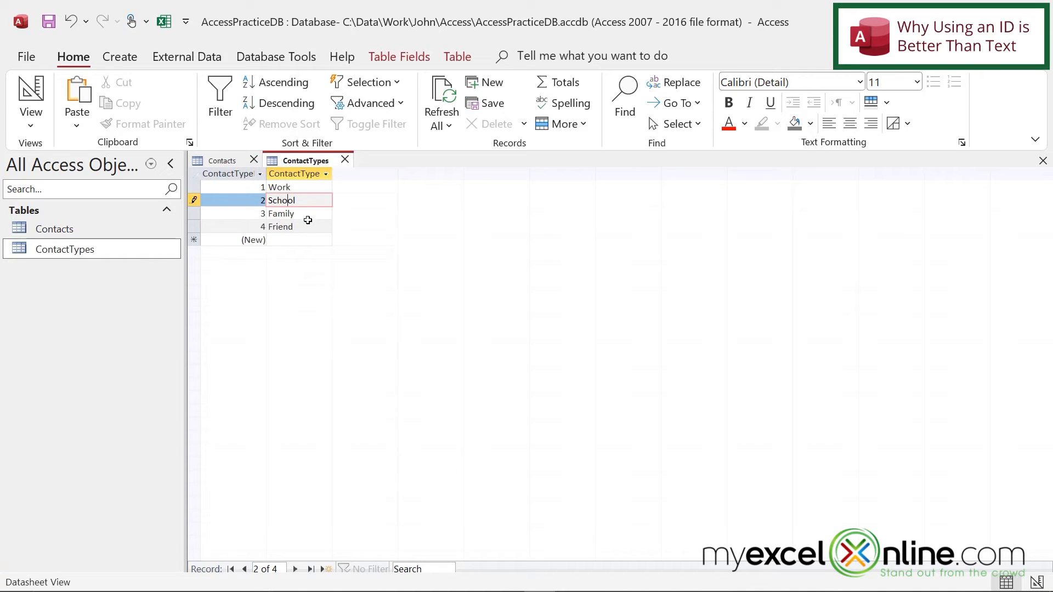
pyautogui.click(279, 226)
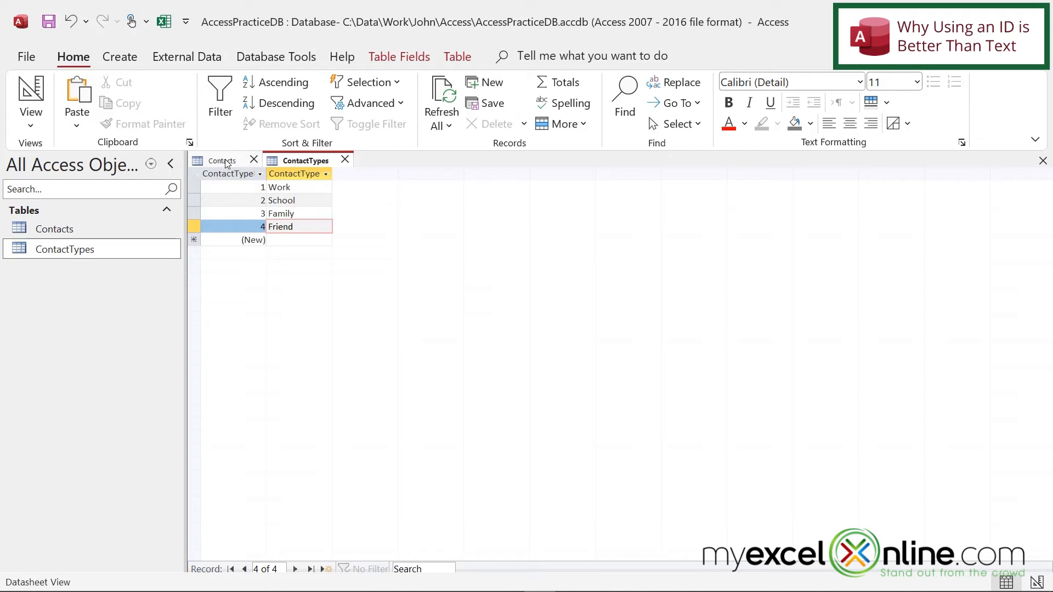
pyautogui.click(221, 160)
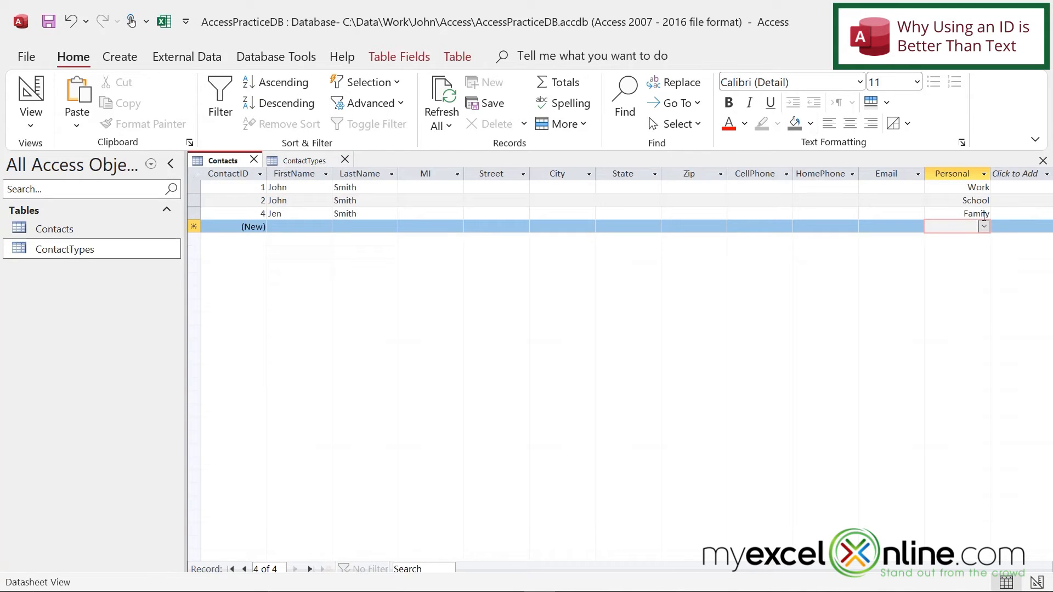
pyautogui.moveTo(980, 209)
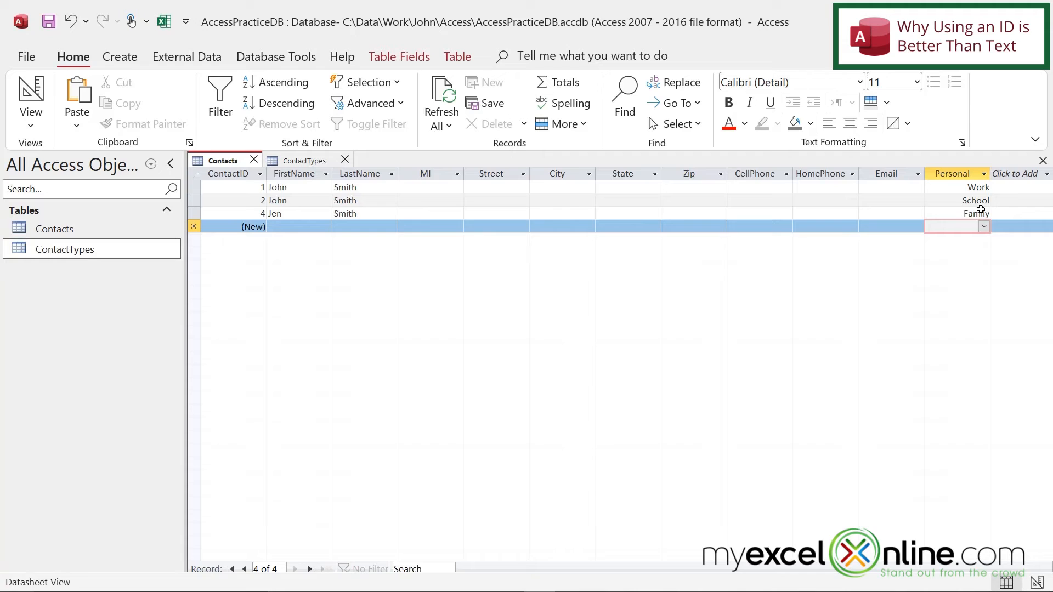
pyautogui.moveTo(982, 188)
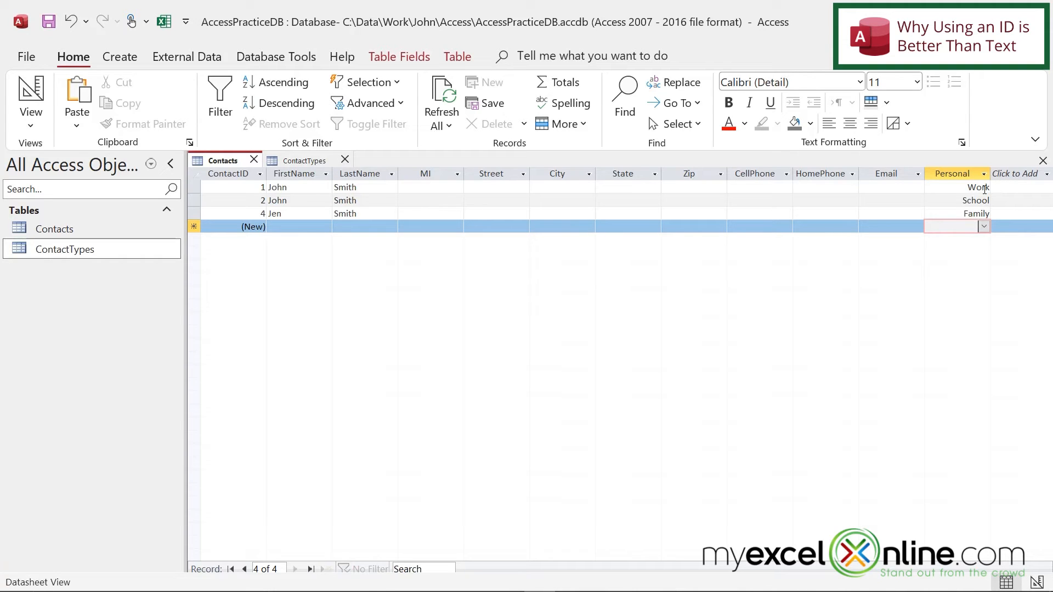
pyautogui.moveTo(949, 208)
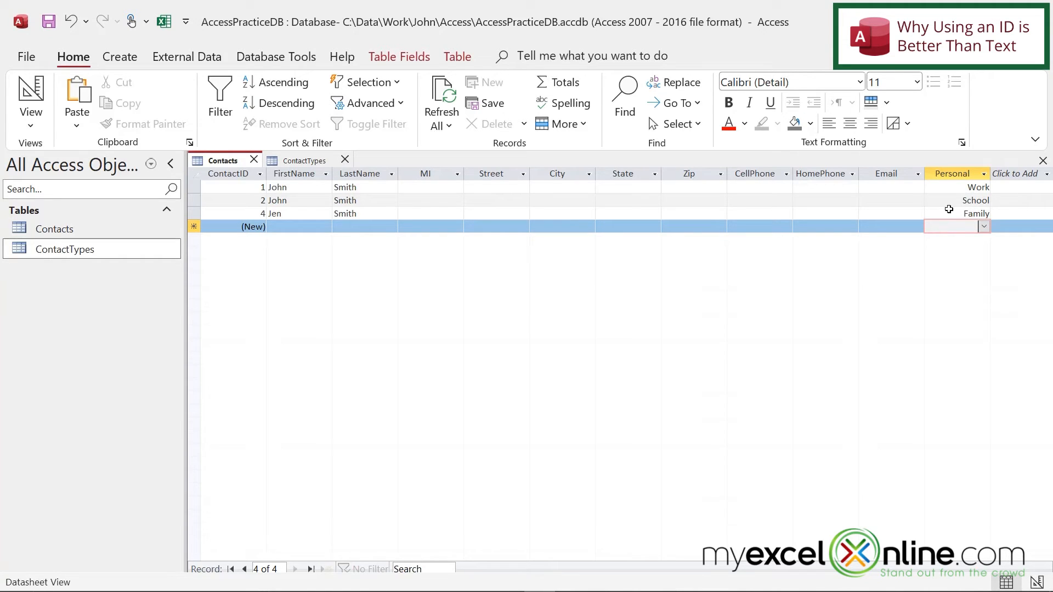
pyautogui.moveTo(972, 186)
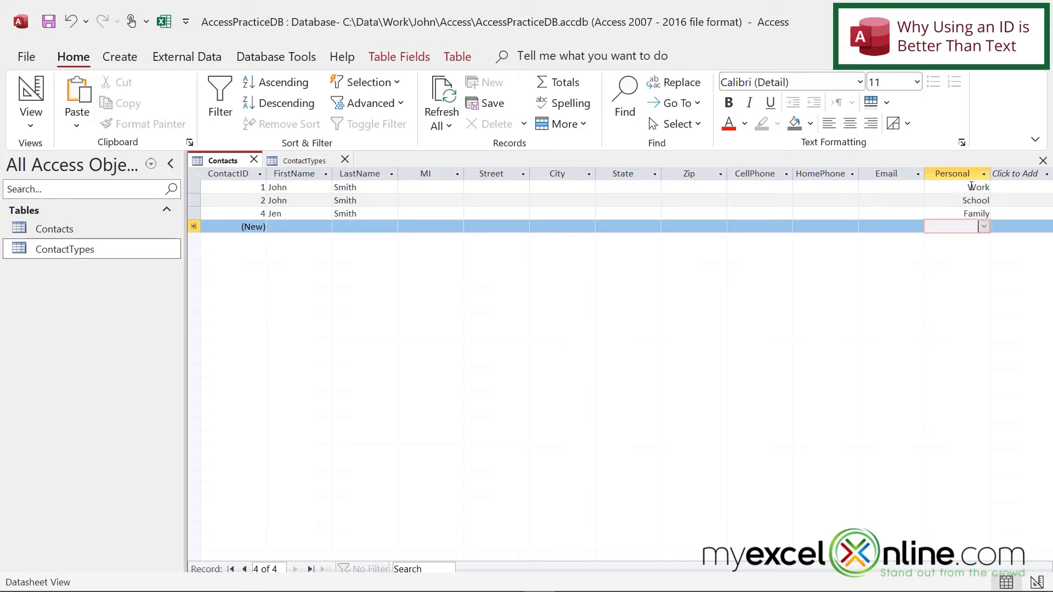
pyautogui.moveTo(985, 258)
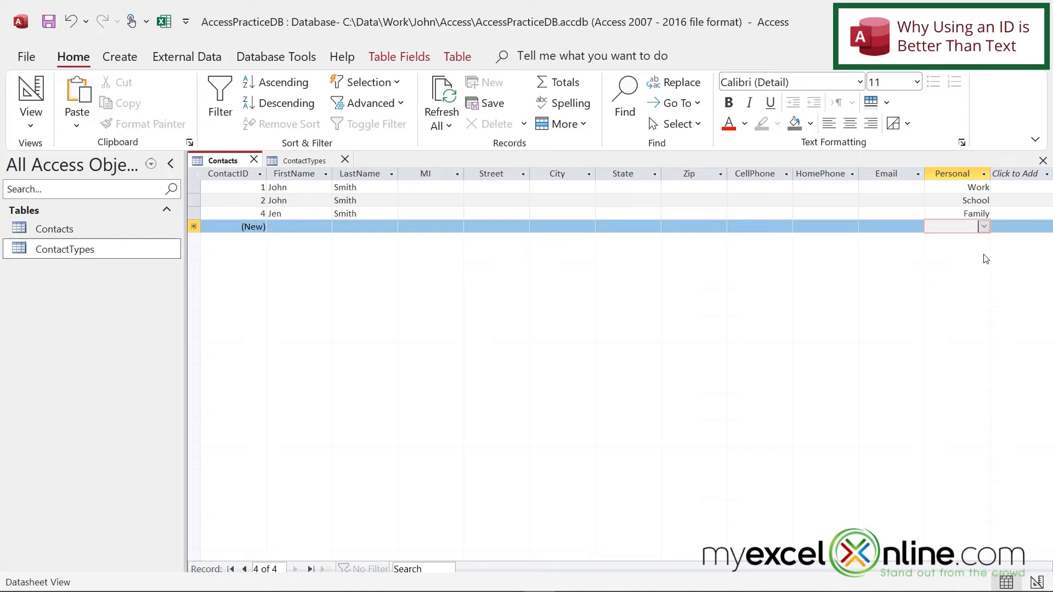
pyautogui.rightClick(222, 160)
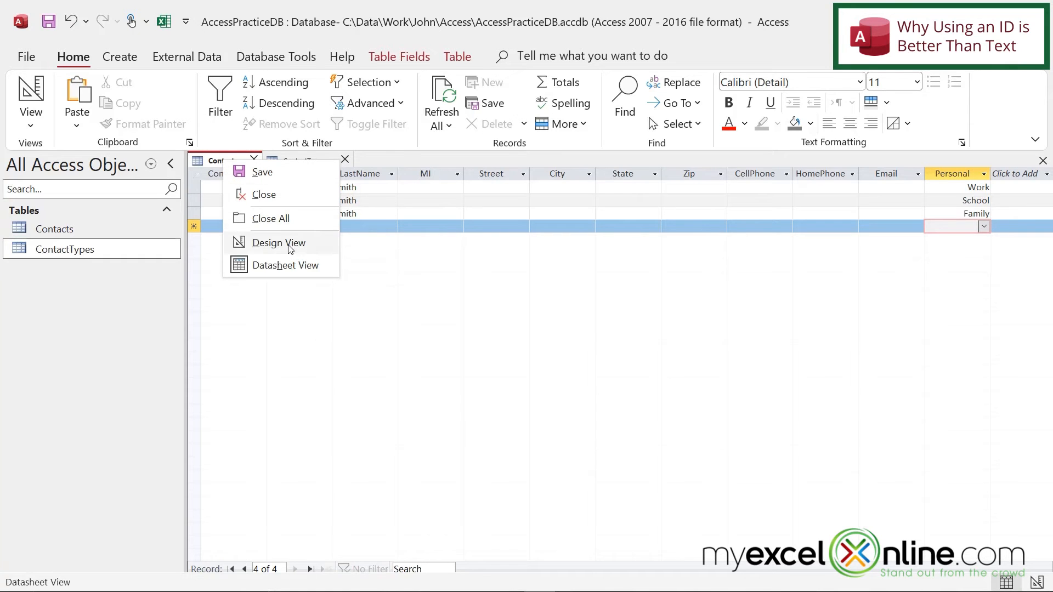
# Switch Contacts to design view, check ContactTypes' ID column and close that table.
pyautogui.click(278, 243)
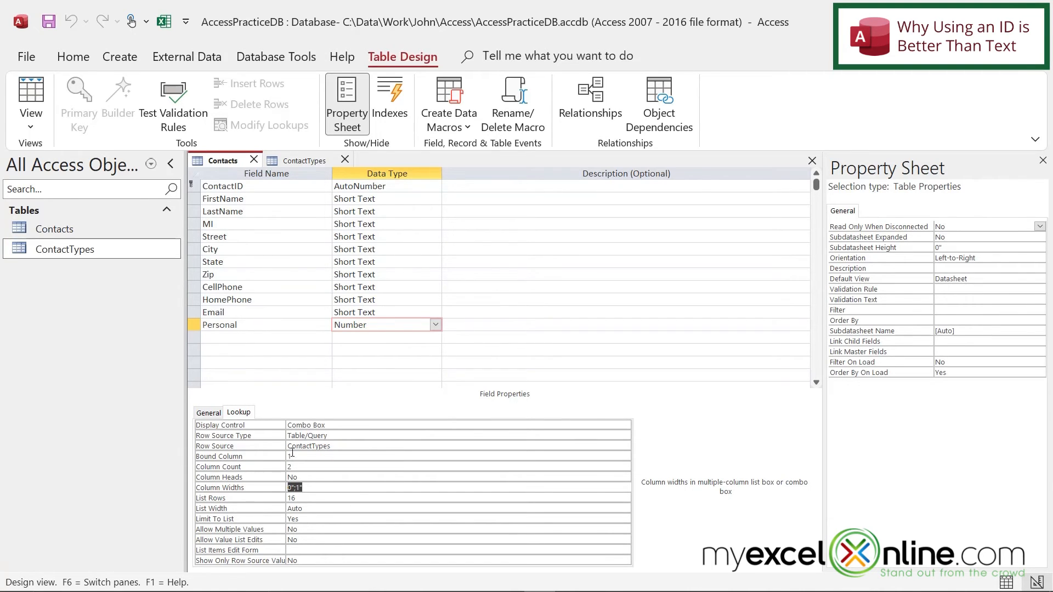
pyautogui.moveTo(320, 456)
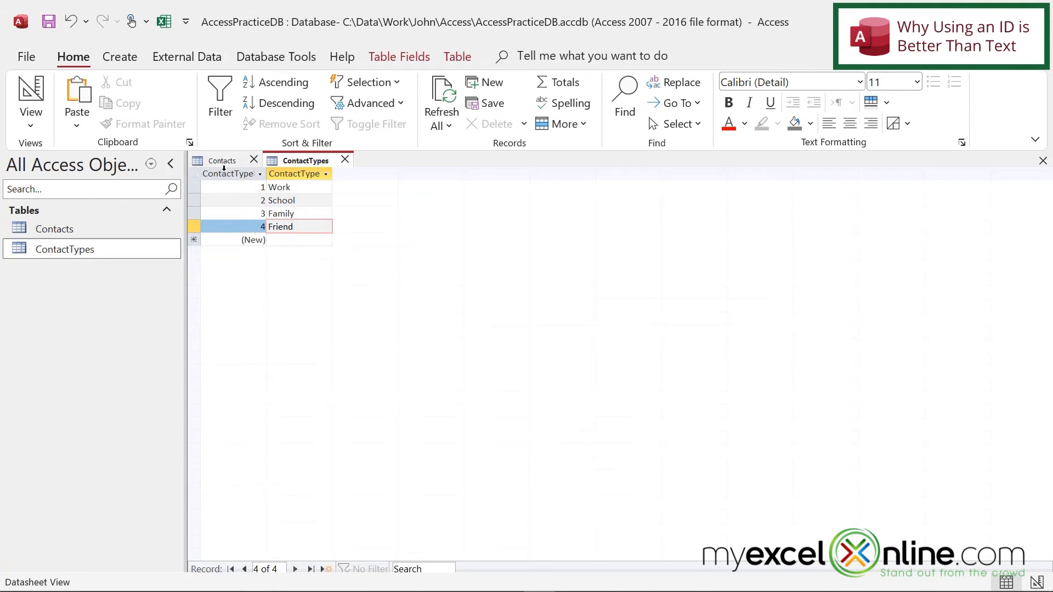
pyautogui.click(229, 173)
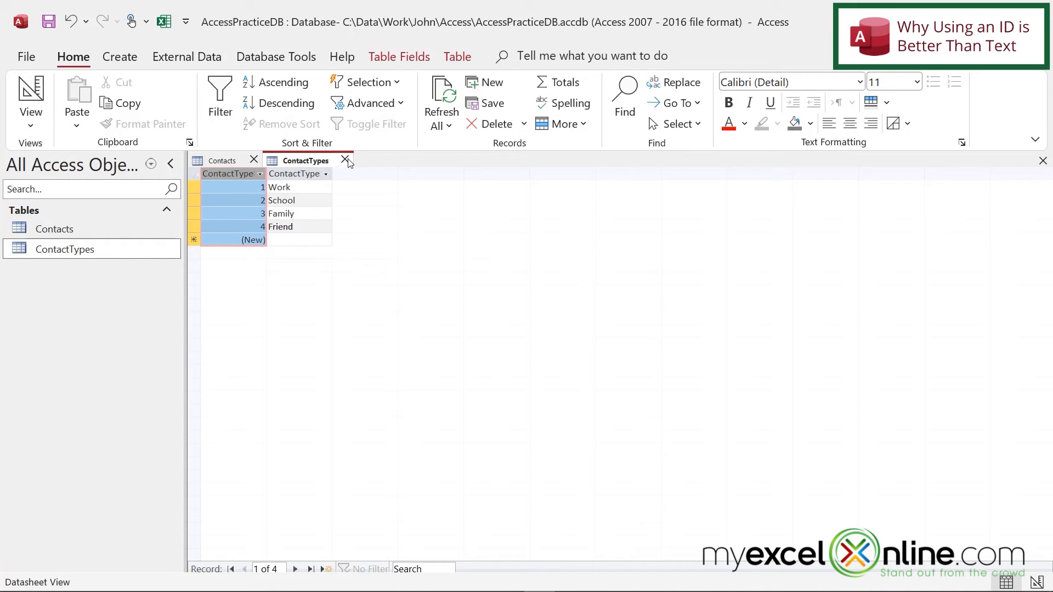
pyautogui.click(345, 160)
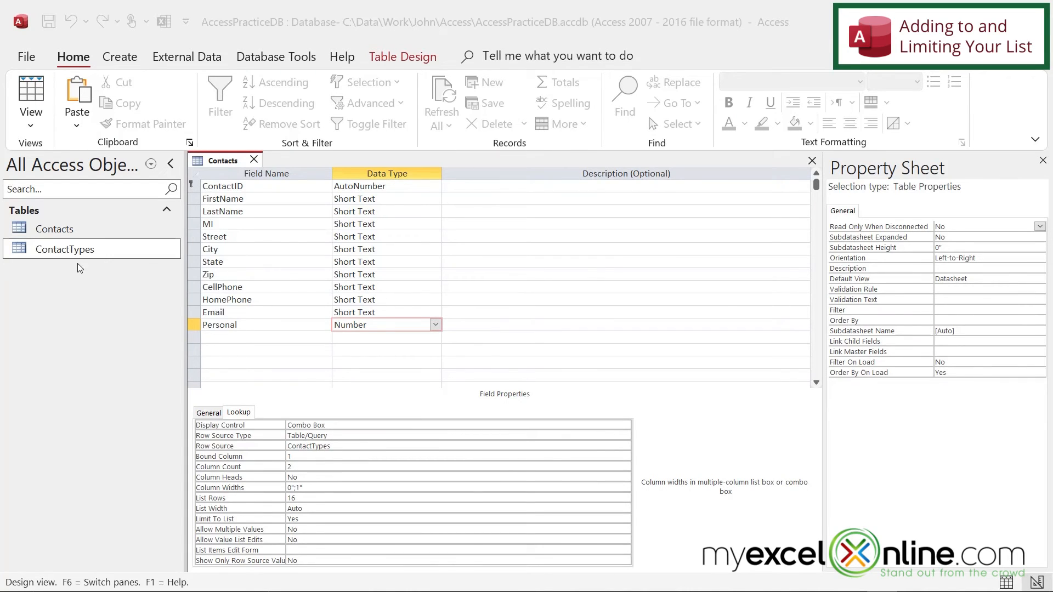
# Add a Music type to ContactTypes and confirm it appears in the Personal choices.
pyautogui.doubleClick(64, 249)
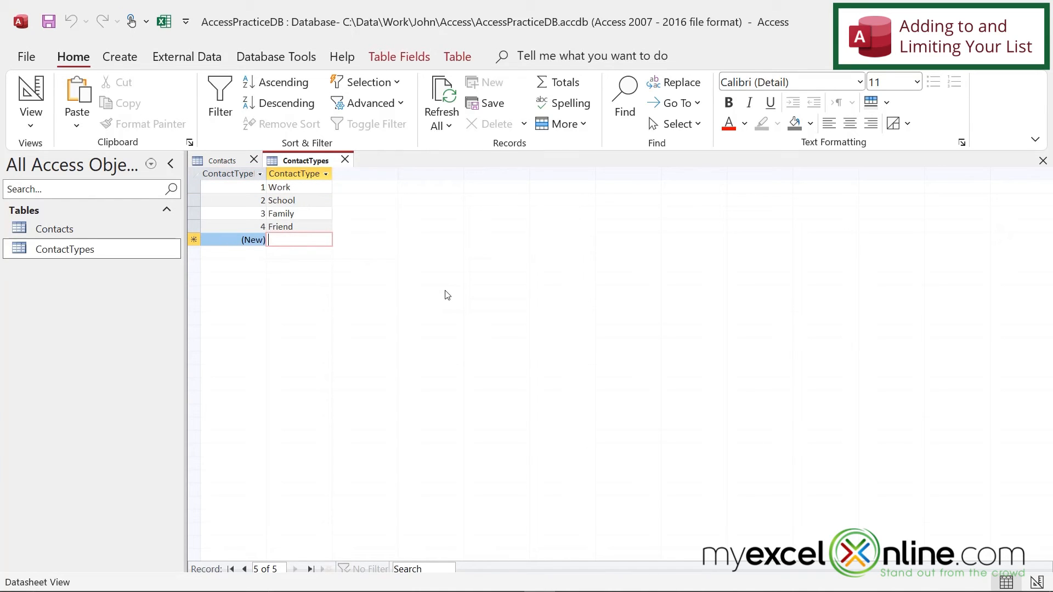
pyautogui.write('Music')
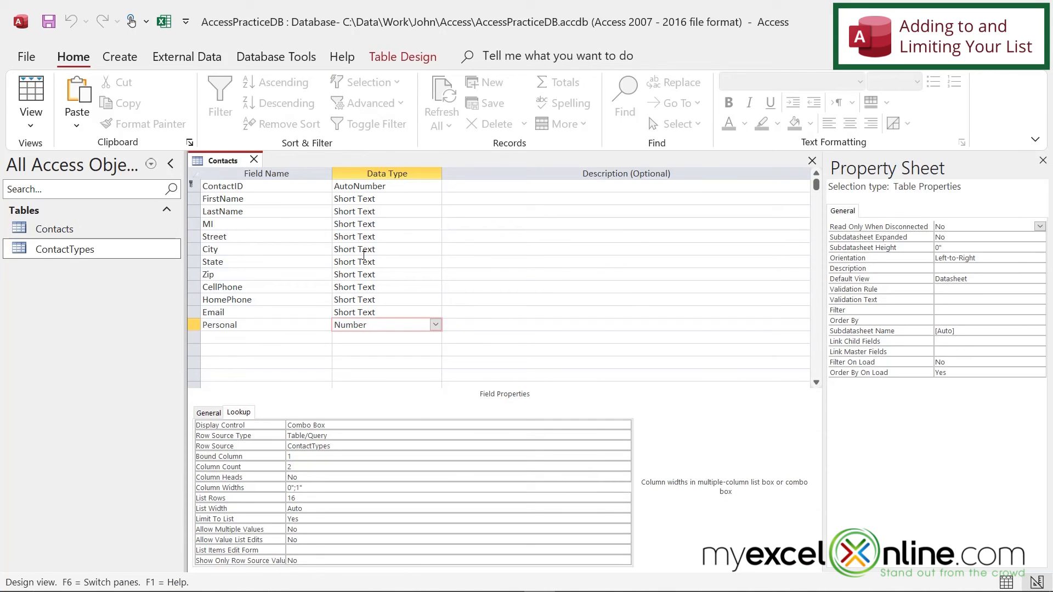
pyautogui.rightClick(223, 160)
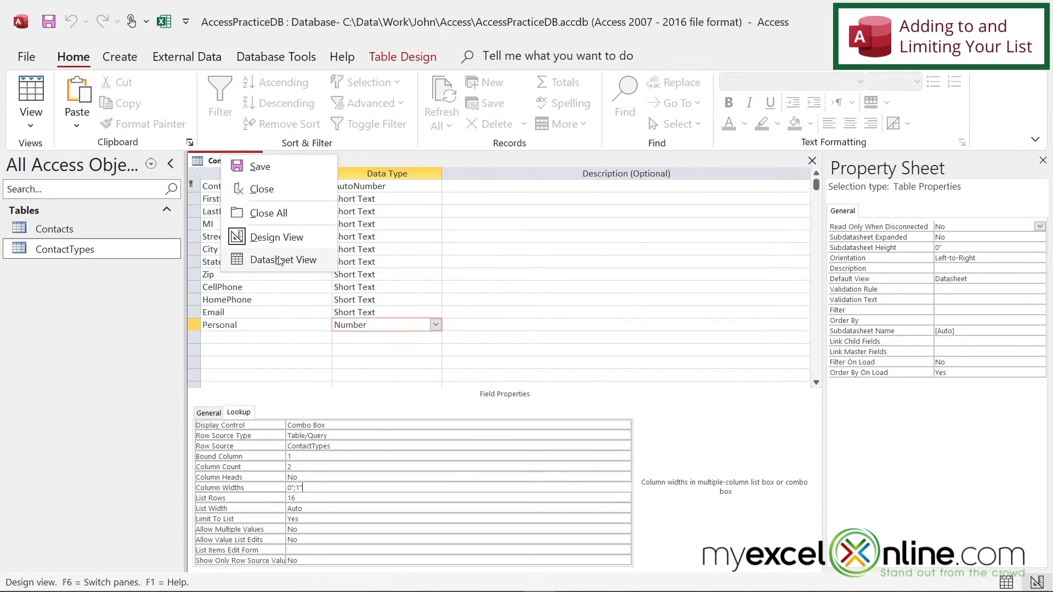
pyautogui.click(282, 260)
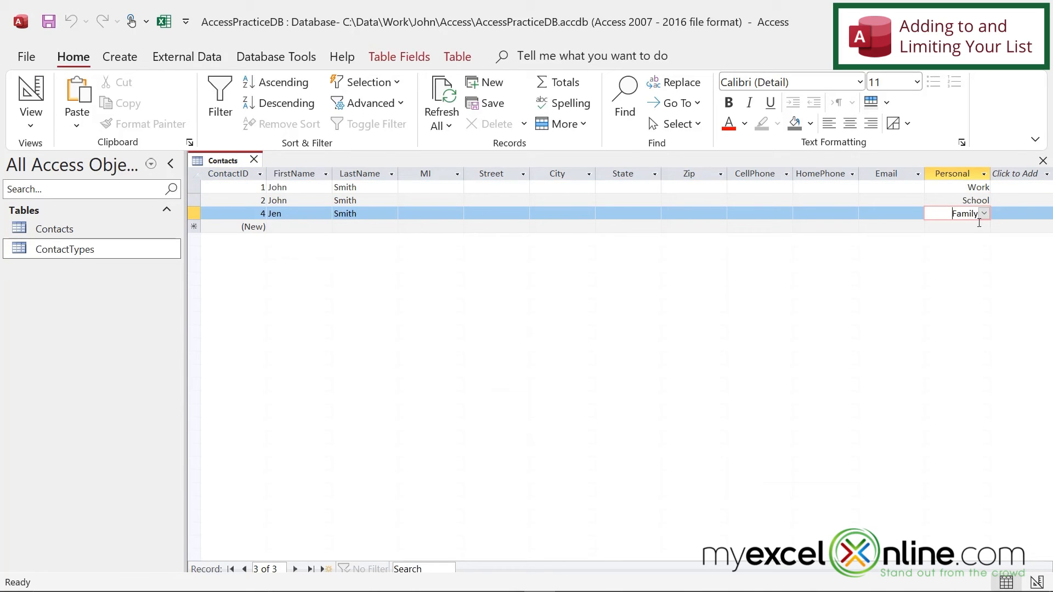
pyautogui.click(983, 212)
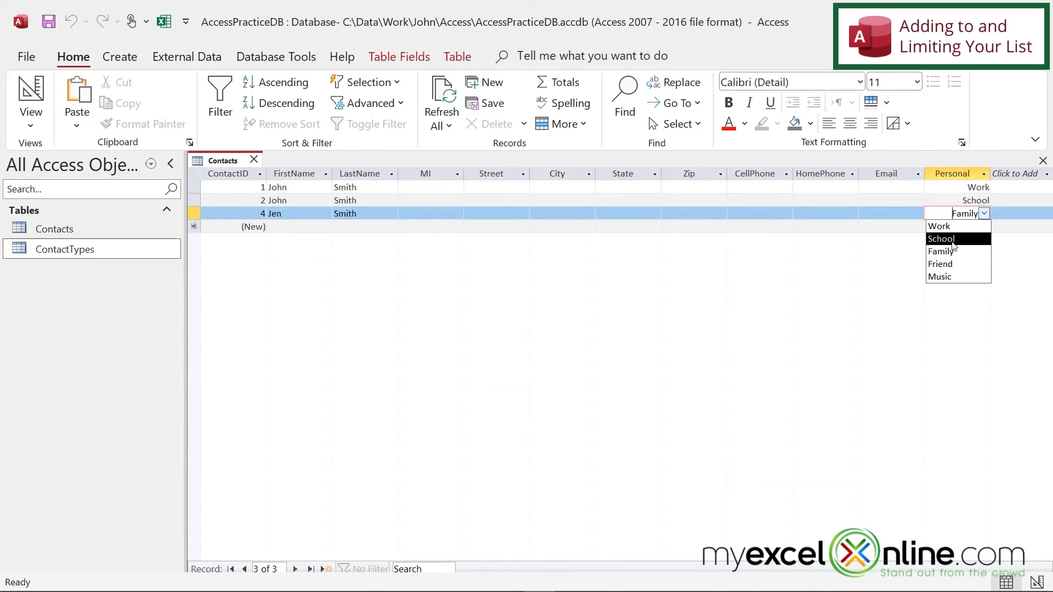
pyautogui.moveTo(943, 276)
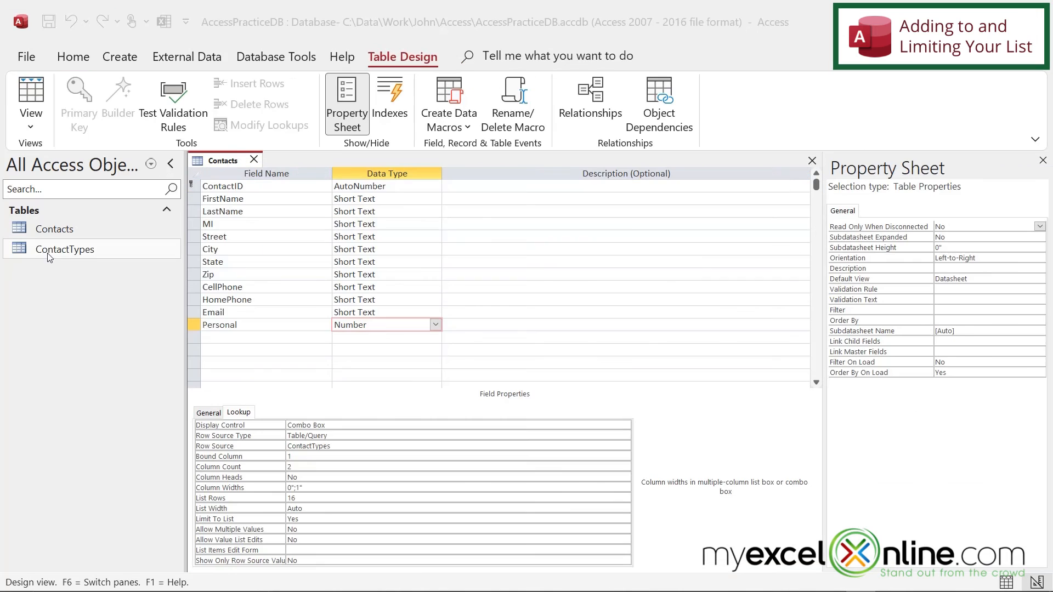
pyautogui.moveTo(55, 255)
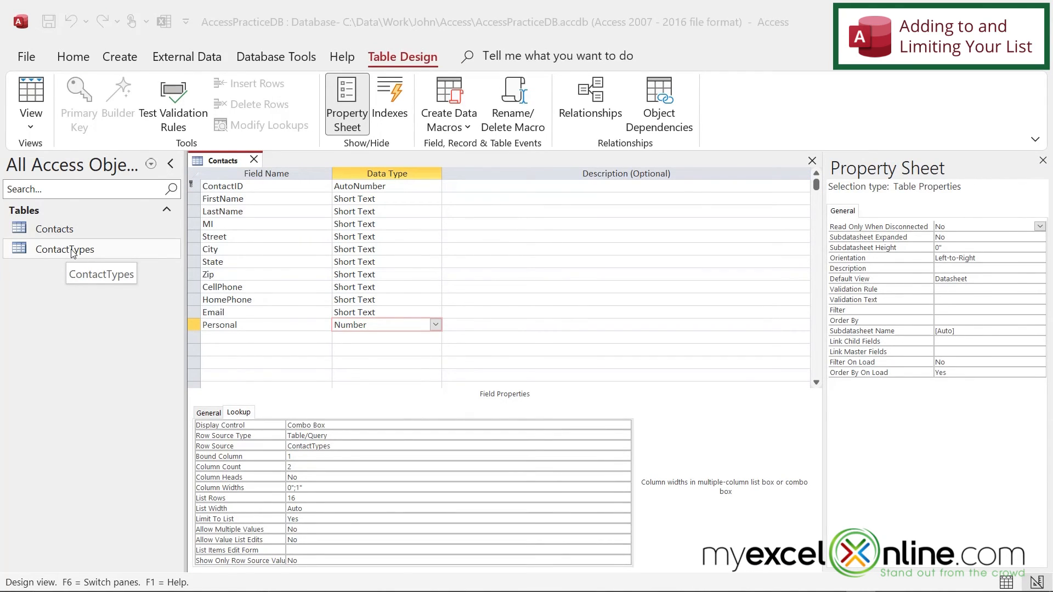
pyautogui.moveTo(268, 335)
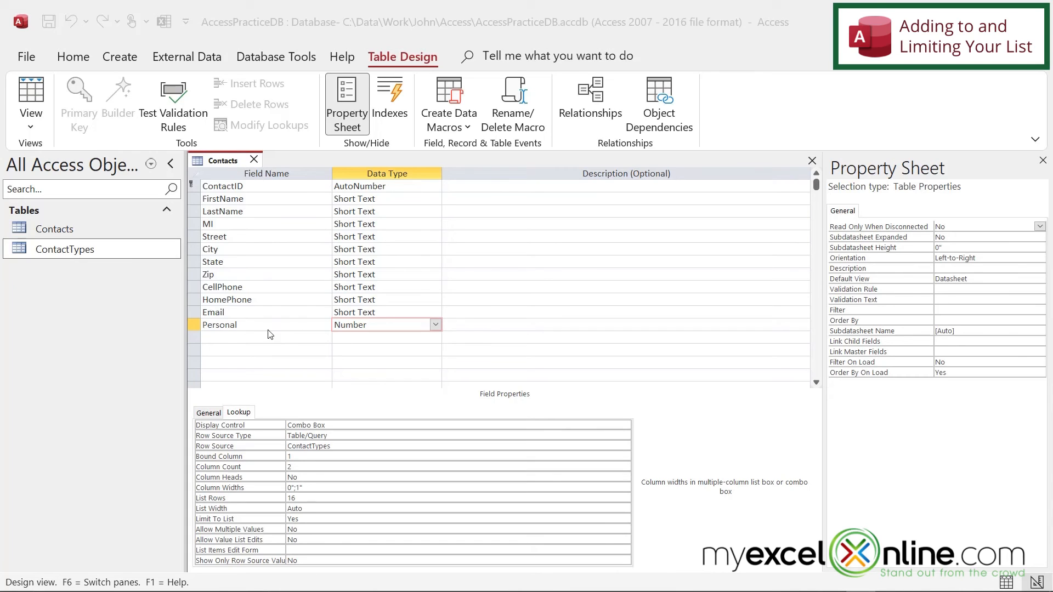
pyautogui.moveTo(402, 326)
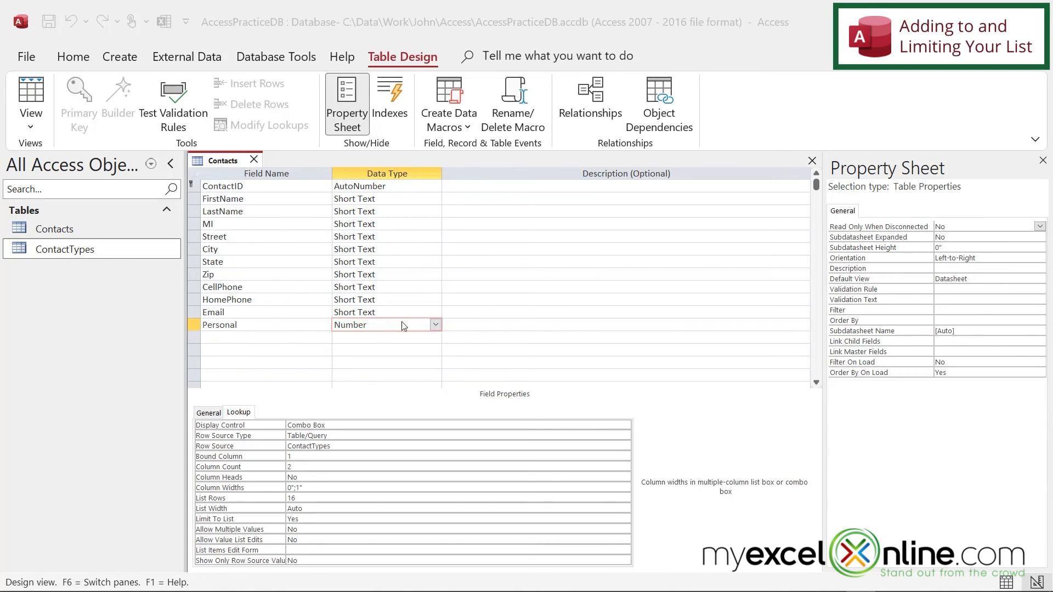
pyautogui.moveTo(329, 427)
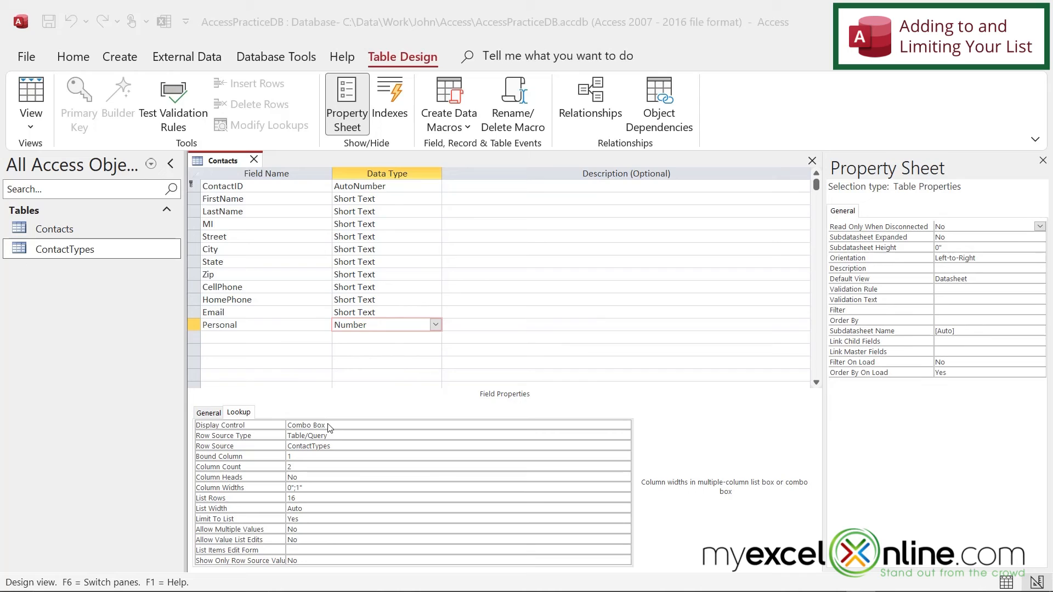
pyautogui.moveTo(368, 439)
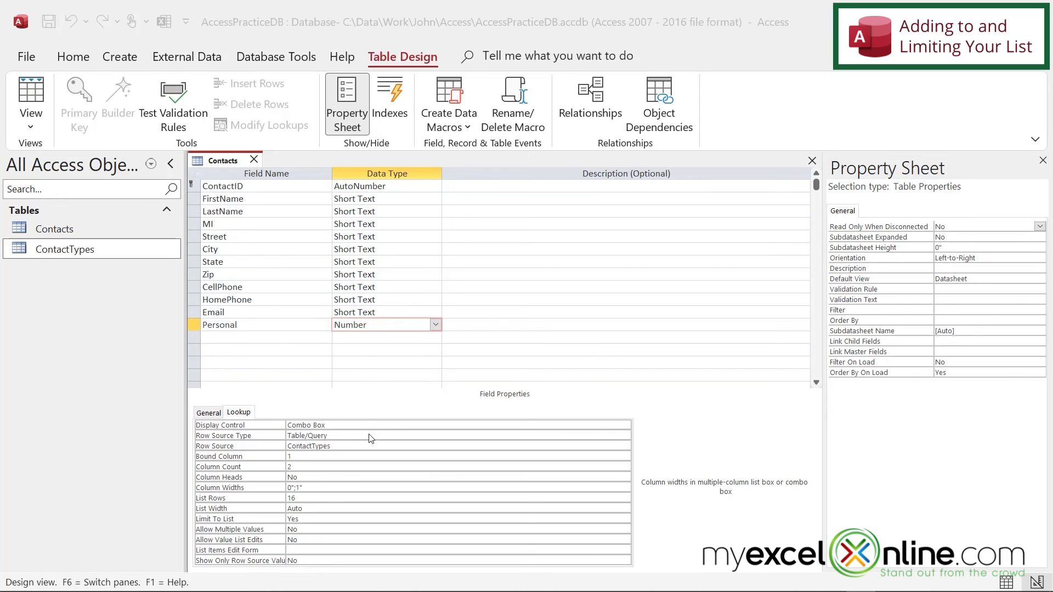
pyautogui.moveTo(355, 466)
pyautogui.write('ContactType')
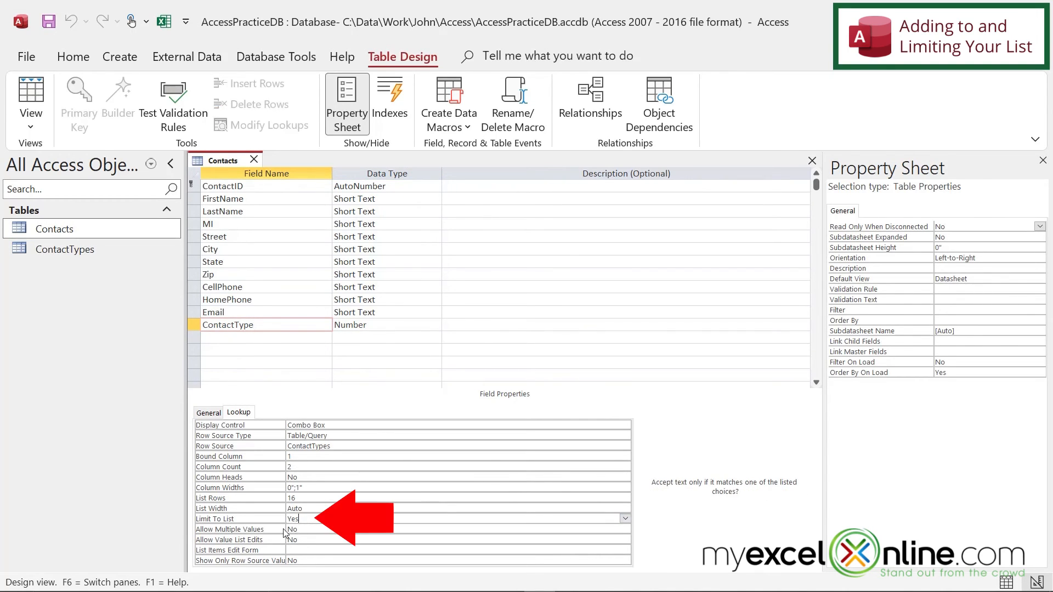
pyautogui.moveTo(232, 519)
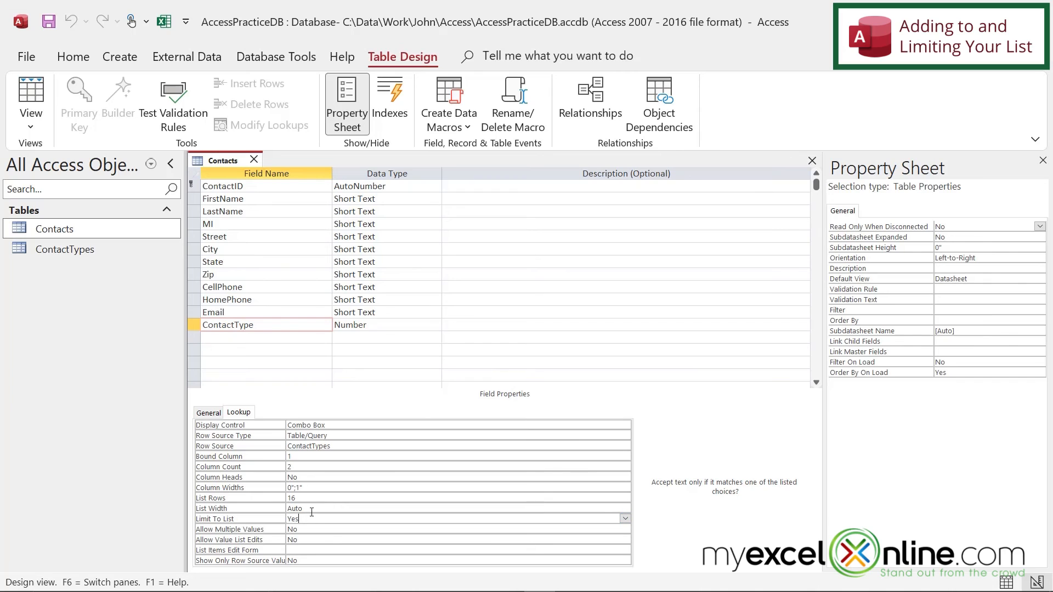
# Bring up the view options for the Contacts table.
pyautogui.rightClick(222, 160)
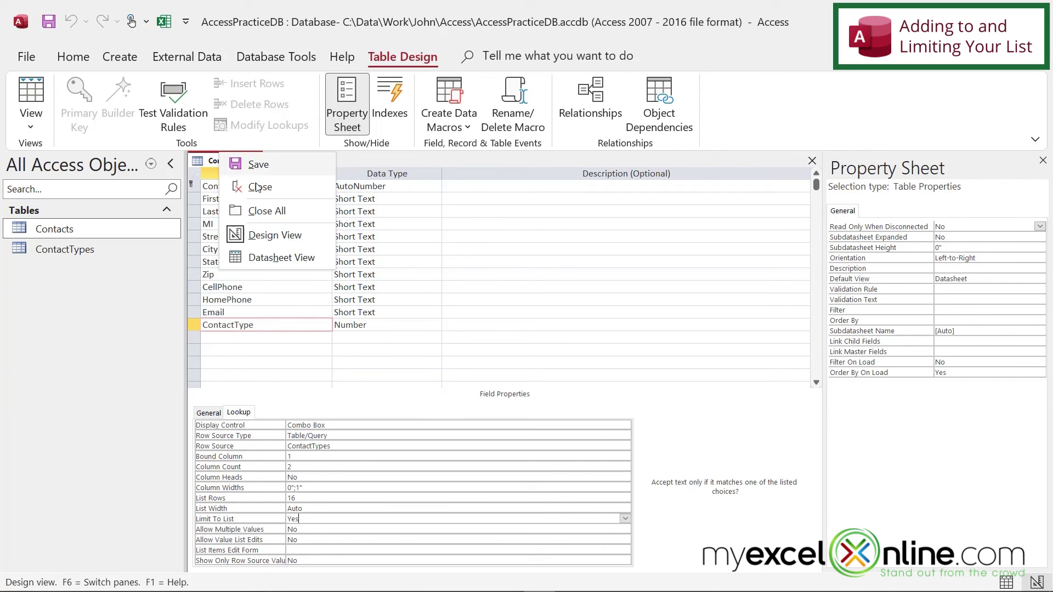
# Enter an unlisted ContactType 'hvuhyvvb', dismiss the warning, discard the record and return to design view.
pyautogui.click(283, 257)
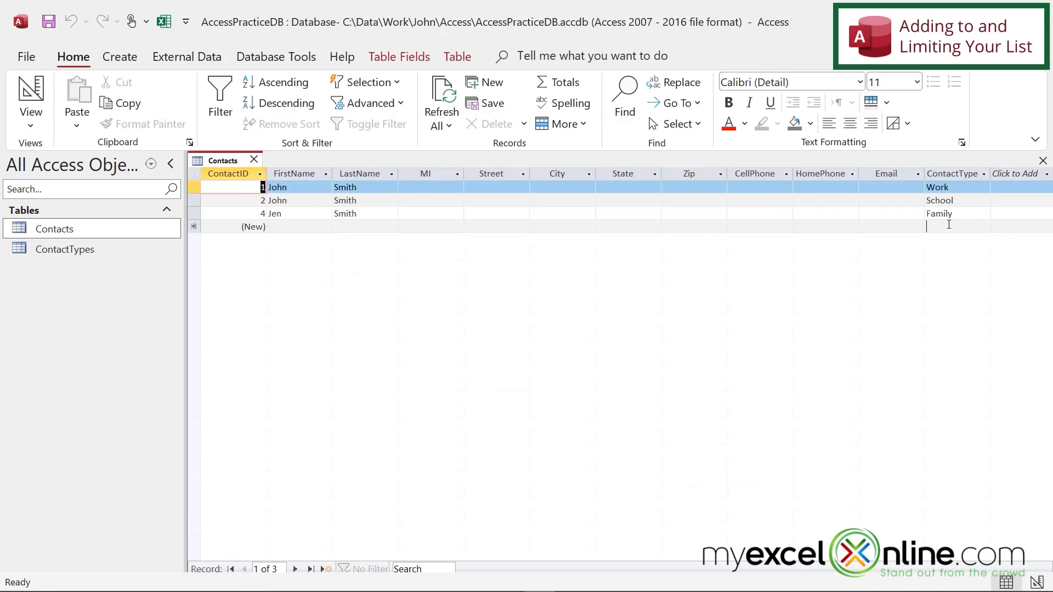
pyautogui.write('hvuhyvvb')
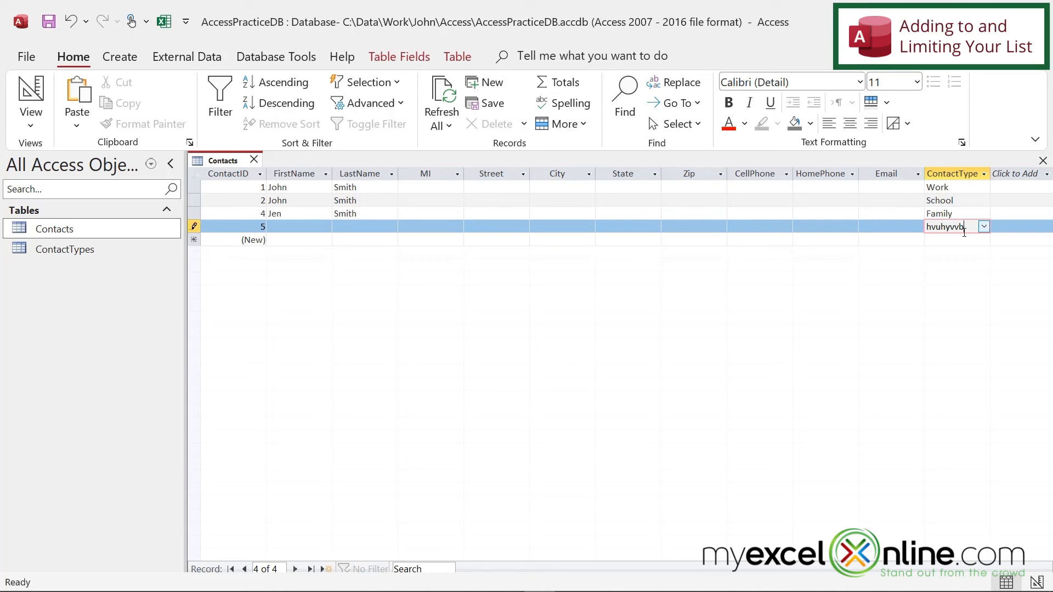
pyautogui.write('jk')
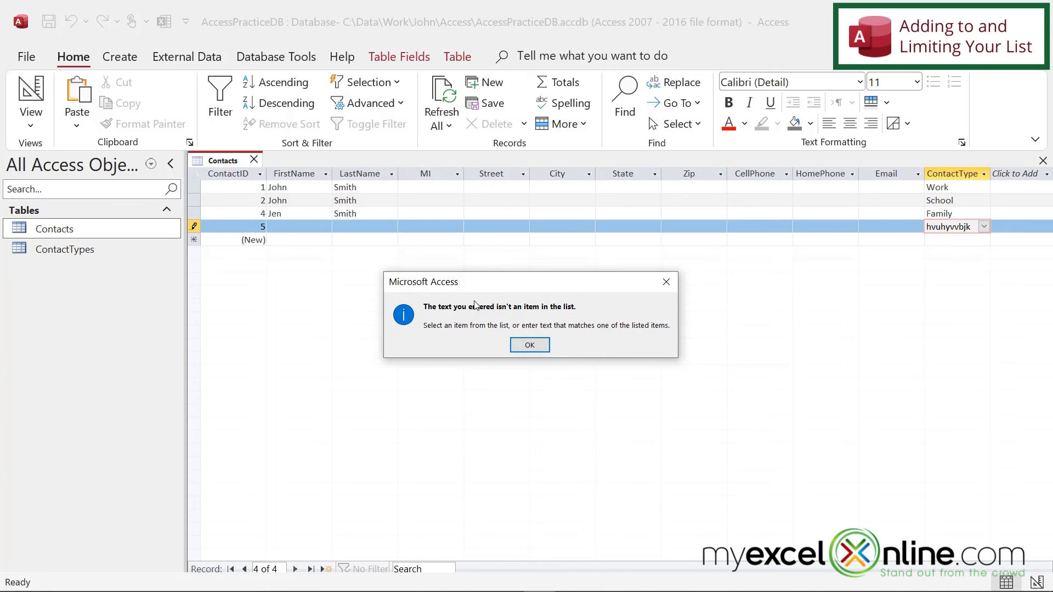
pyautogui.moveTo(535, 317)
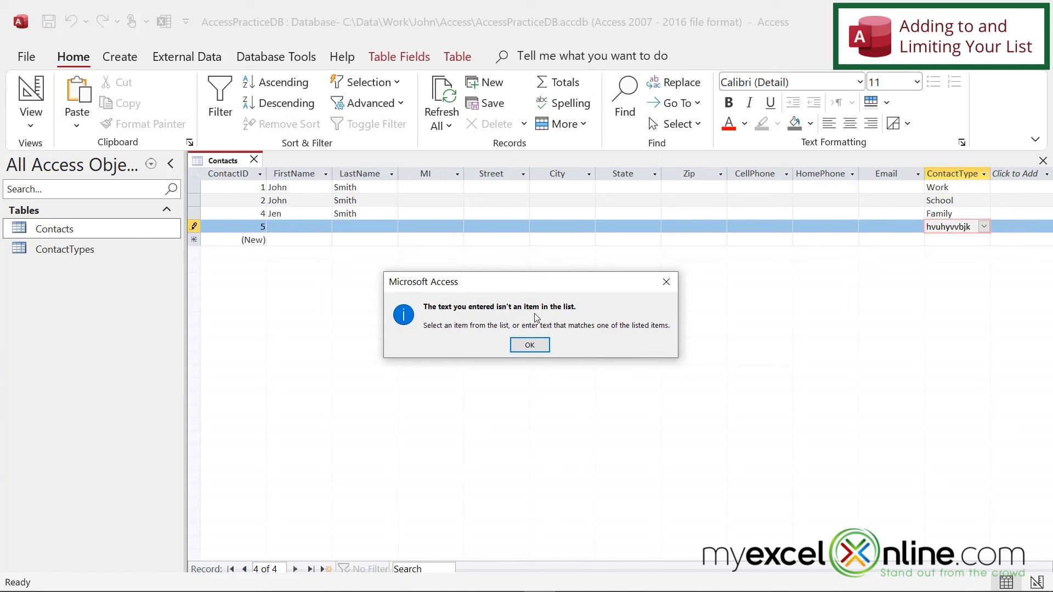
pyautogui.moveTo(599, 321)
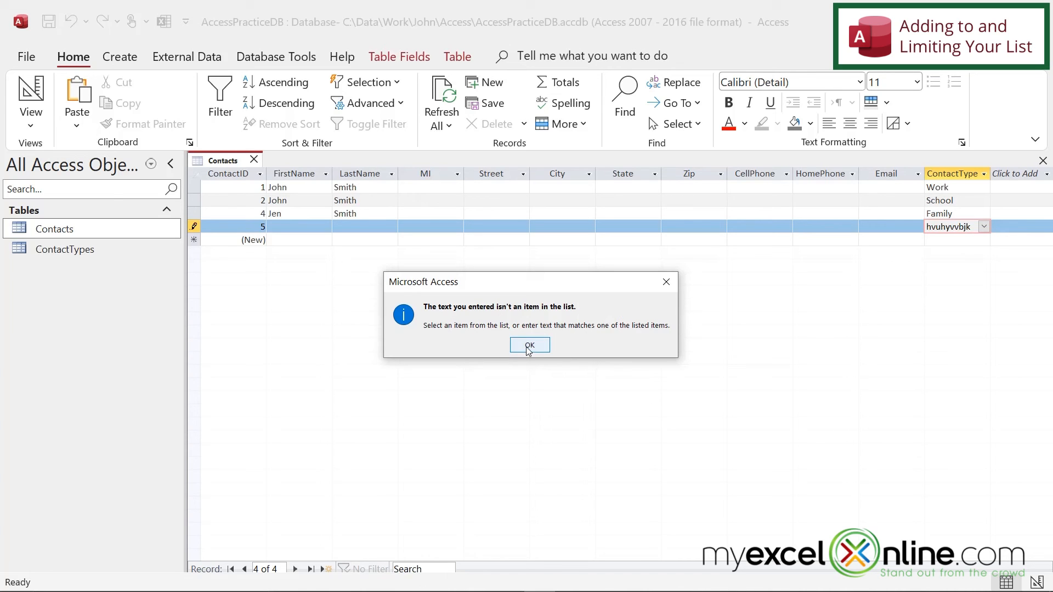
pyautogui.click(529, 344)
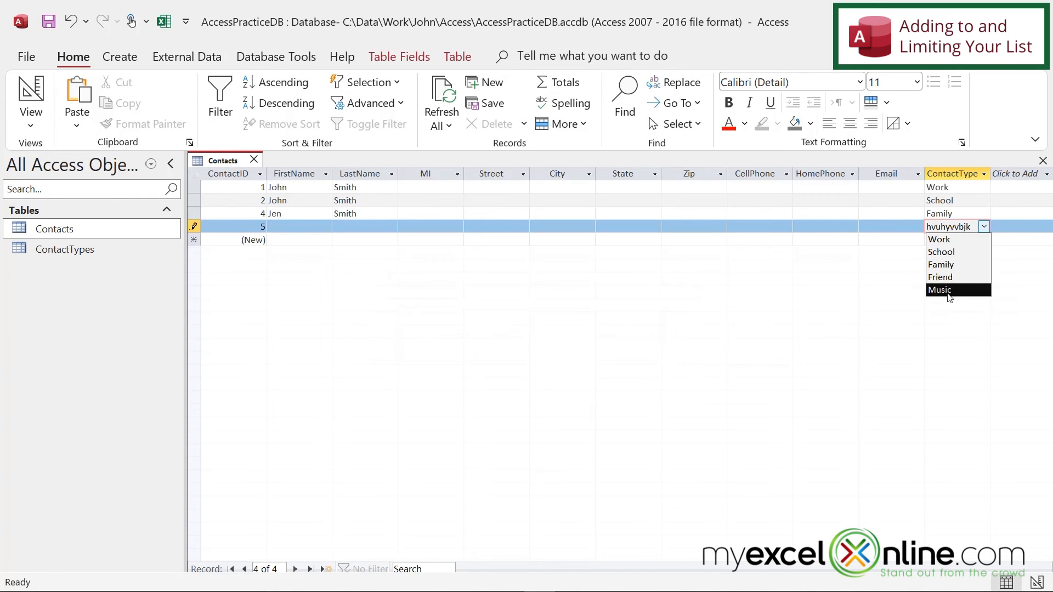
pyautogui.moveTo(941, 252)
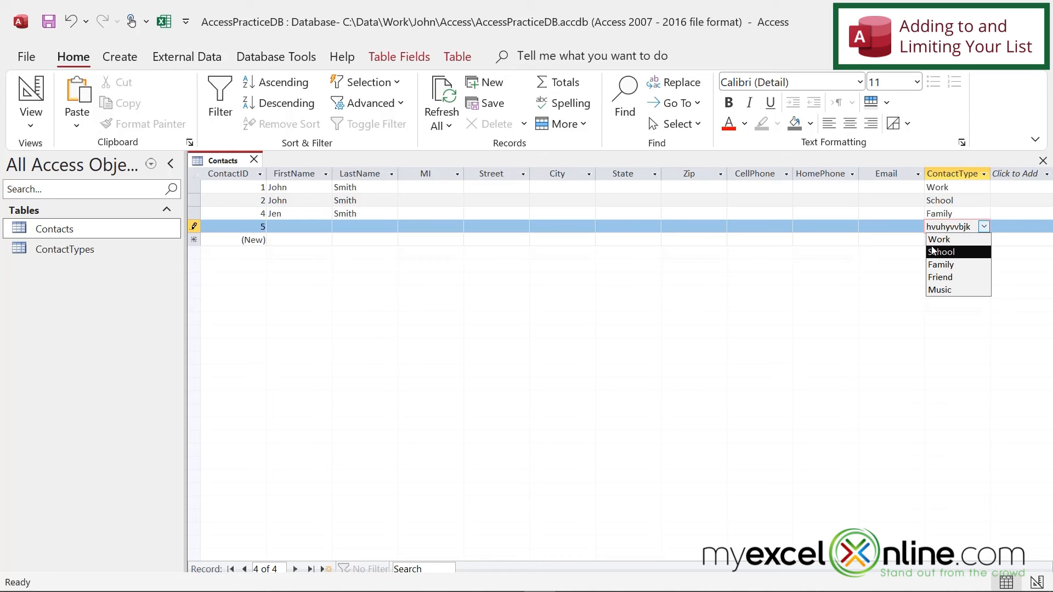
pyautogui.moveTo(948, 239)
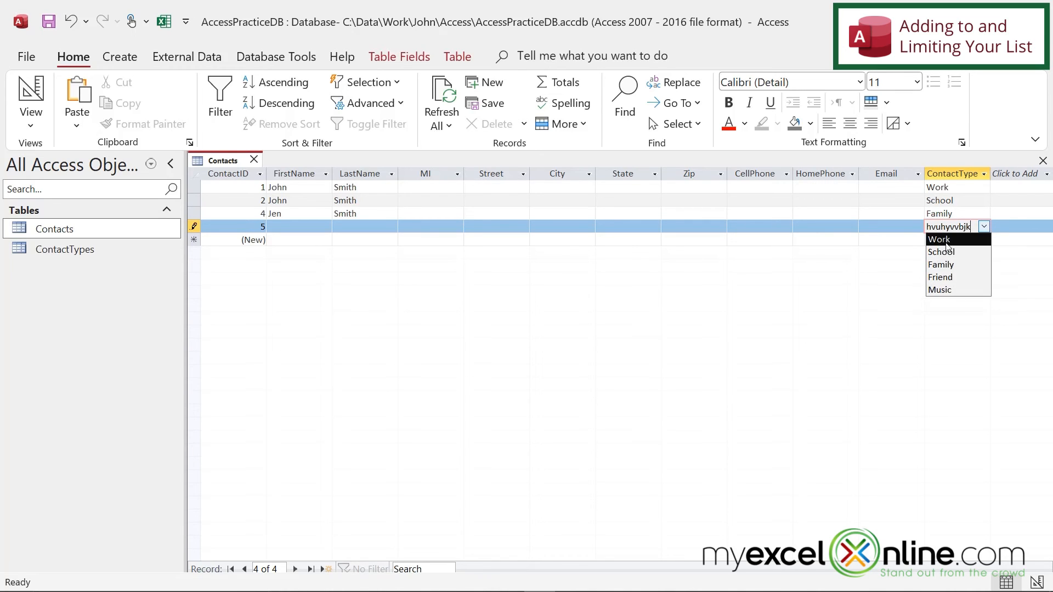
pyautogui.moveTo(947, 276)
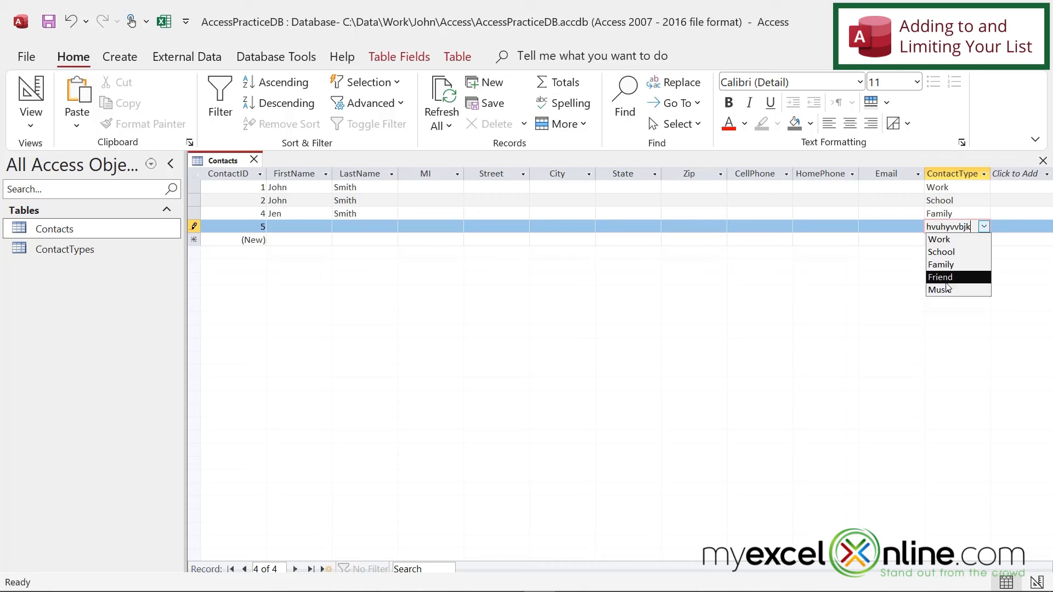
pyautogui.moveTo(943, 290)
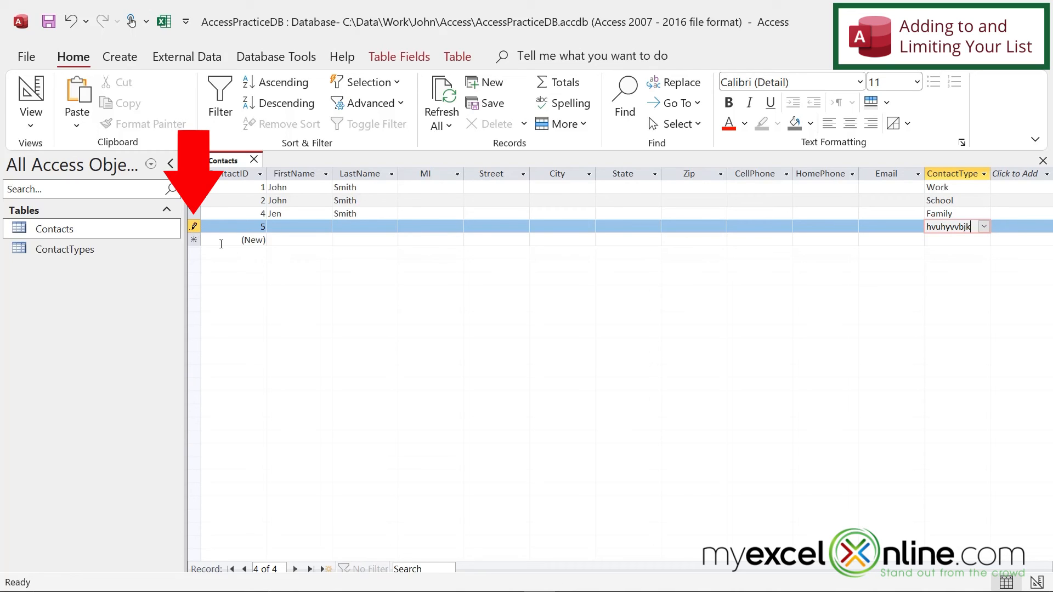
pyautogui.moveTo(261, 275)
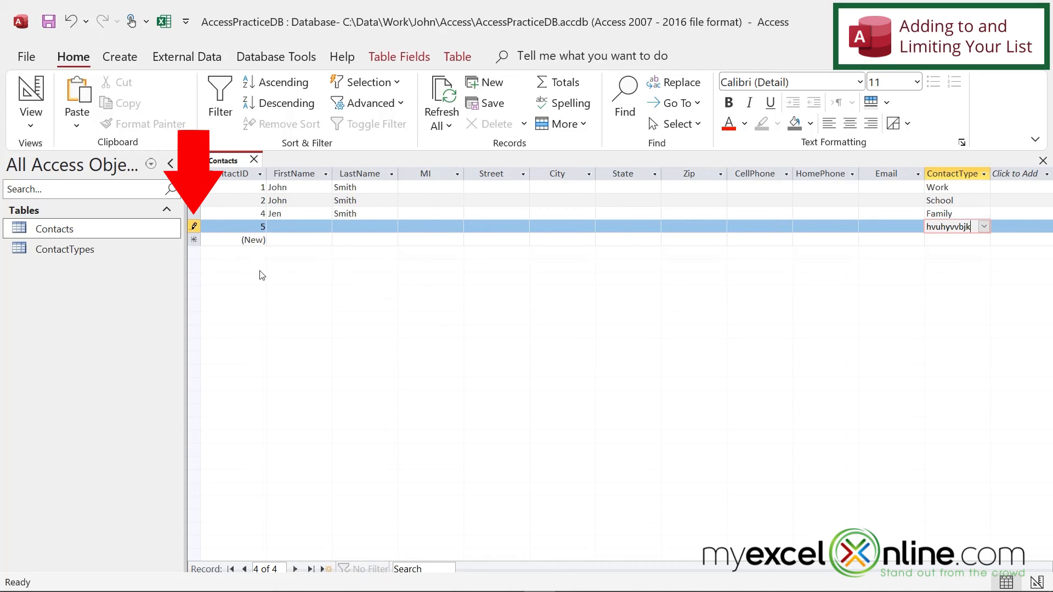
pyautogui.press('Escape')
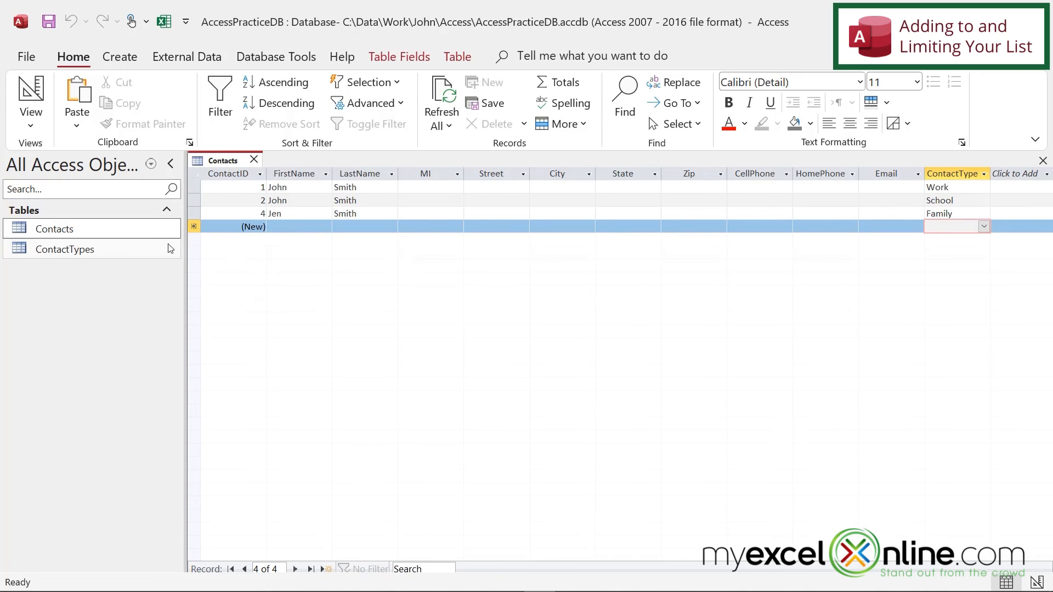
pyautogui.moveTo(512, 233)
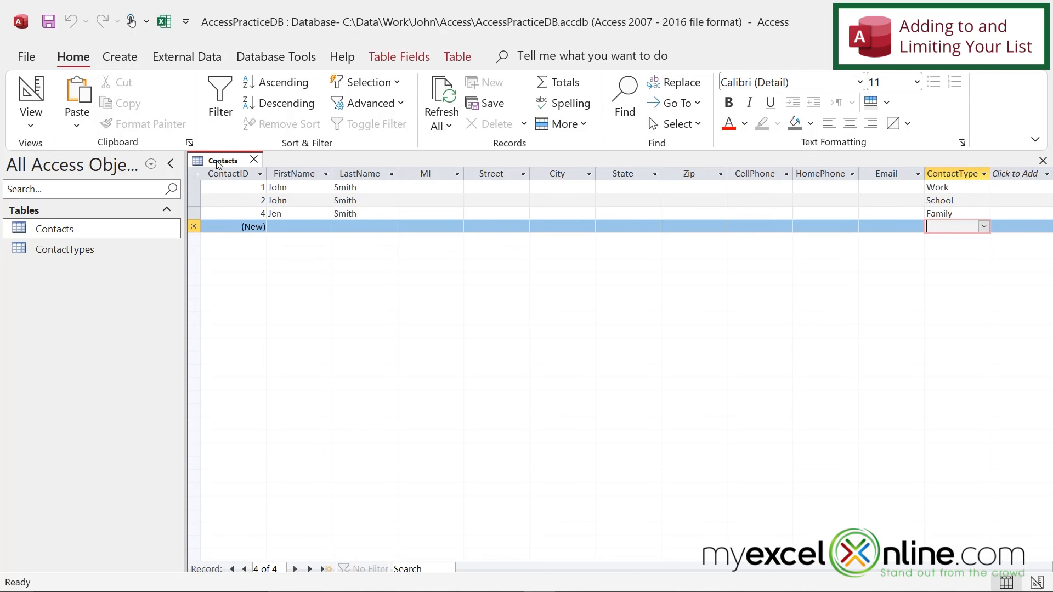
pyautogui.click(29, 98)
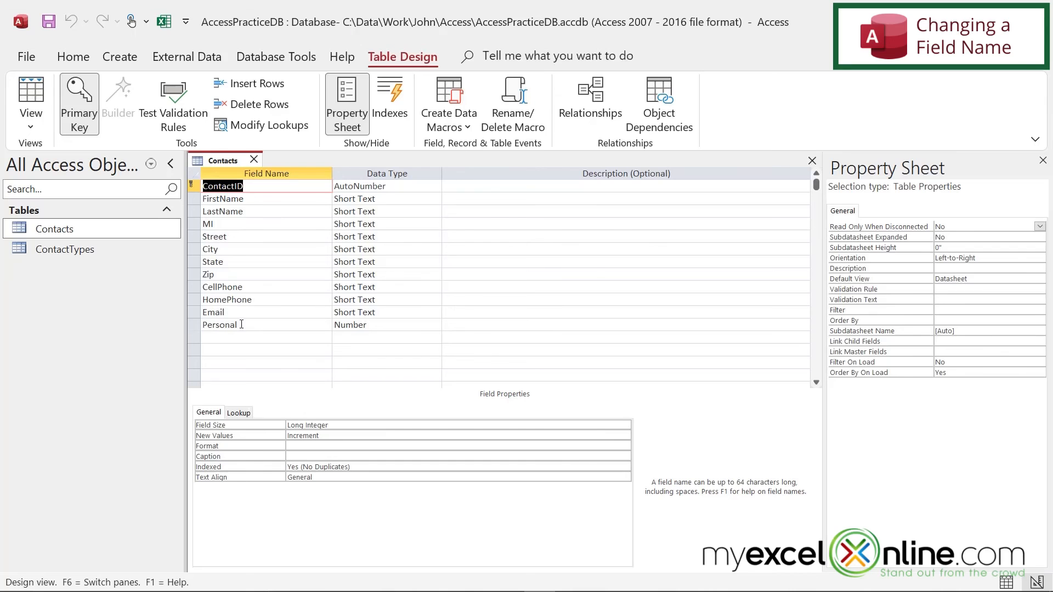
pyautogui.moveTo(253, 317)
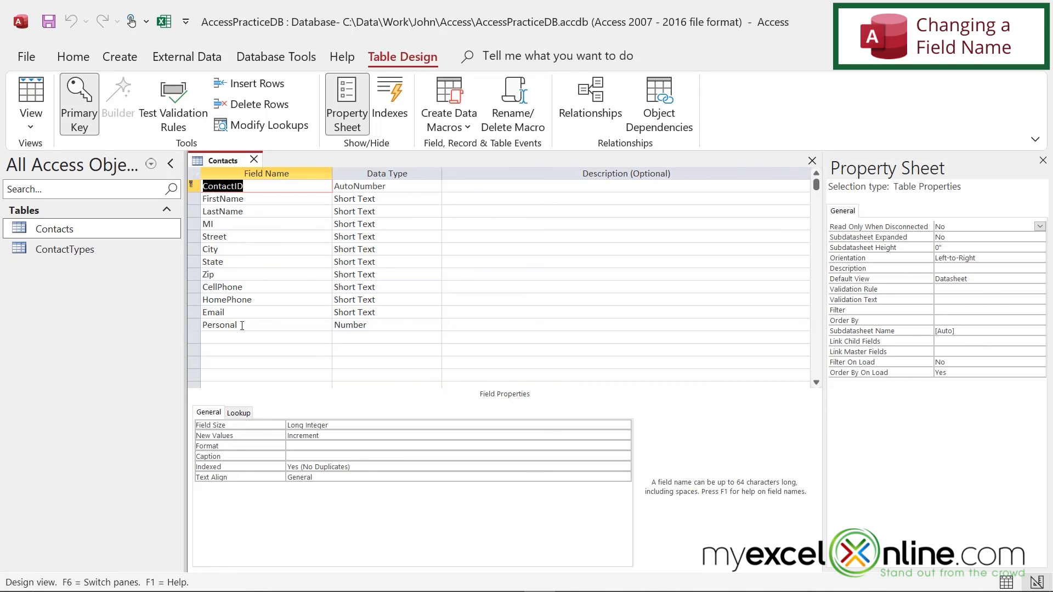
# Rename the Personal field to ContactType and save the Contacts table design.
pyautogui.click(228, 325)
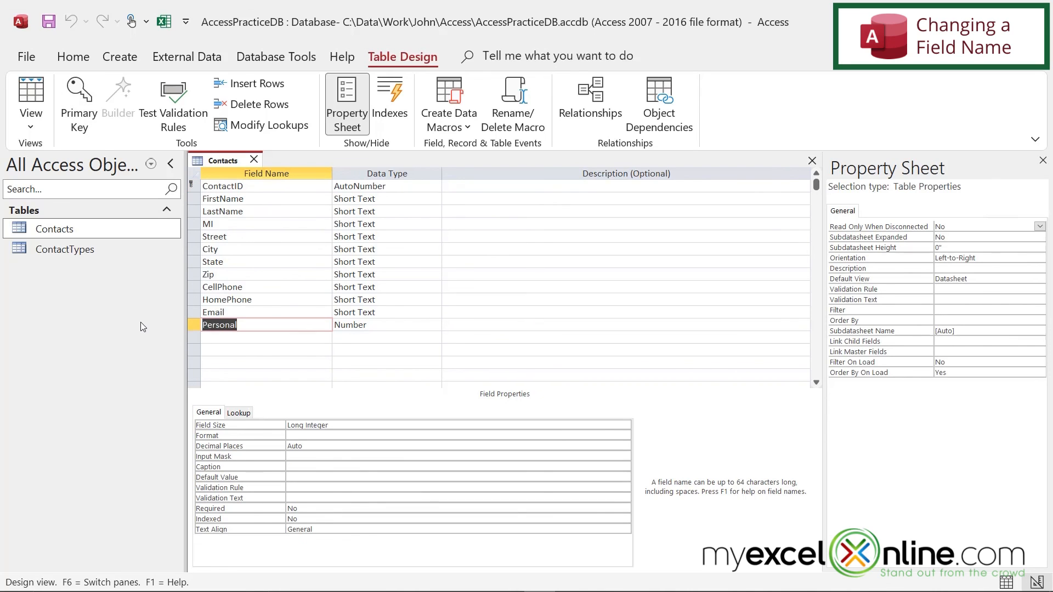
pyautogui.write('ContactTy')
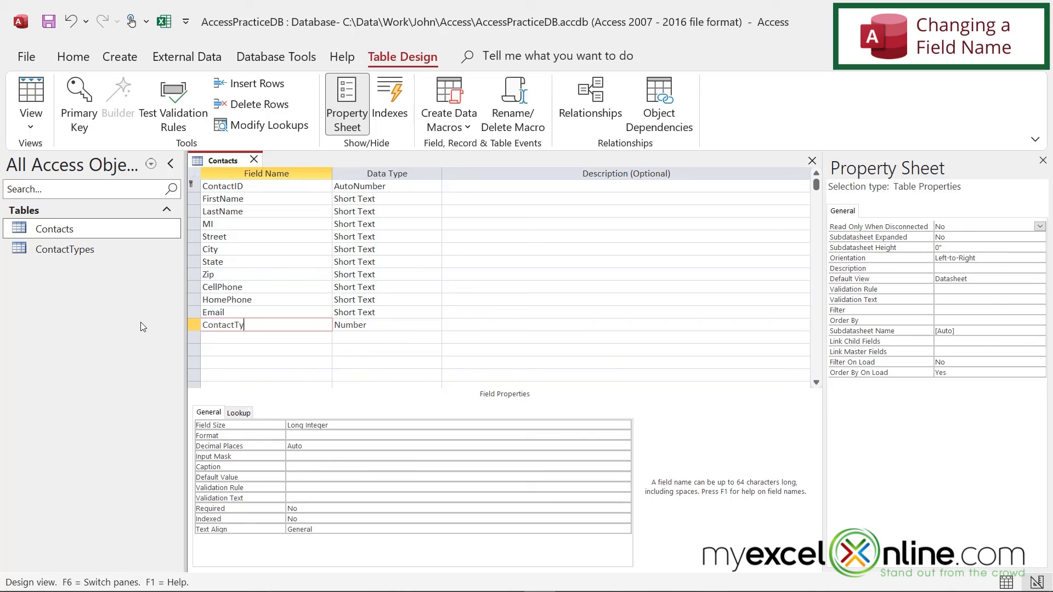
pyautogui.write('pe')
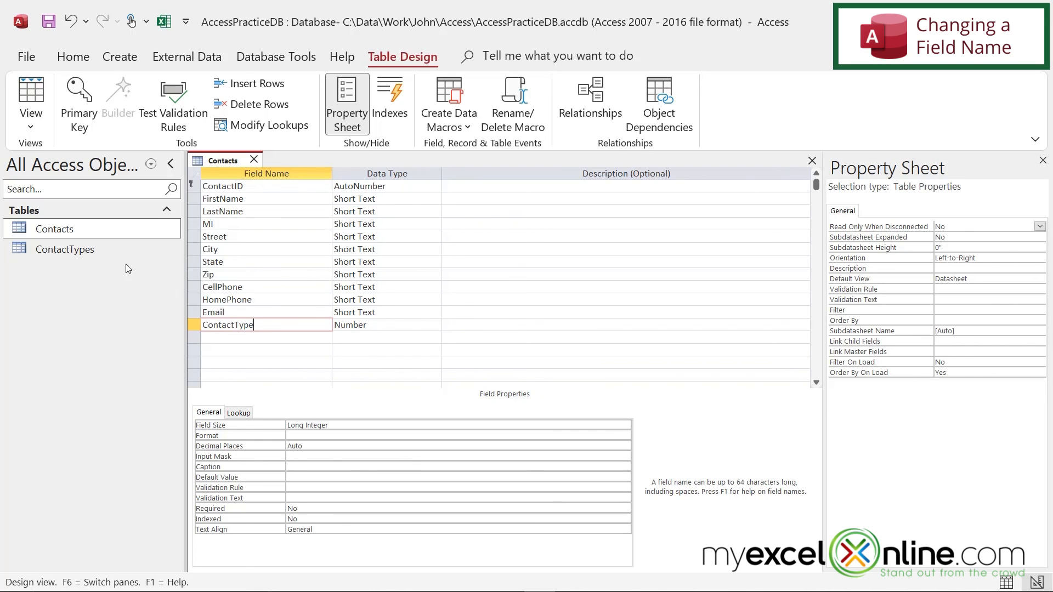
pyautogui.moveTo(80, 252)
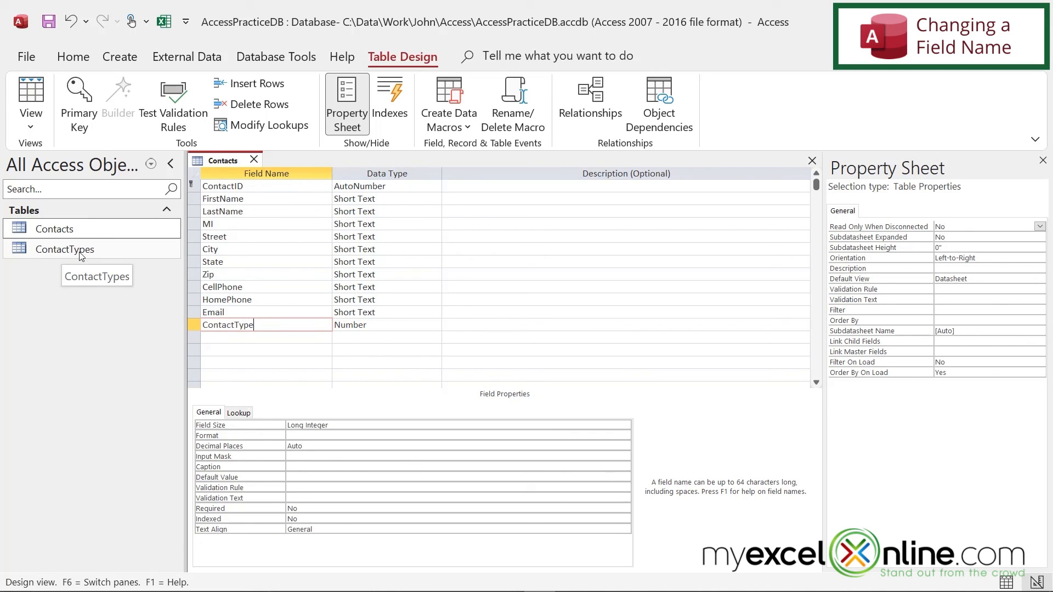
pyautogui.moveTo(280, 335)
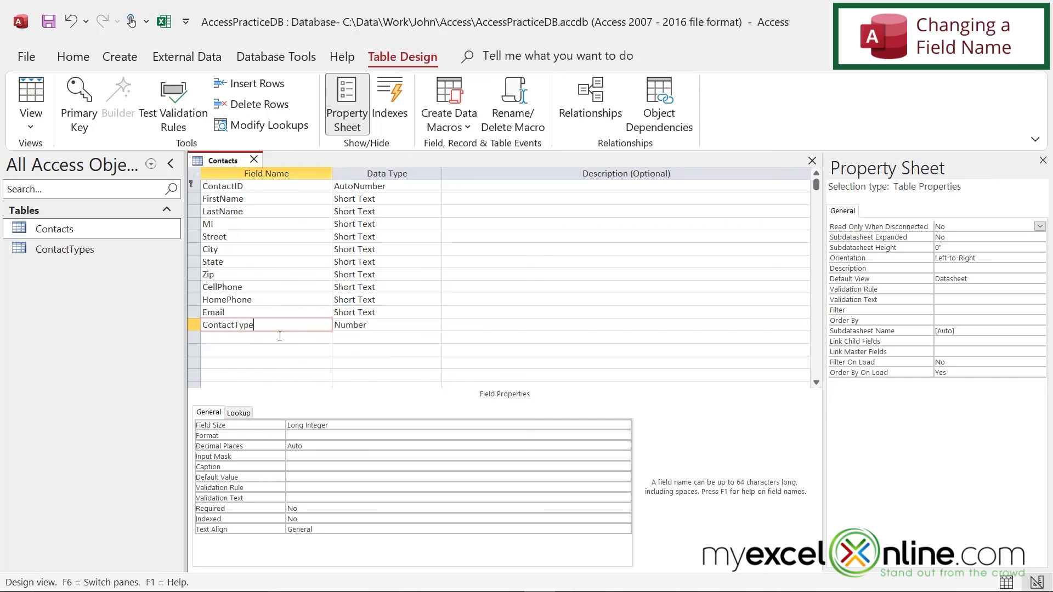
pyautogui.click(47, 21)
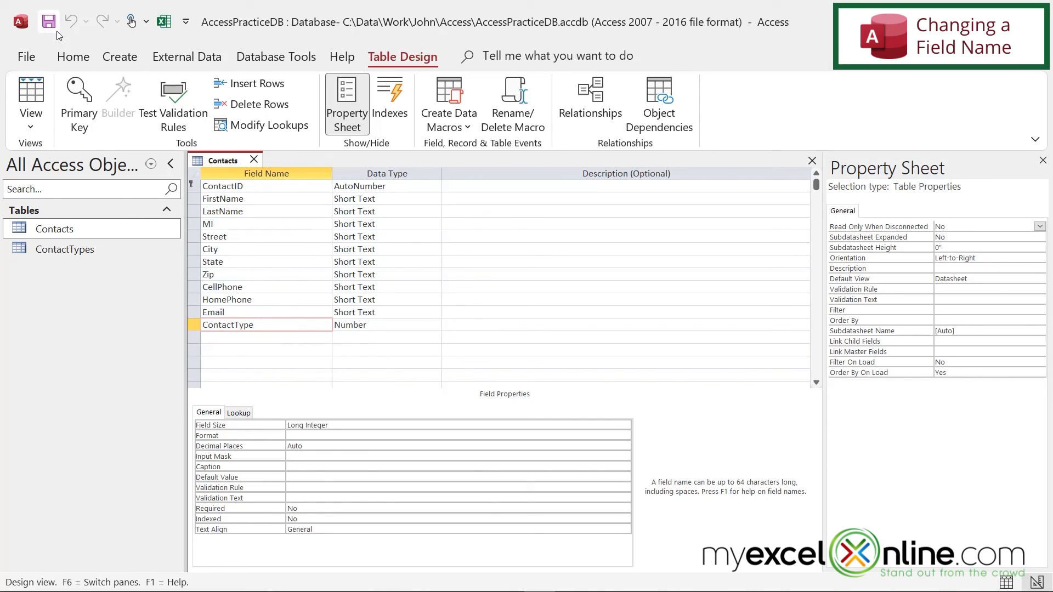